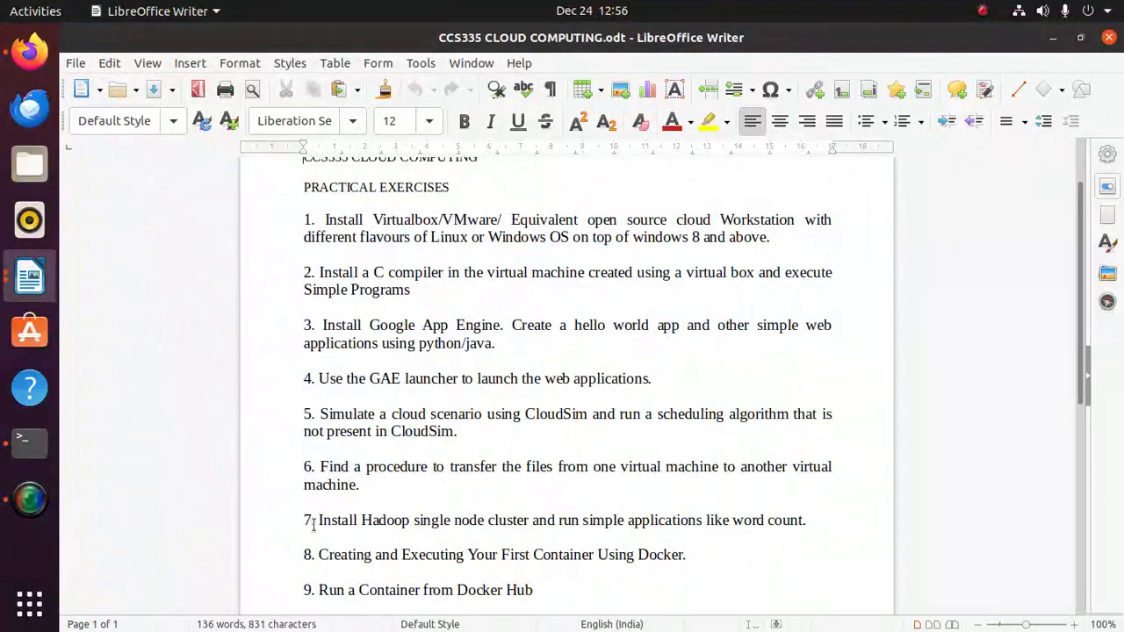
pyautogui.moveTo(29, 442)
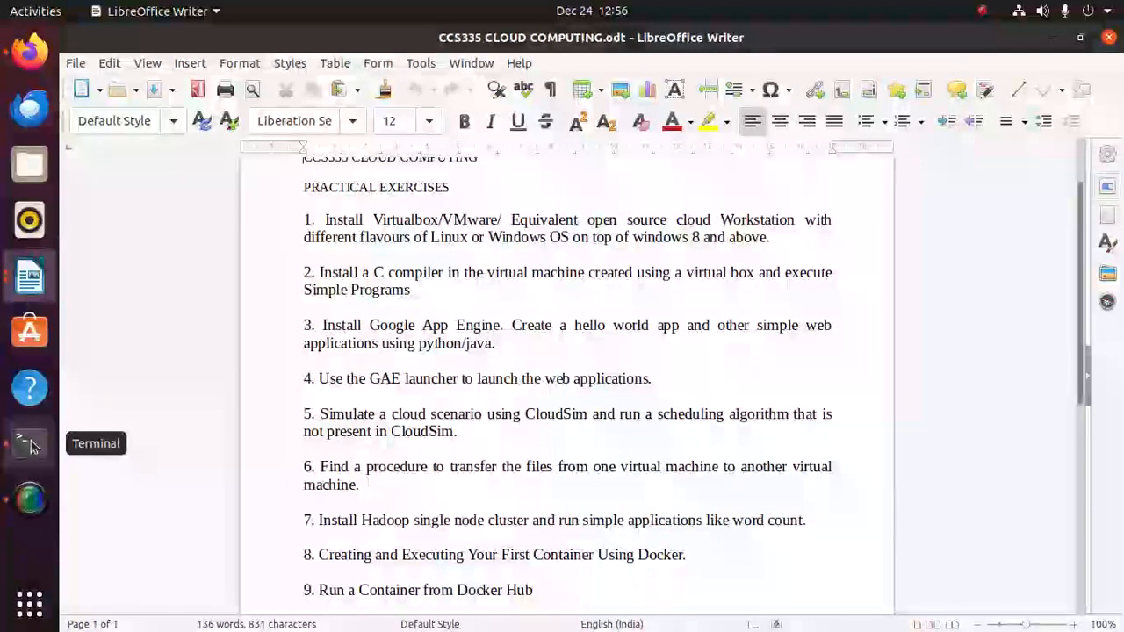
# Check the terminal, then close the CCS335 Cloud Computing exercises document in Writer
pyautogui.click(29, 444)
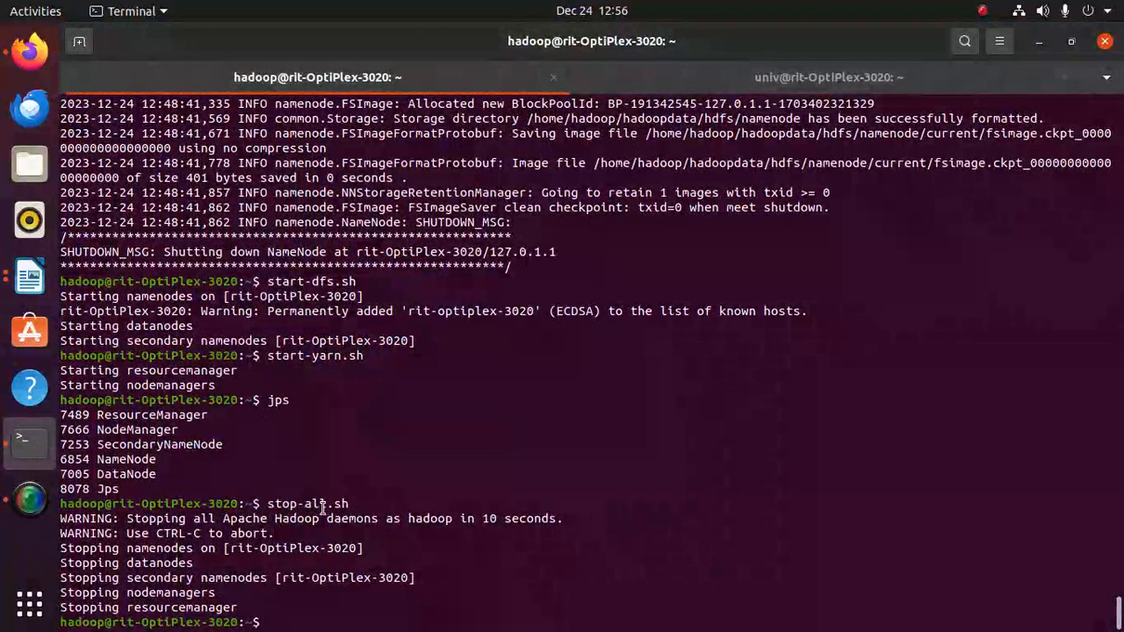
pyautogui.moveTo(799, 208)
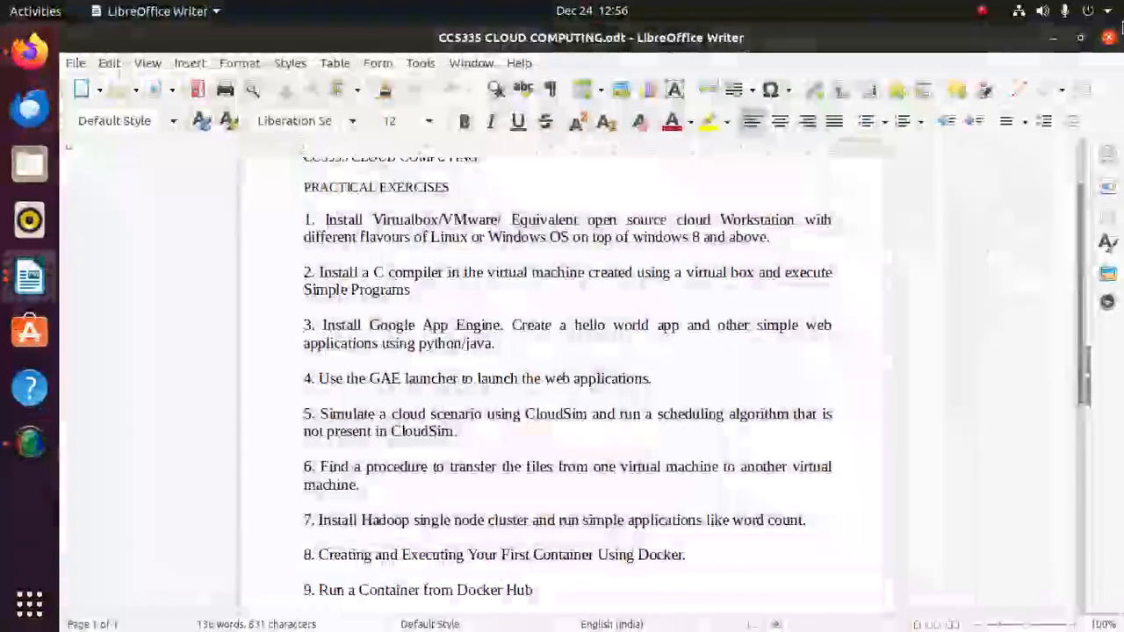
pyautogui.click(1076, 38)
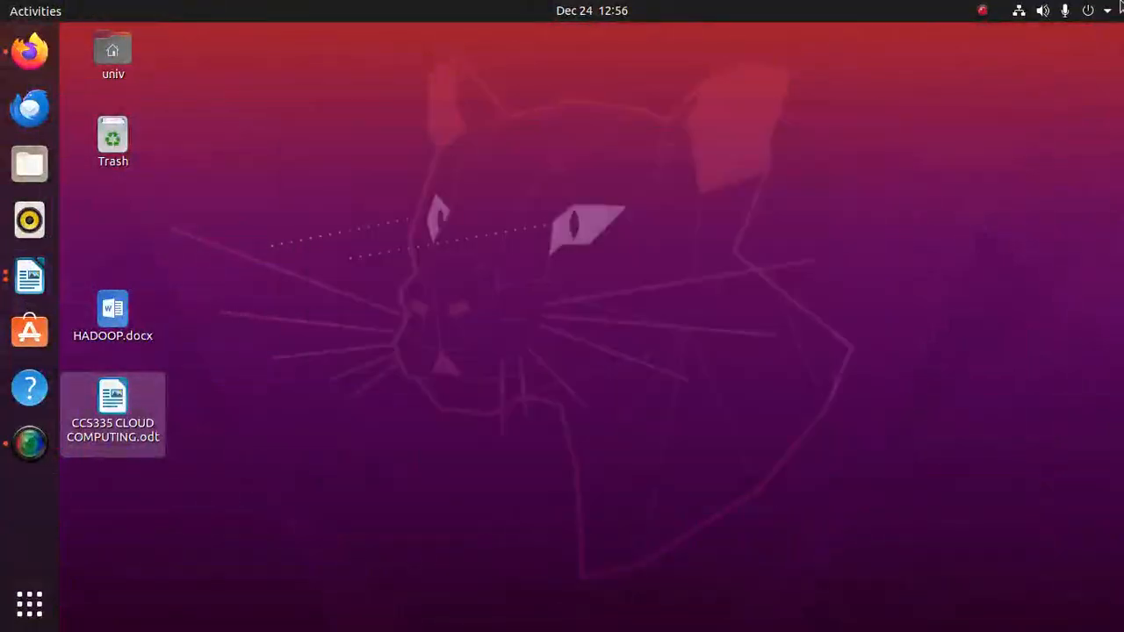
# Start all Hadoop daemons with start-all.sh and confirm NameNode, DataNode and ResourceManager via jps
pyautogui.click(1087, 11)
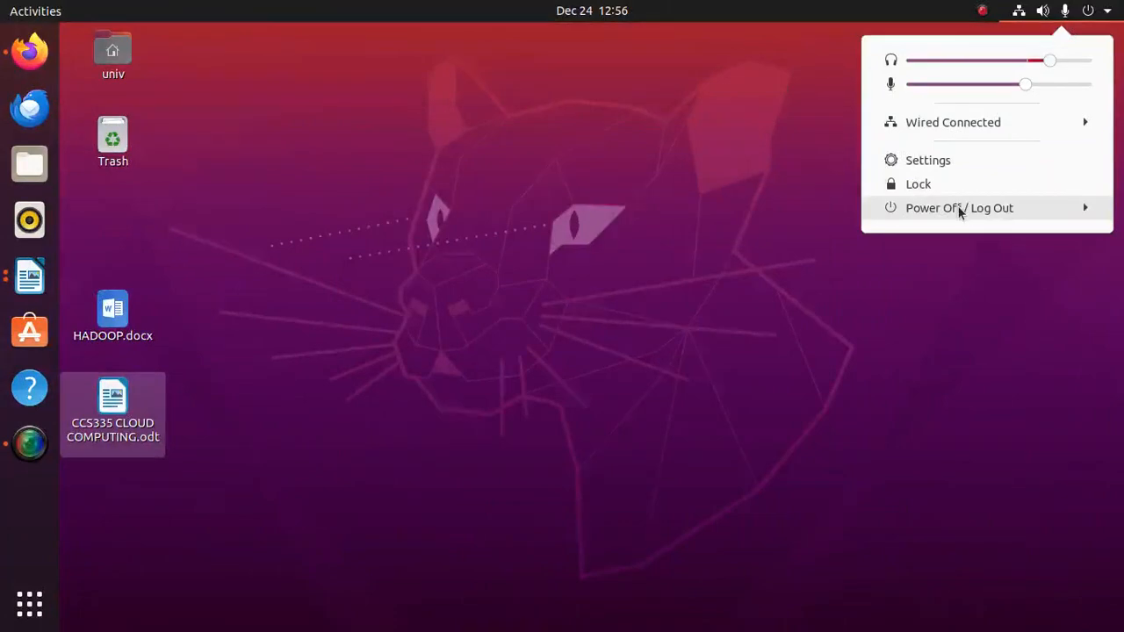
pyautogui.click(959, 208)
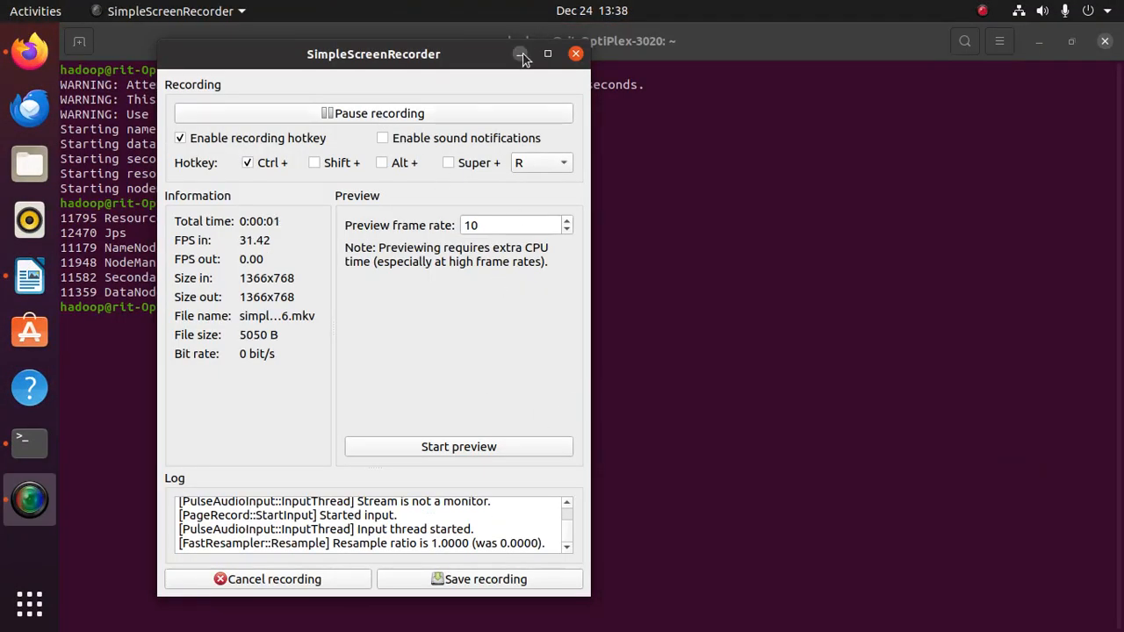
pyautogui.click(519, 54)
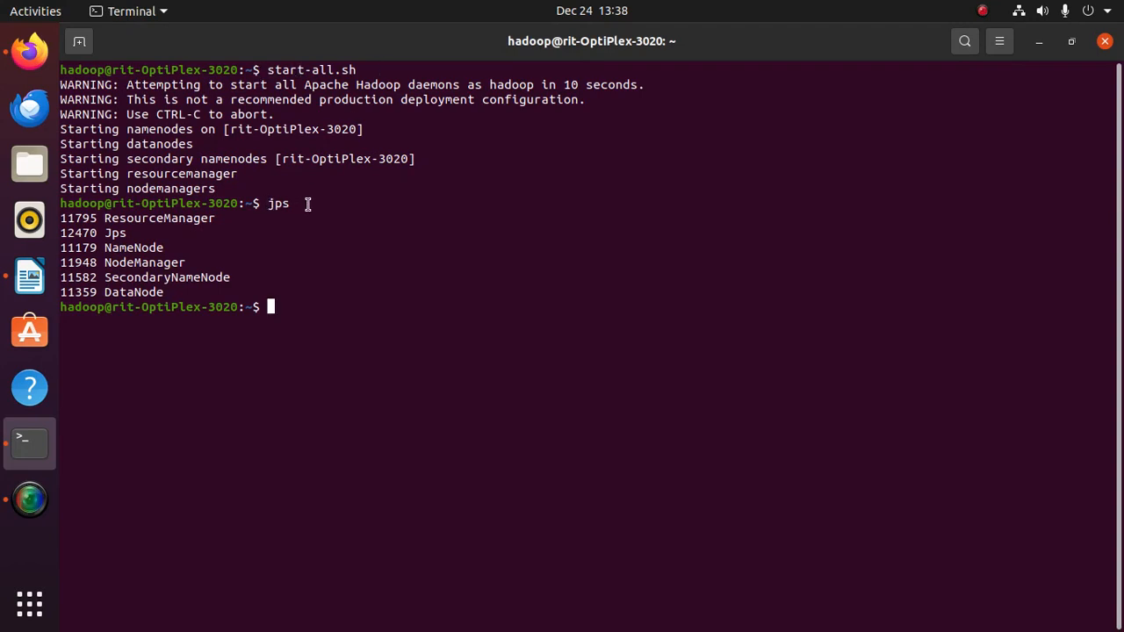
pyautogui.moveTo(136, 276)
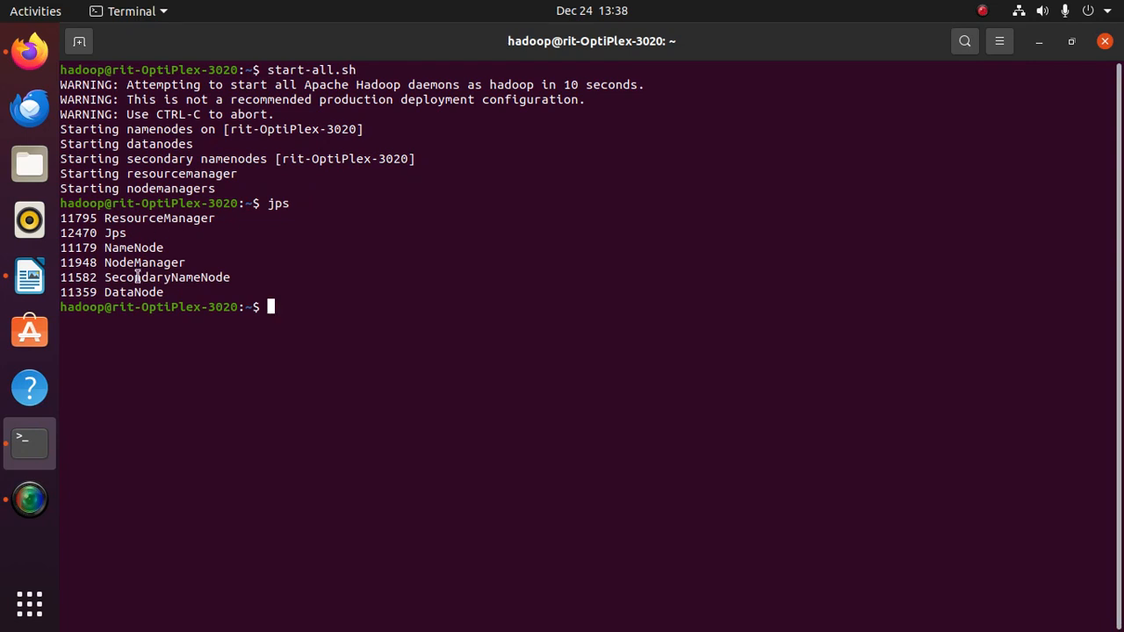
pyautogui.moveTo(279, 307)
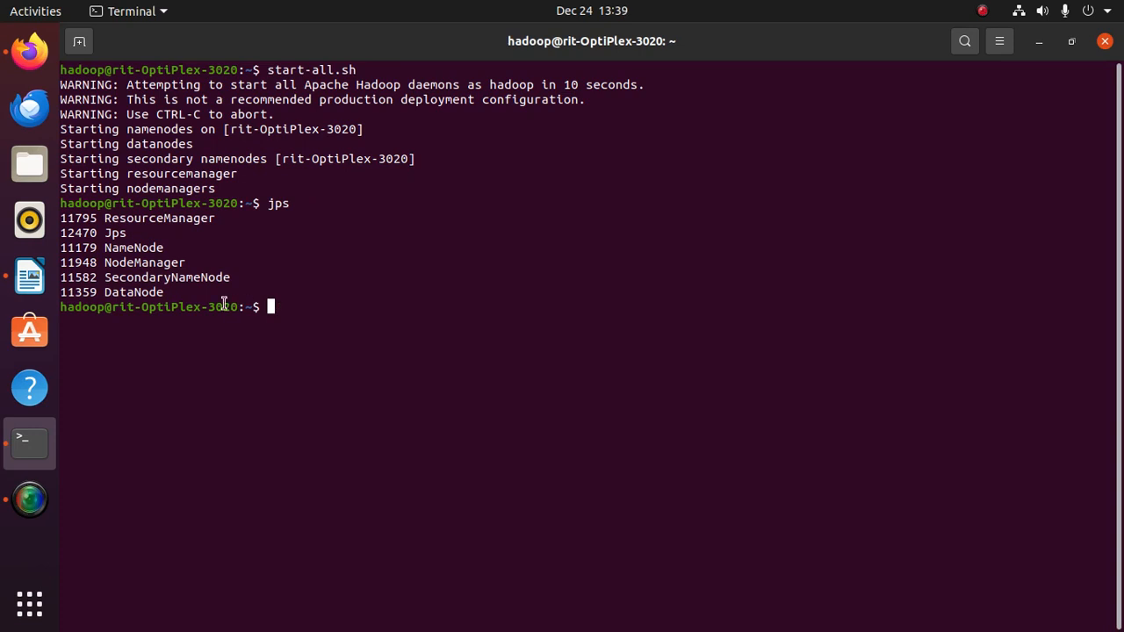
pyautogui.moveTo(29, 443)
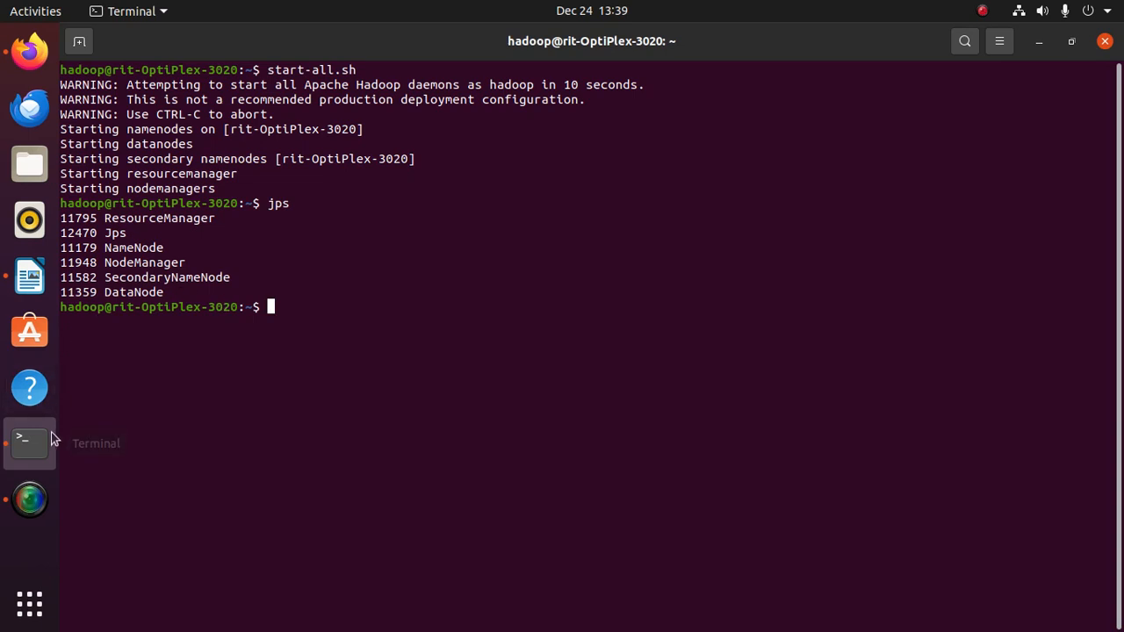
pyautogui.moveTo(42, 185)
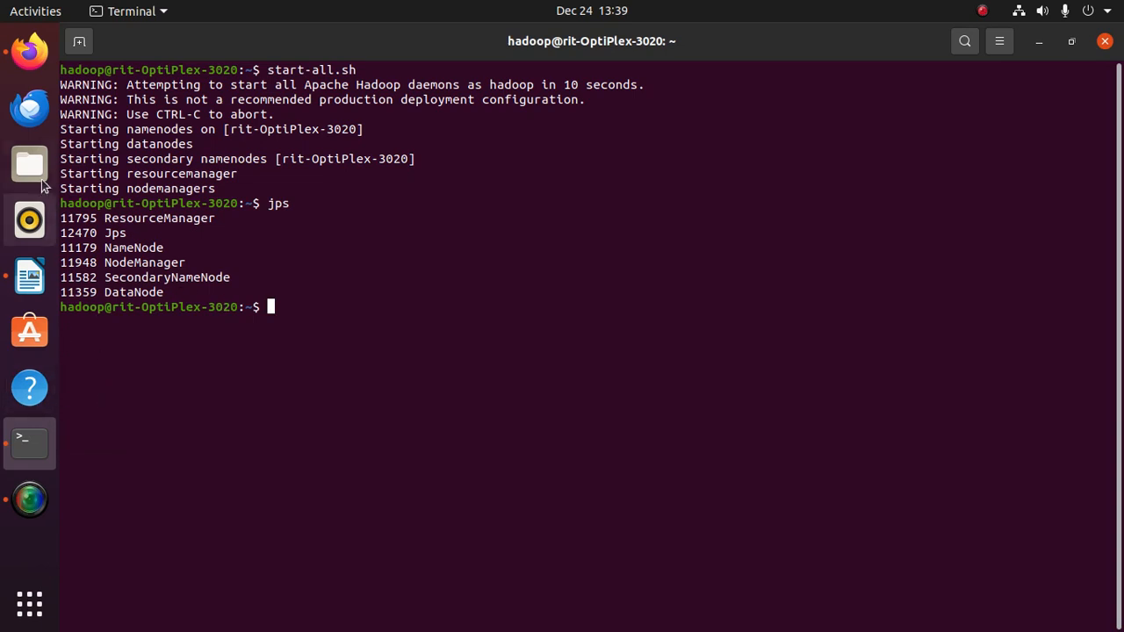
pyautogui.moveTo(29, 441)
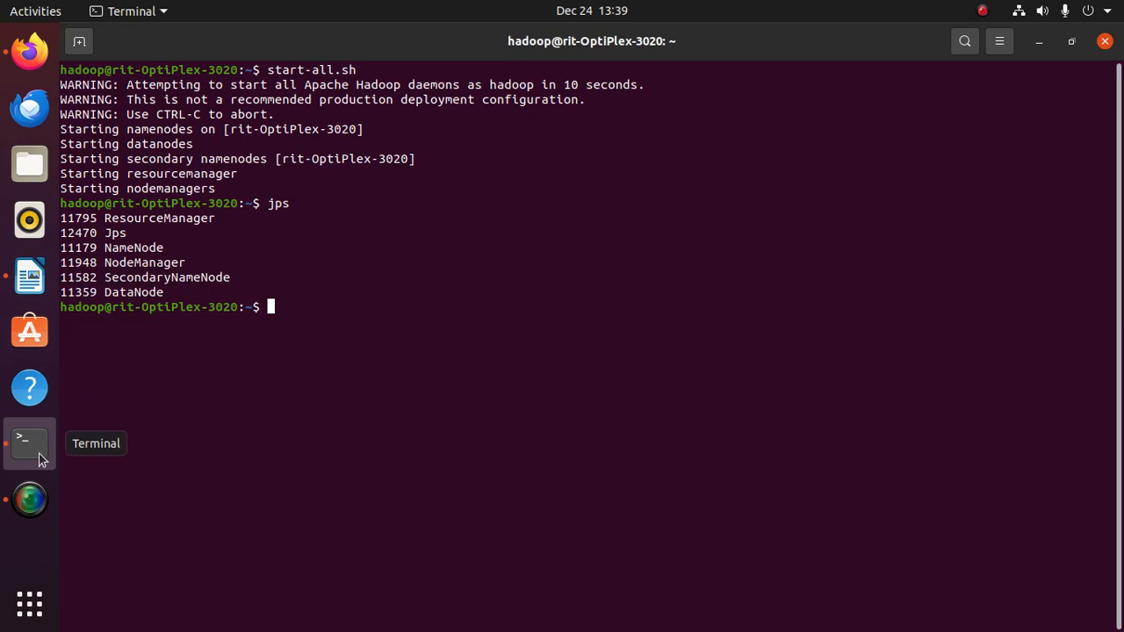
pyautogui.moveTo(287, 299)
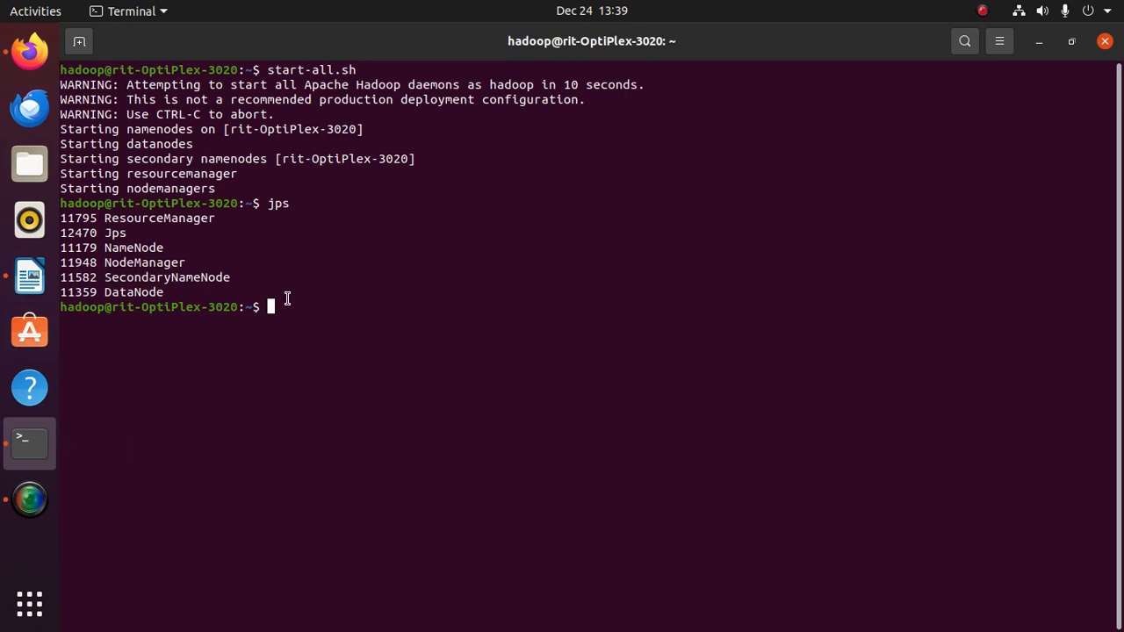
# Run 'gedit word.txt' to create word.txt in the editor
pyautogui.write('ge')
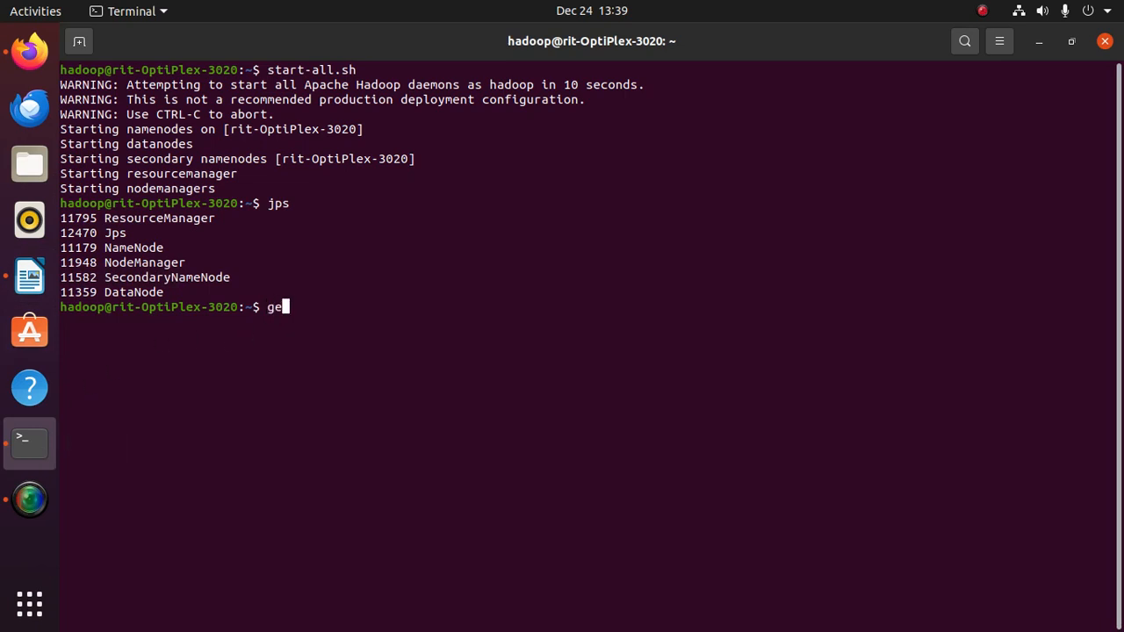
pyautogui.write('dit')
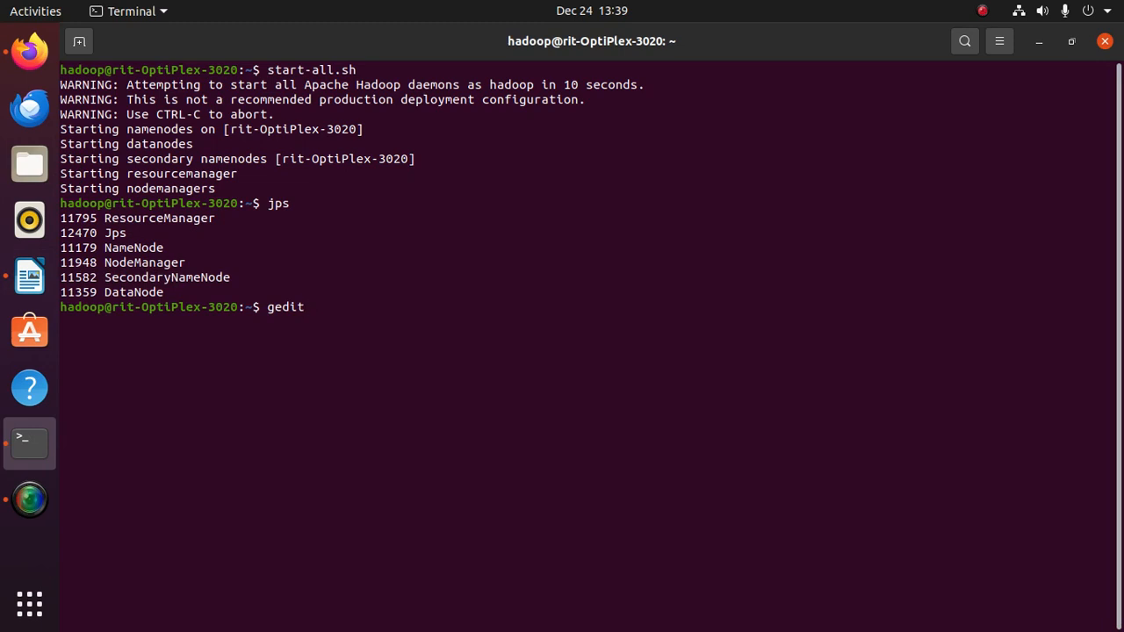
pyautogui.write('word')
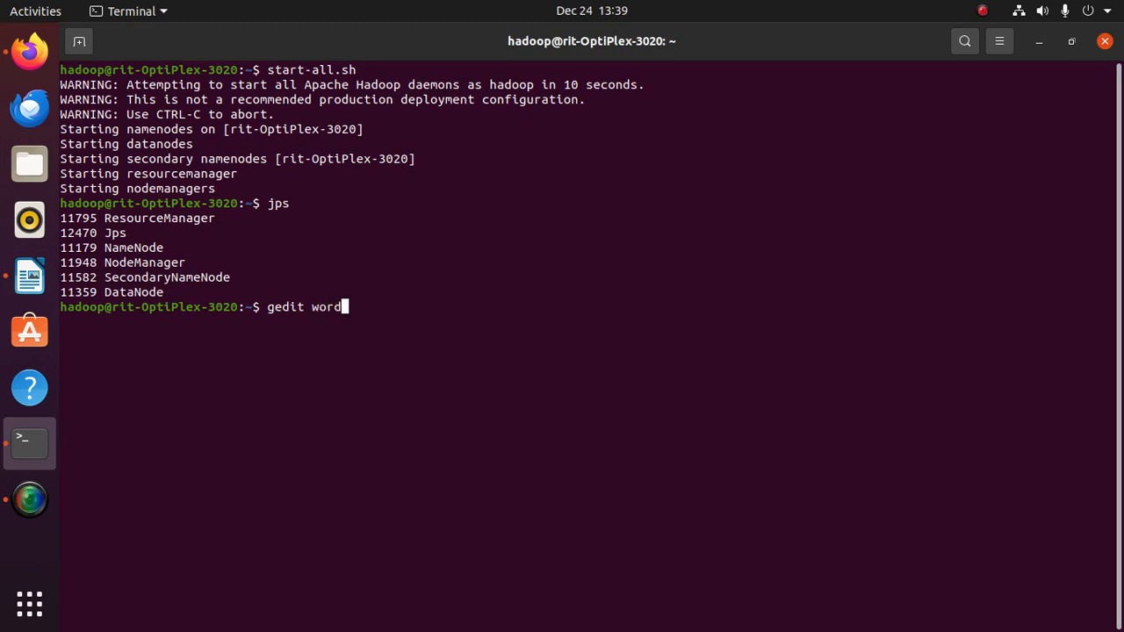
pyautogui.write('.txt')
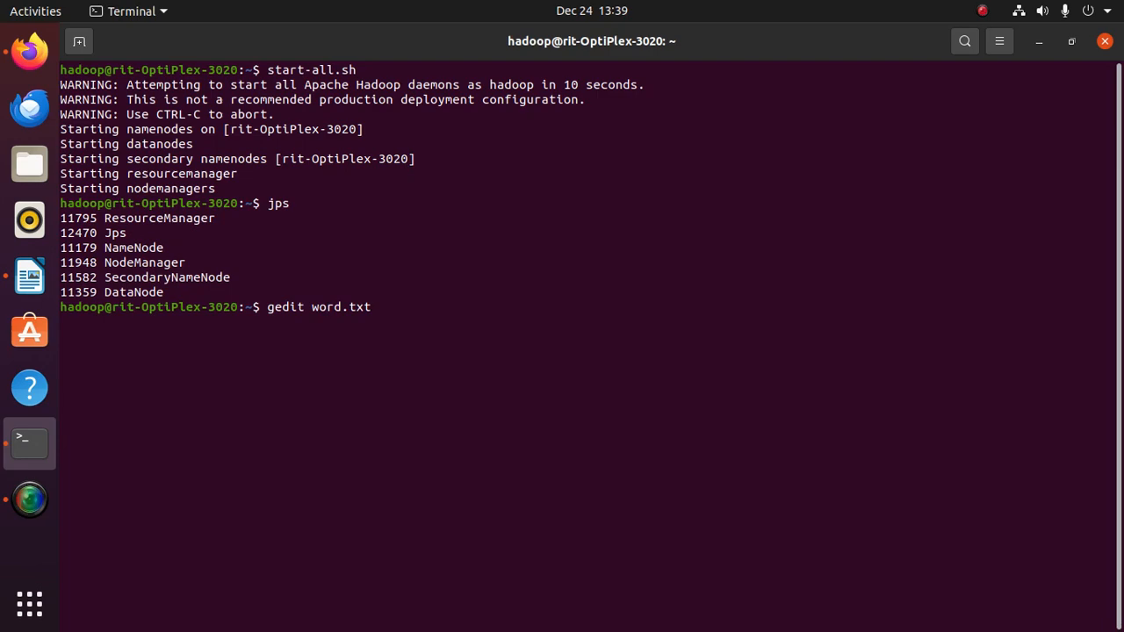
pyautogui.press('Return')
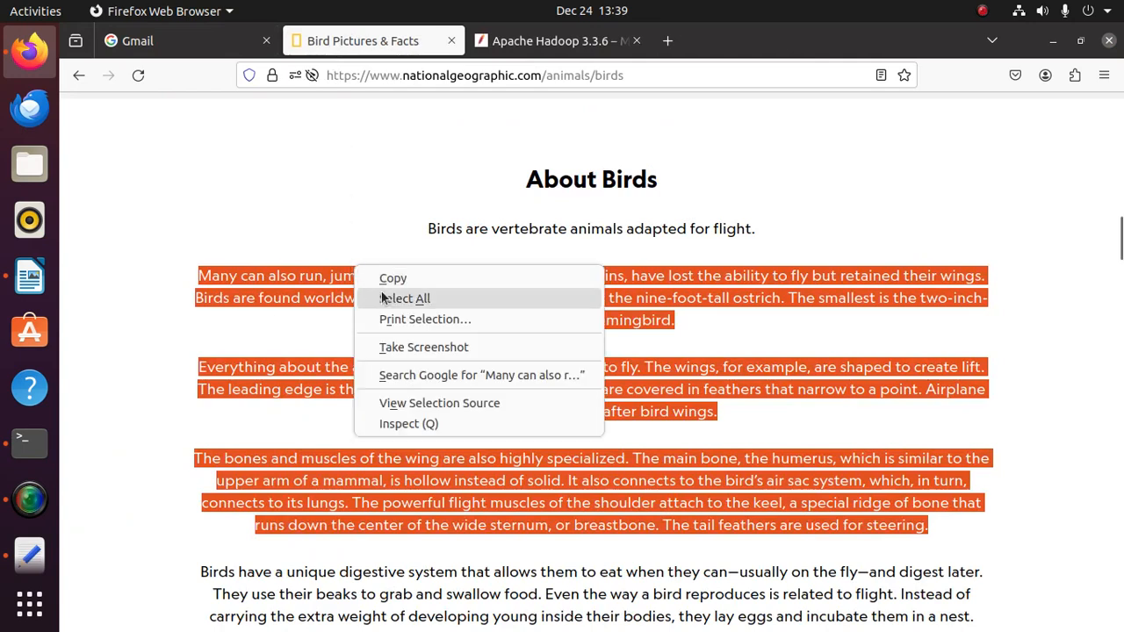
# Copy the bird passage from Firefox into word.txt and return to Terminal
pyautogui.click(367, 103)
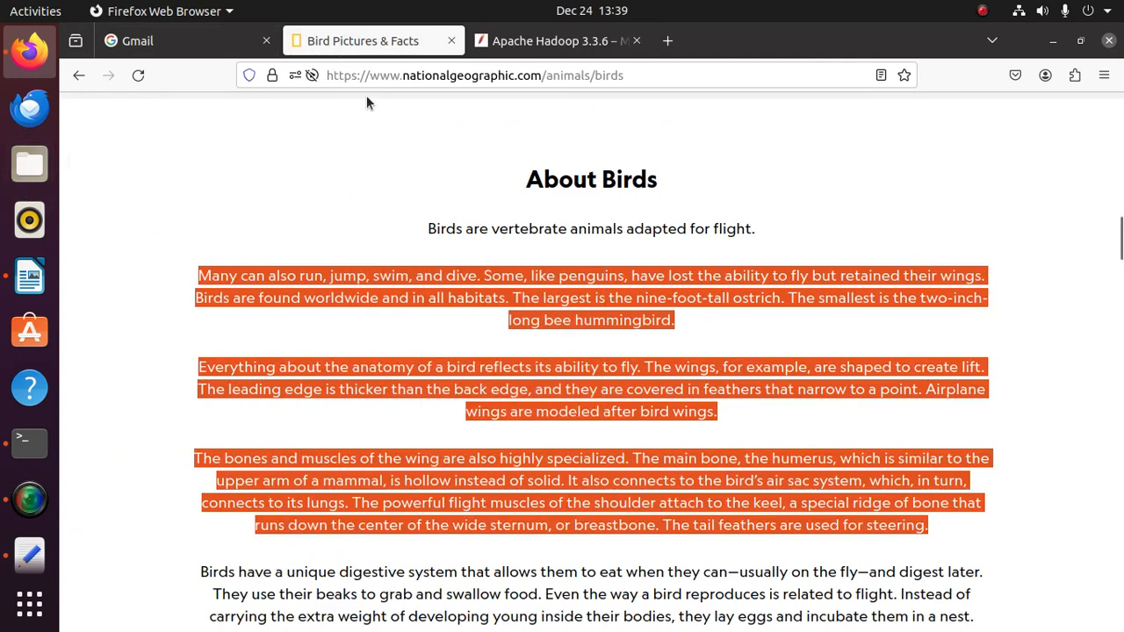
pyautogui.moveTo(29, 490)
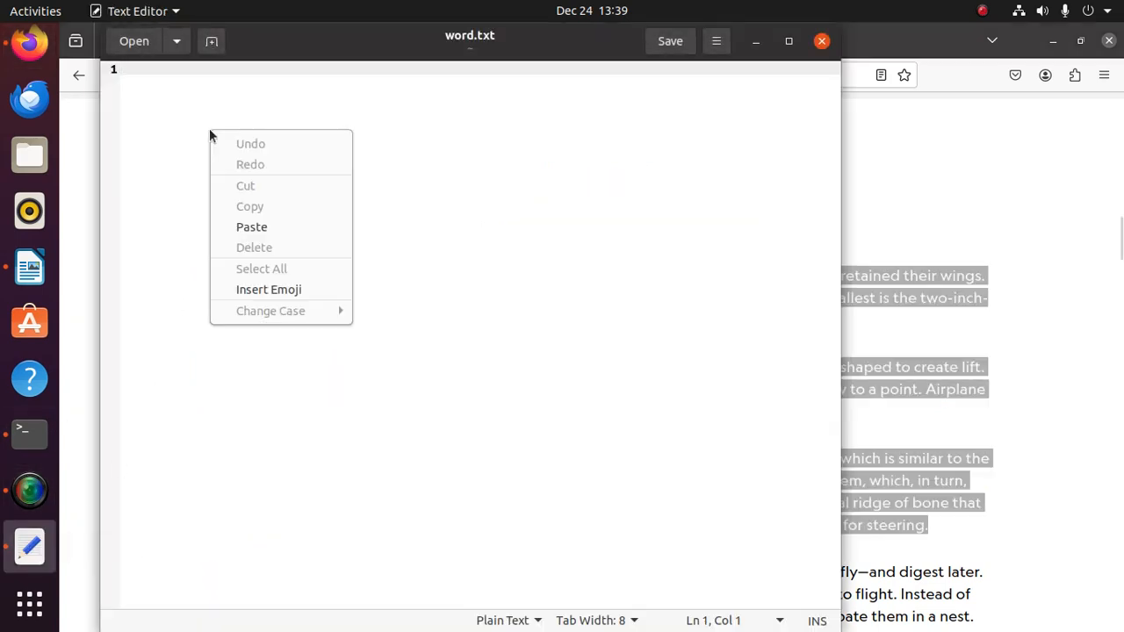
pyautogui.click(252, 226)
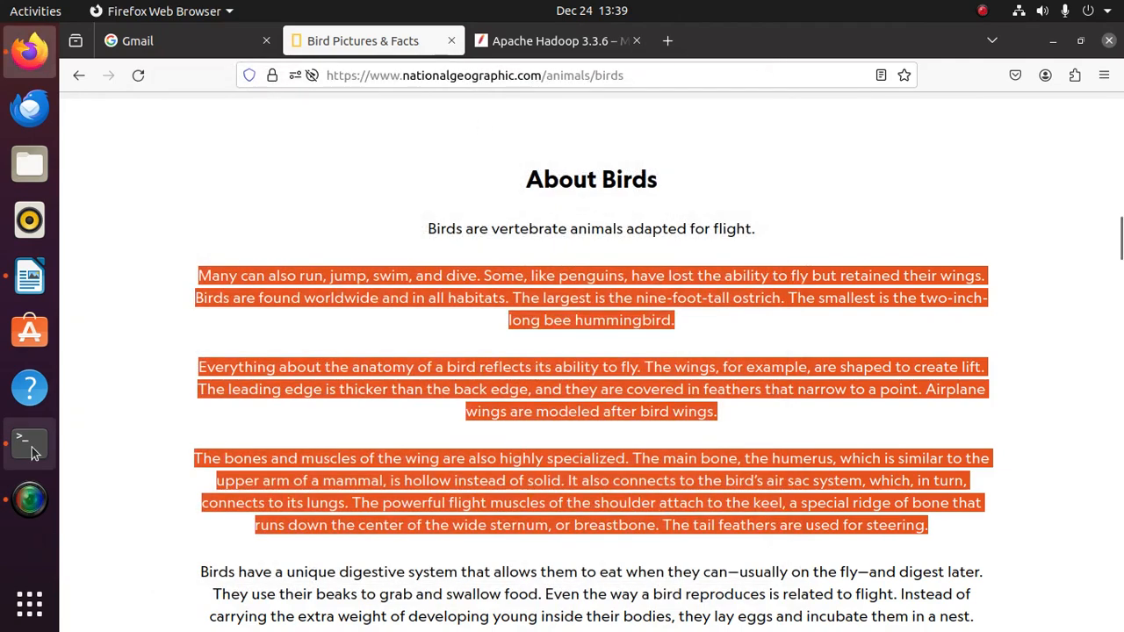
pyautogui.click(29, 441)
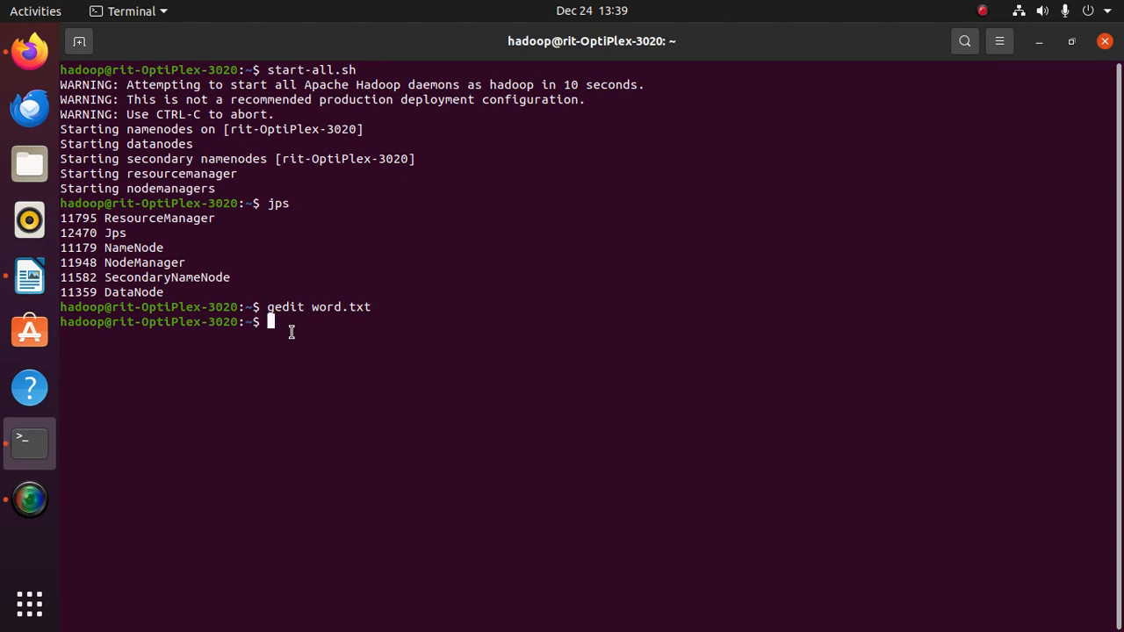
# Upload word.txt into HDFS as /Input using 'hdfs dfs -put word.txt /Input'
pyautogui.write('hdfs d')
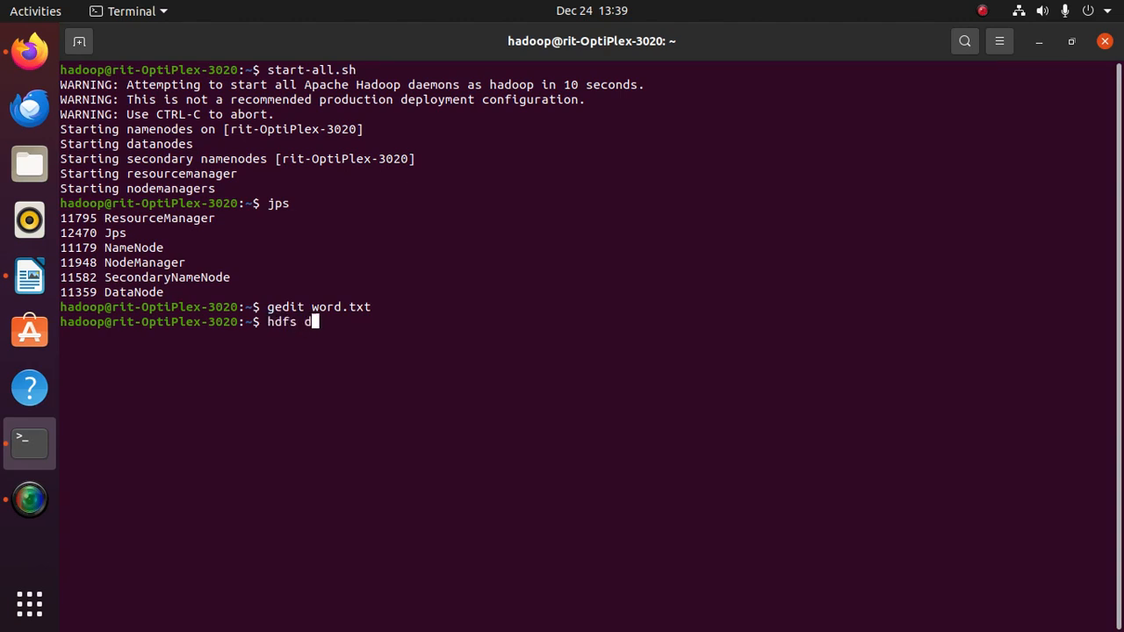
pyautogui.write('fs')
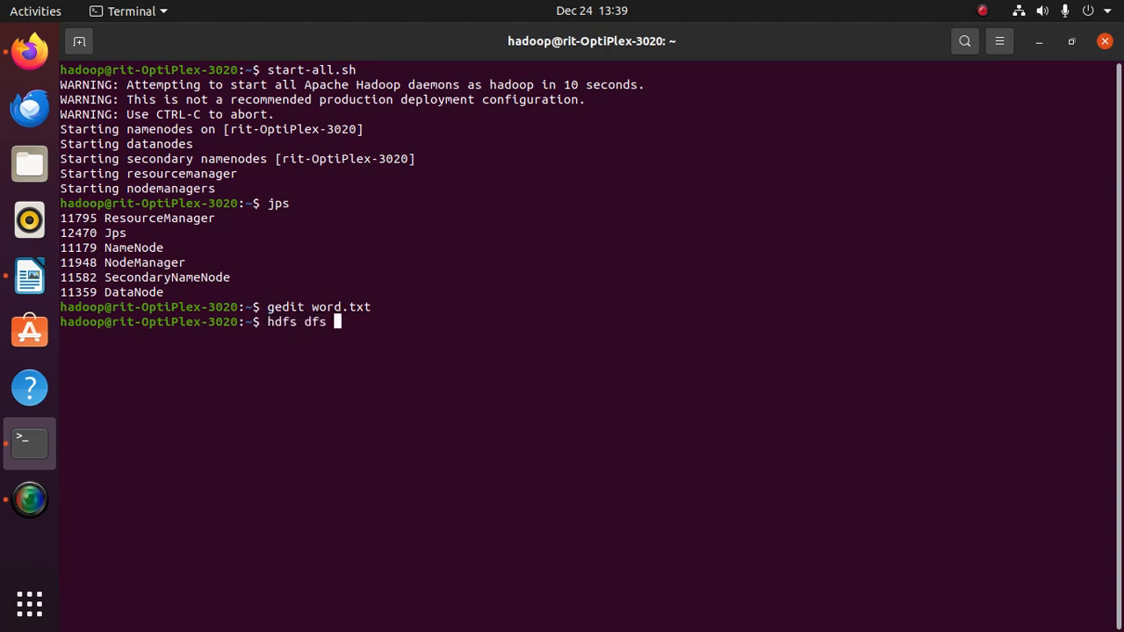
pyautogui.write('-put')
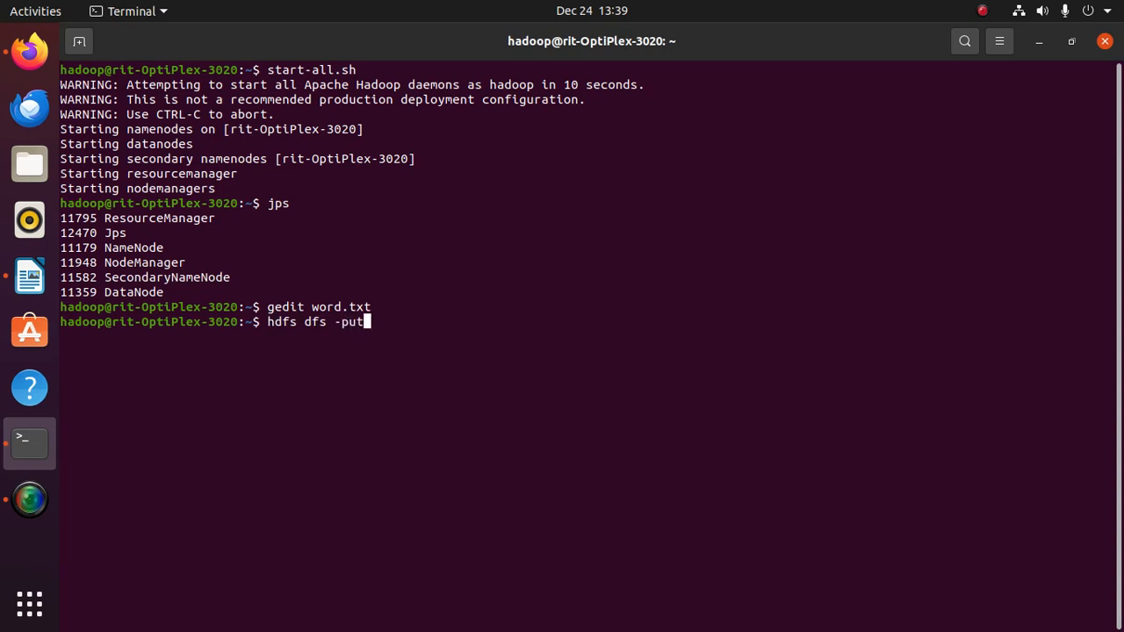
pyautogui.write('w')
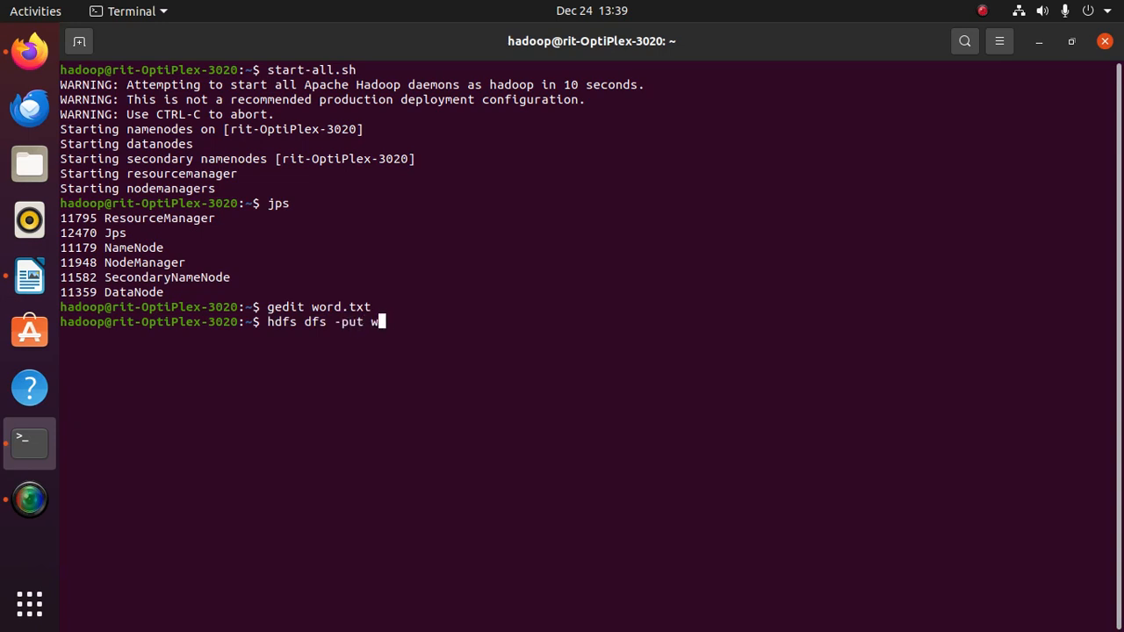
pyautogui.write('ord.txt')
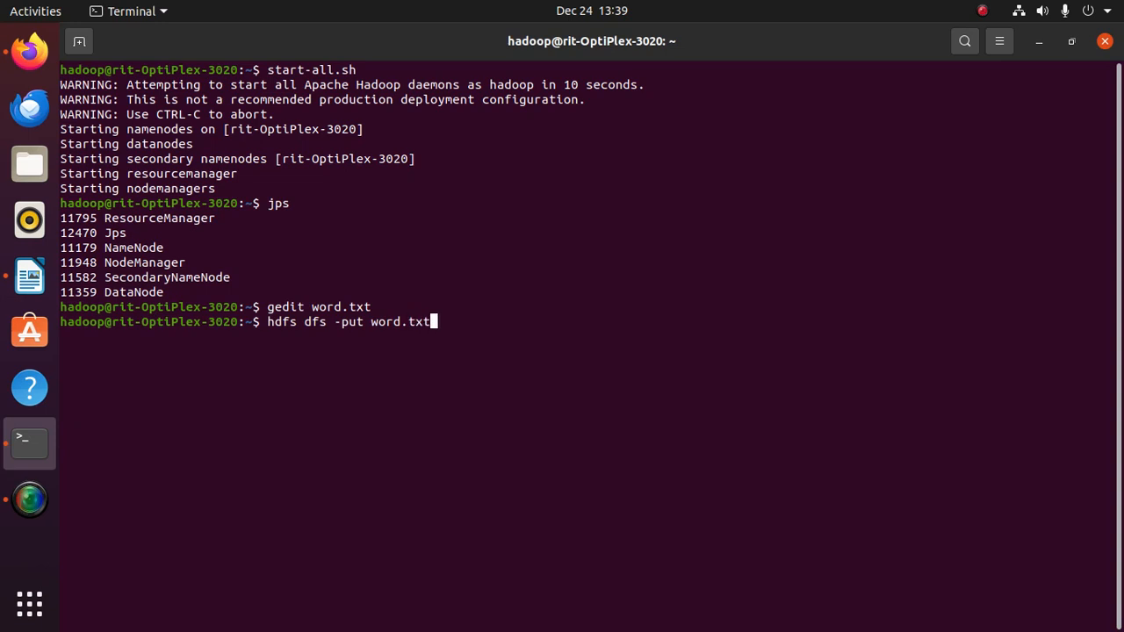
pyautogui.write('/')
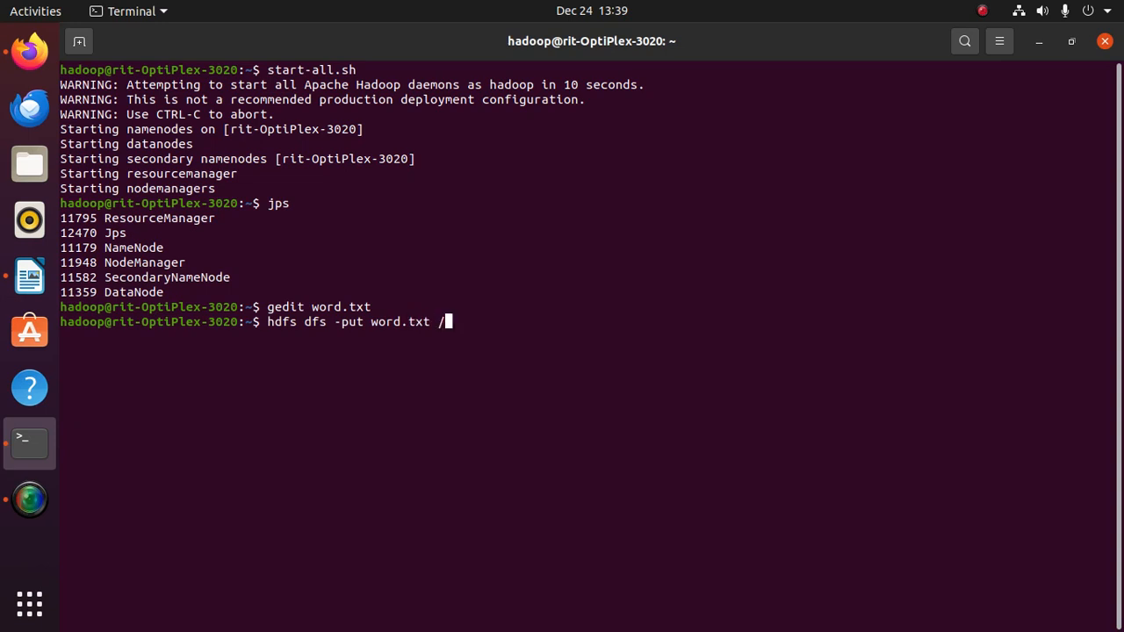
pyautogui.write('In')
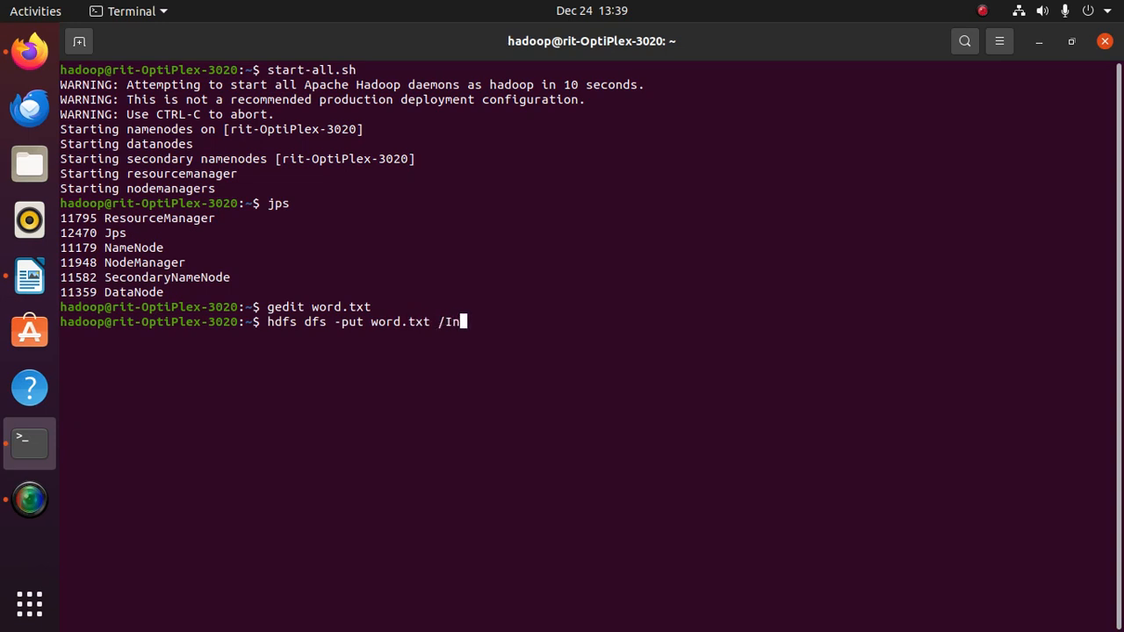
pyautogui.write('put')
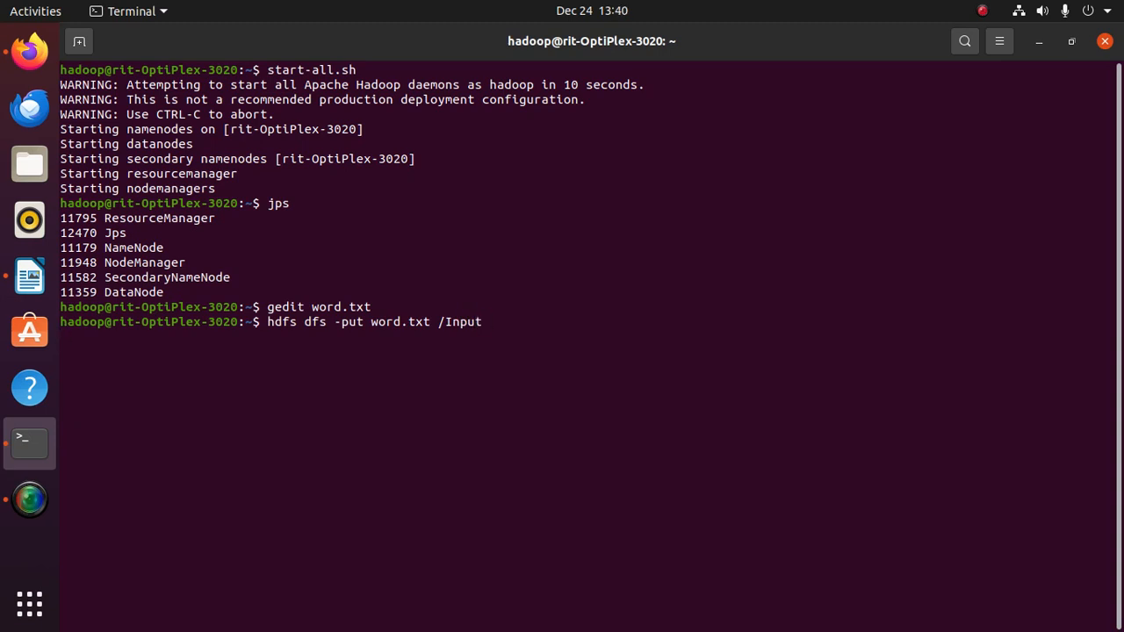
pyautogui.press('Return')
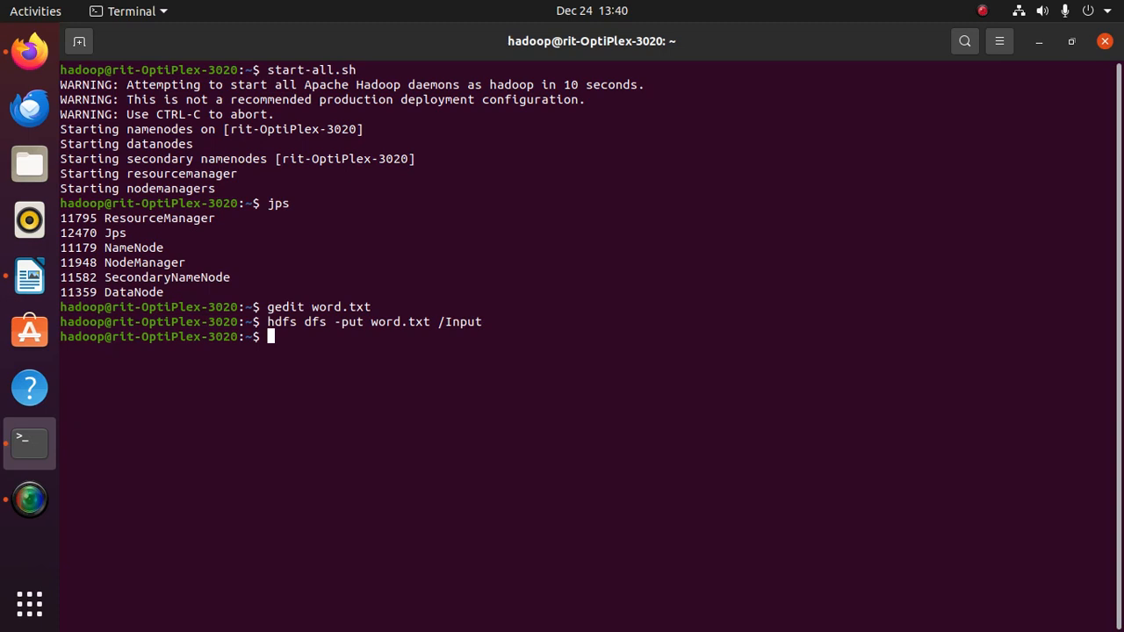
# Print the Hadoop classpath with 'mapred classpath'
pyautogui.write('mapred')
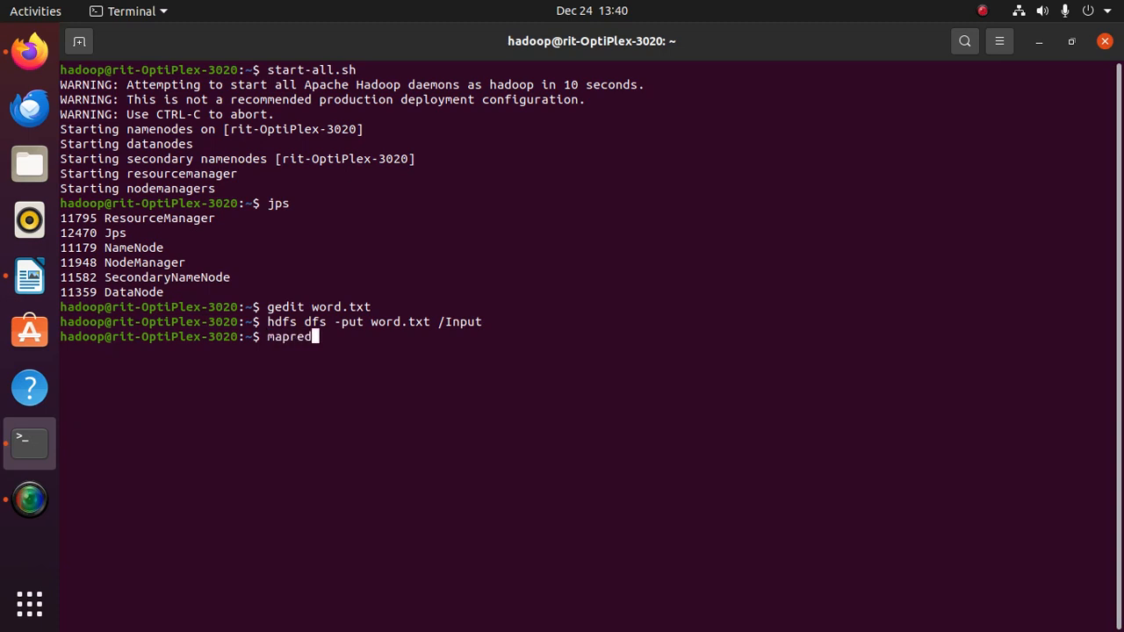
pyautogui.write('classpat')
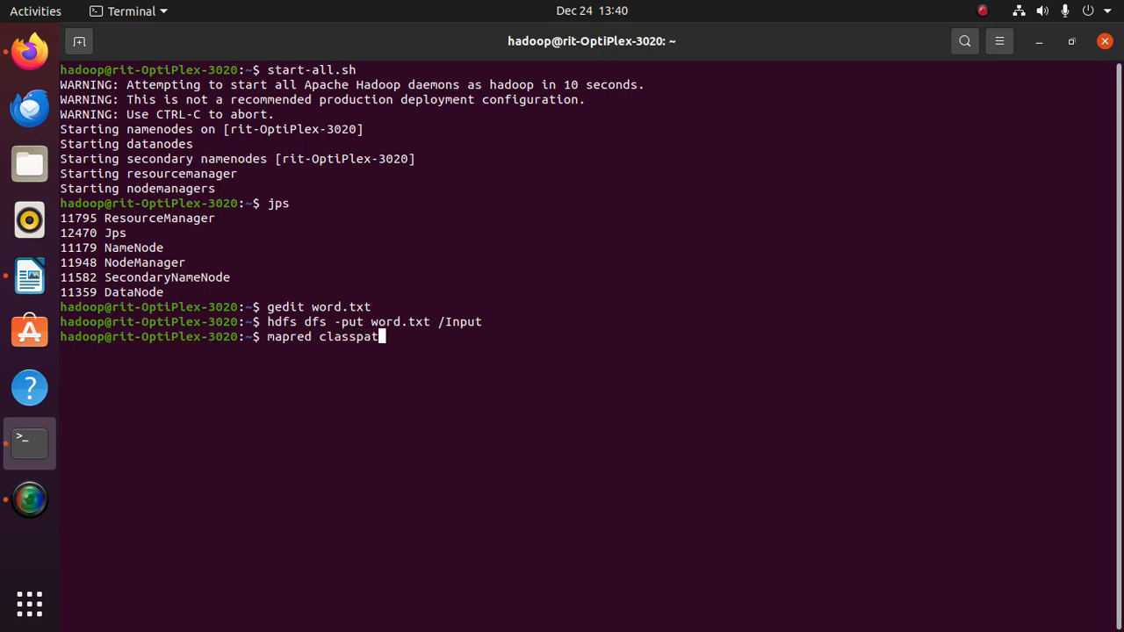
pyautogui.press('Return')
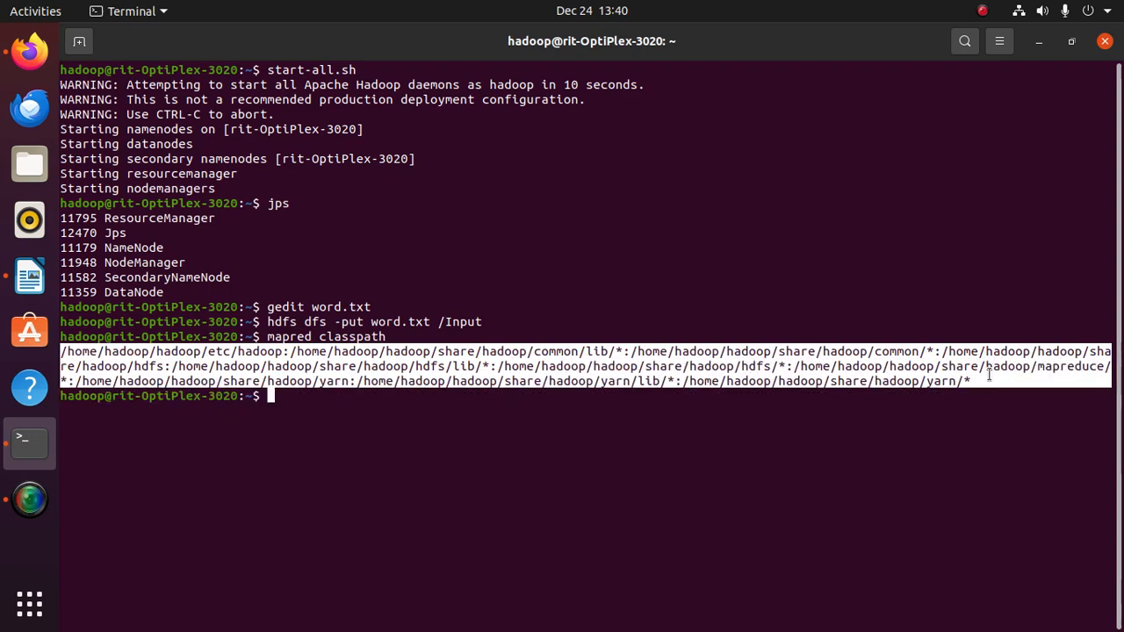
pyautogui.moveTo(352, 402)
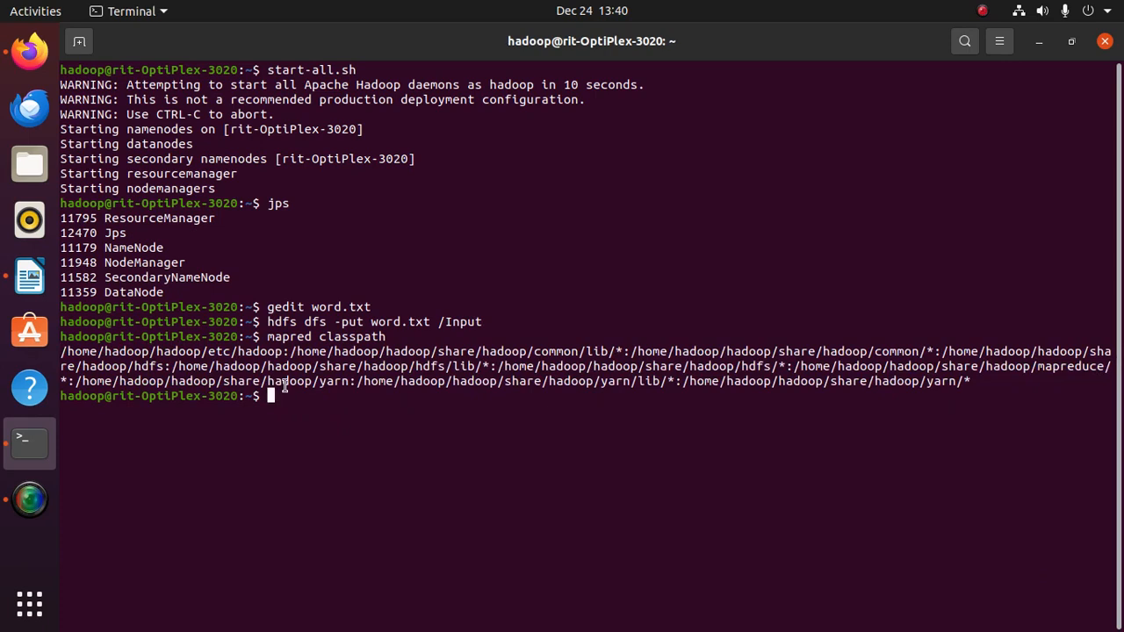
# Export the pasted Hadoop classpath as the CLASSPATH environment variable
pyautogui.write('expor')
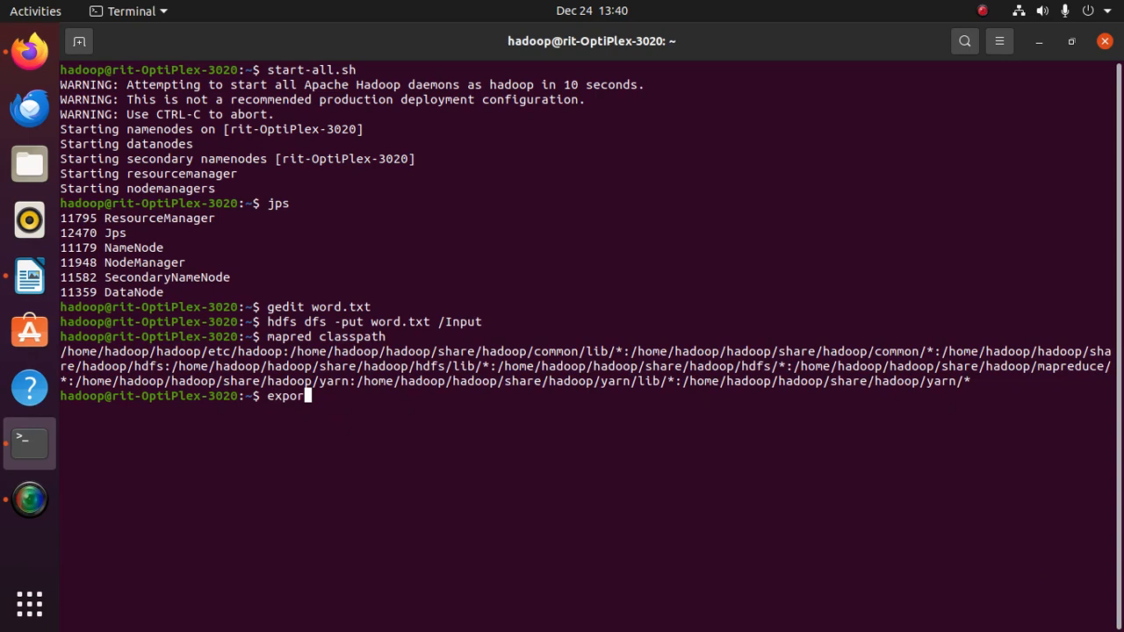
pyautogui.write('t CLAS')
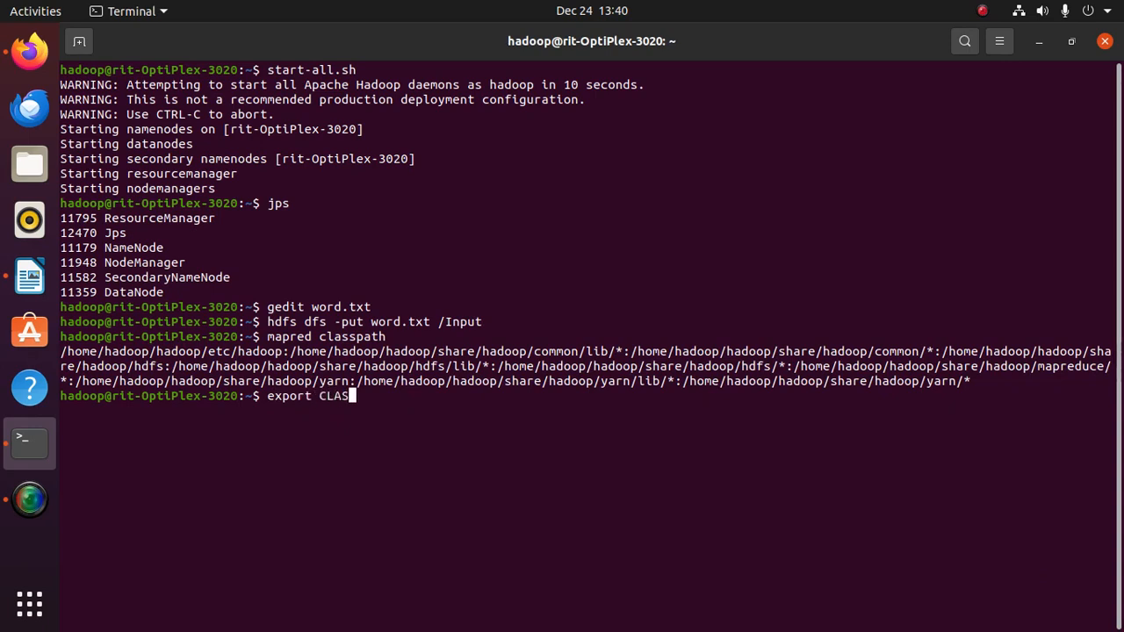
pyautogui.write('SPATH=')
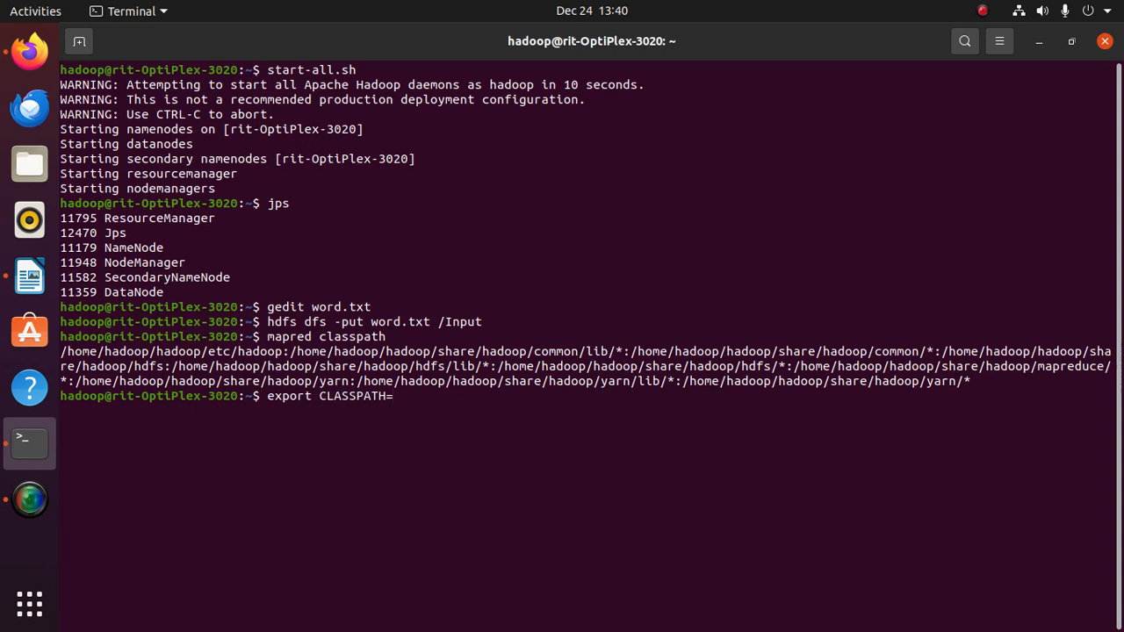
pyautogui.write('"')
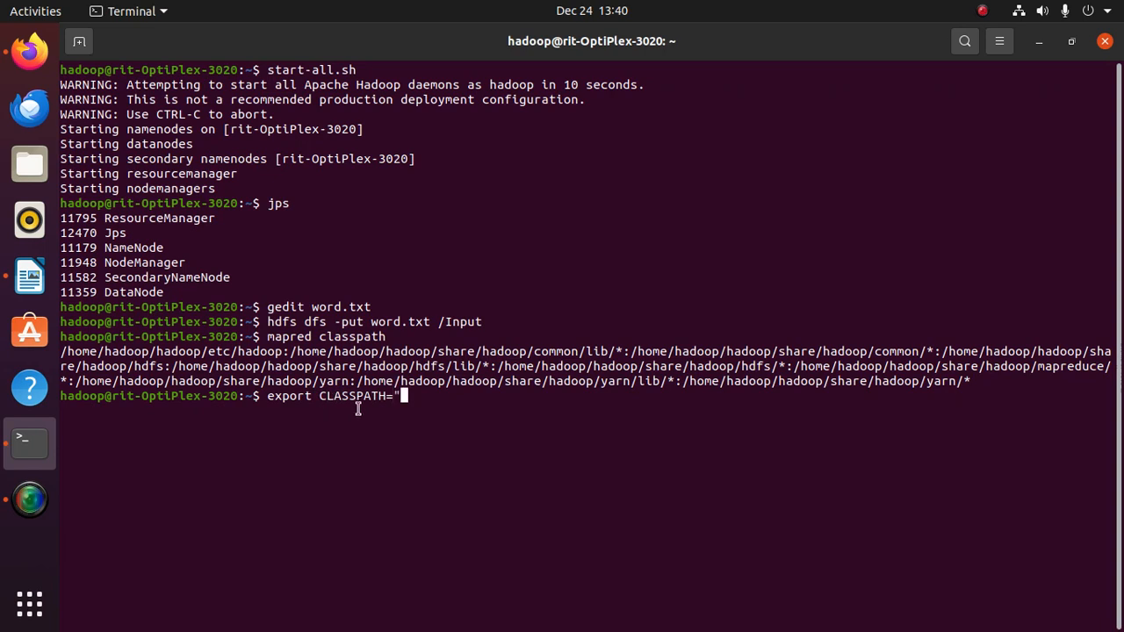
pyautogui.rightClick(417, 404)
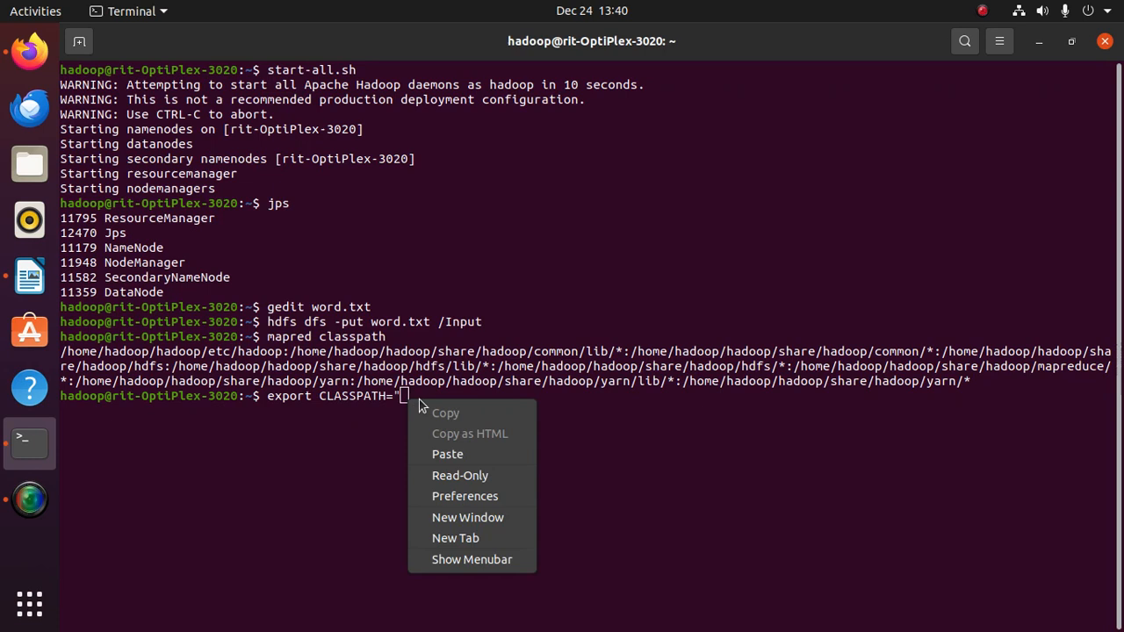
pyautogui.click(448, 454)
pyautogui.write('"')
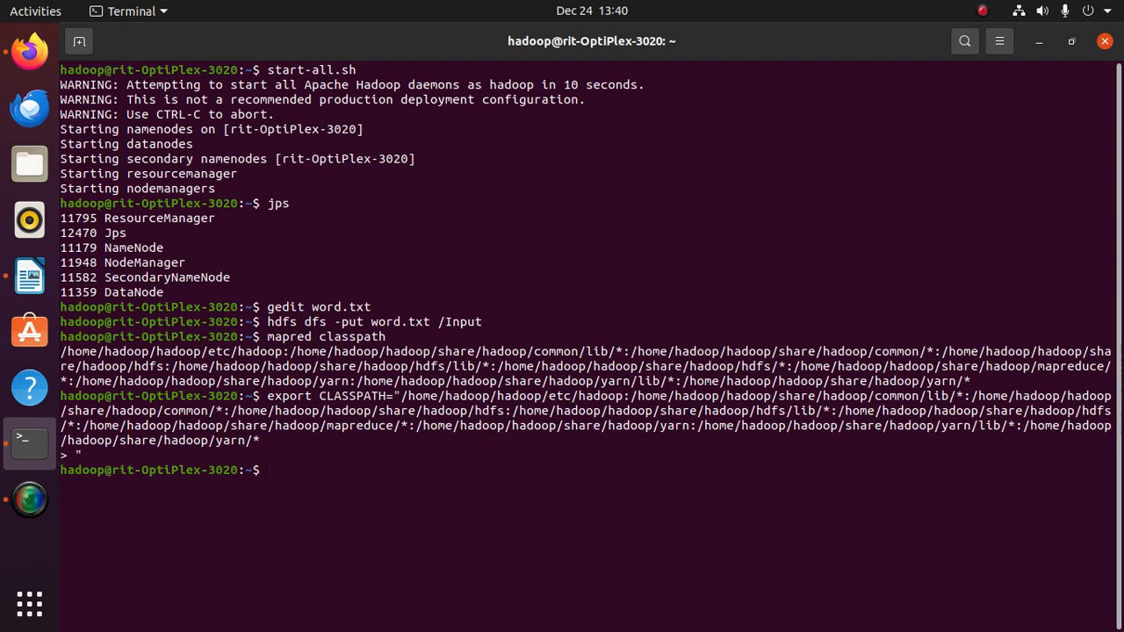
pyautogui.write('gedit')
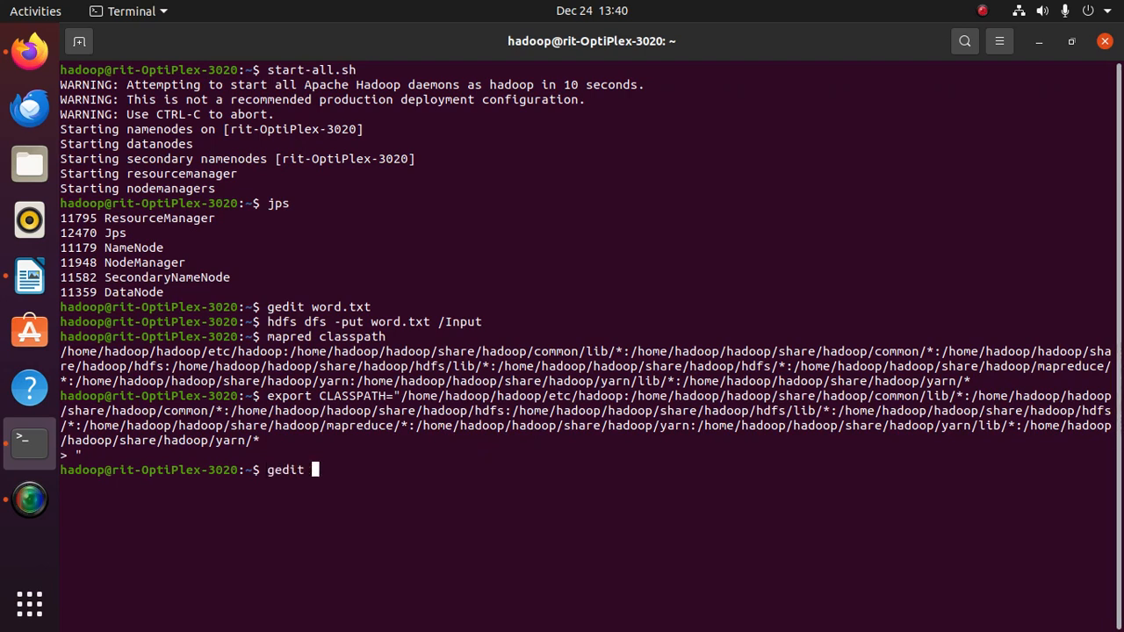
# Create a new WordCount.java file in gedit from the terminal
pyautogui.write('Word')
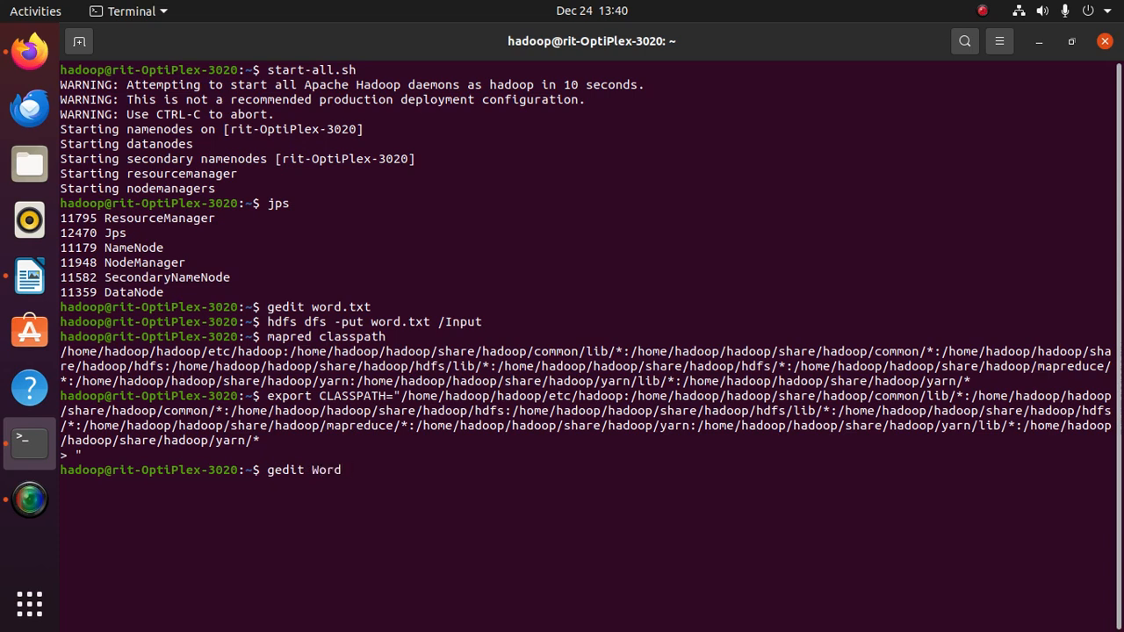
pyautogui.write('Count')
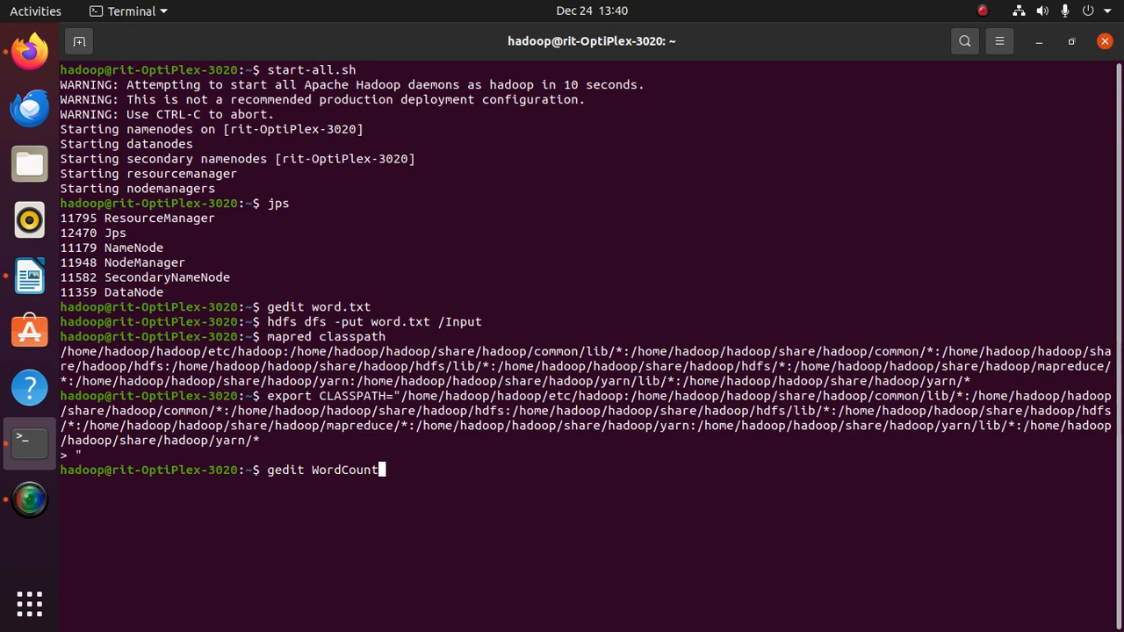
pyautogui.write('.java')
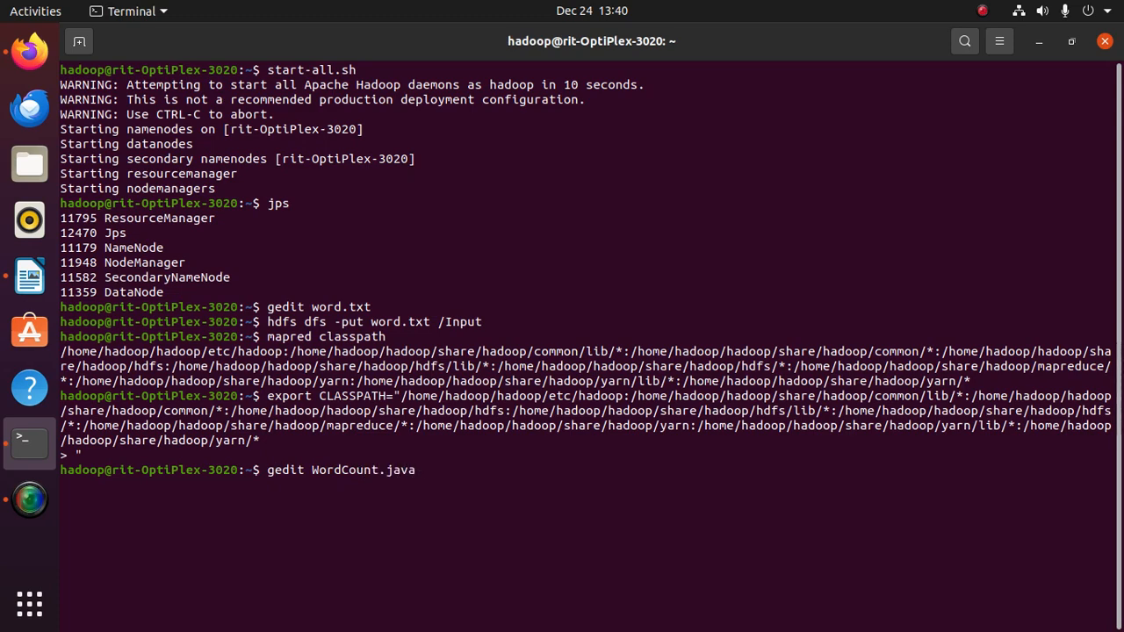
pyautogui.press('Return')
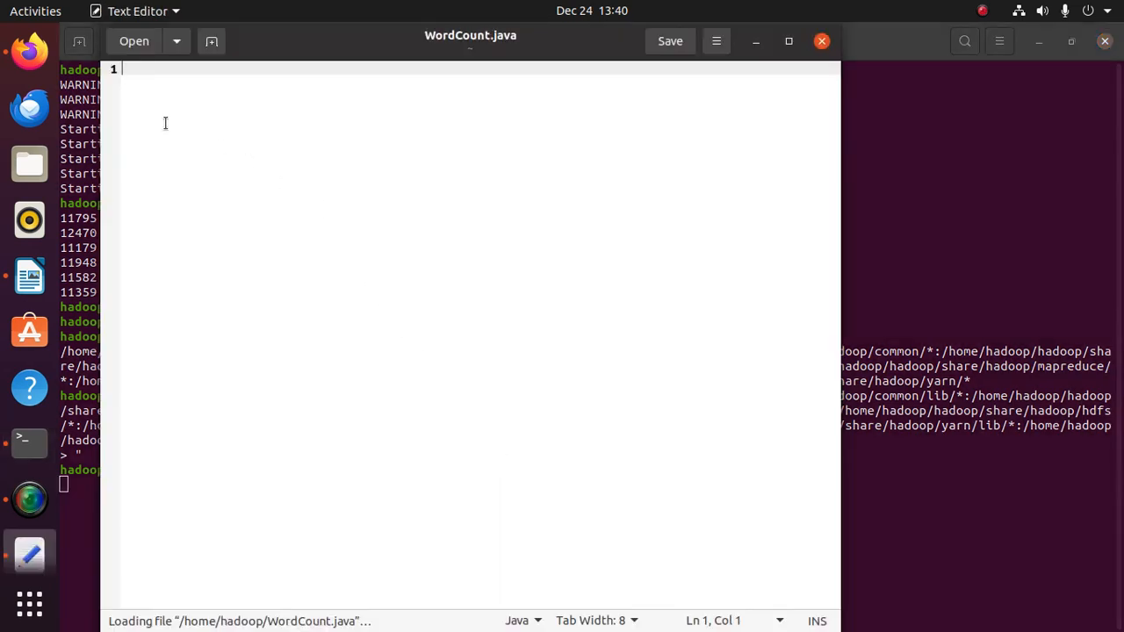
pyautogui.moveTo(29, 51)
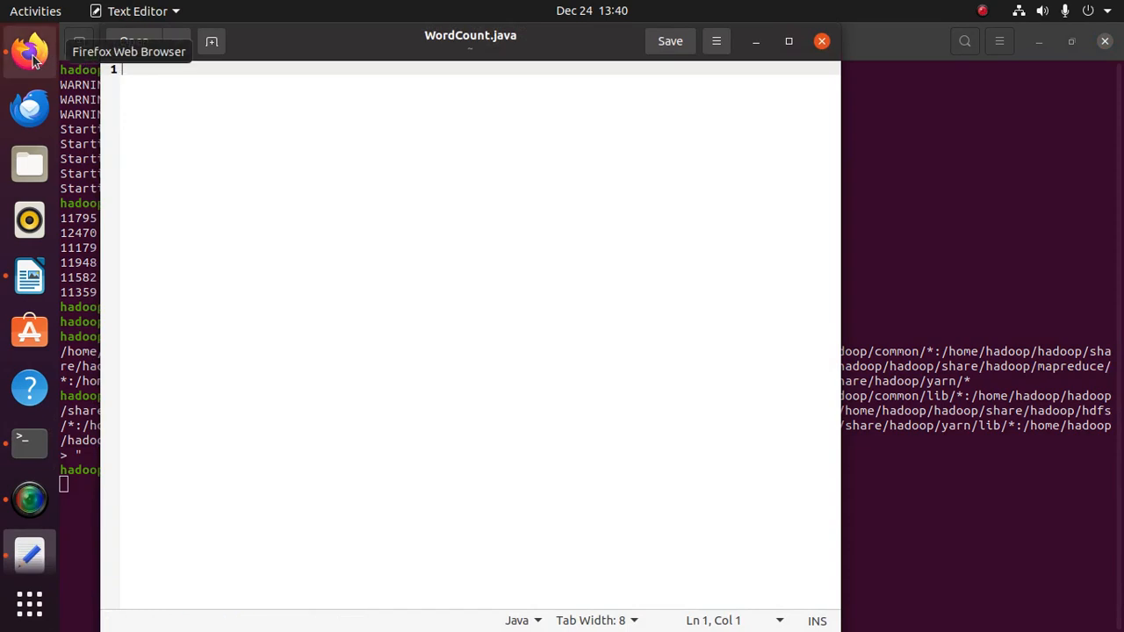
# Copy the WordCount source from the Apache Hadoop docs into WordCount.java
pyautogui.click(29, 50)
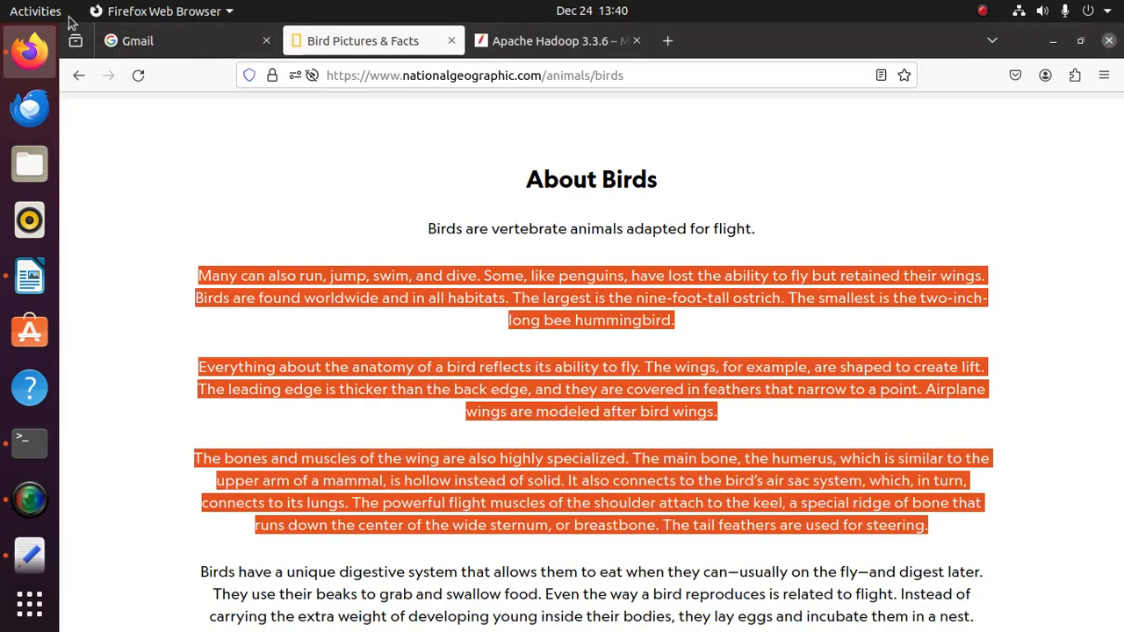
pyautogui.click(553, 40)
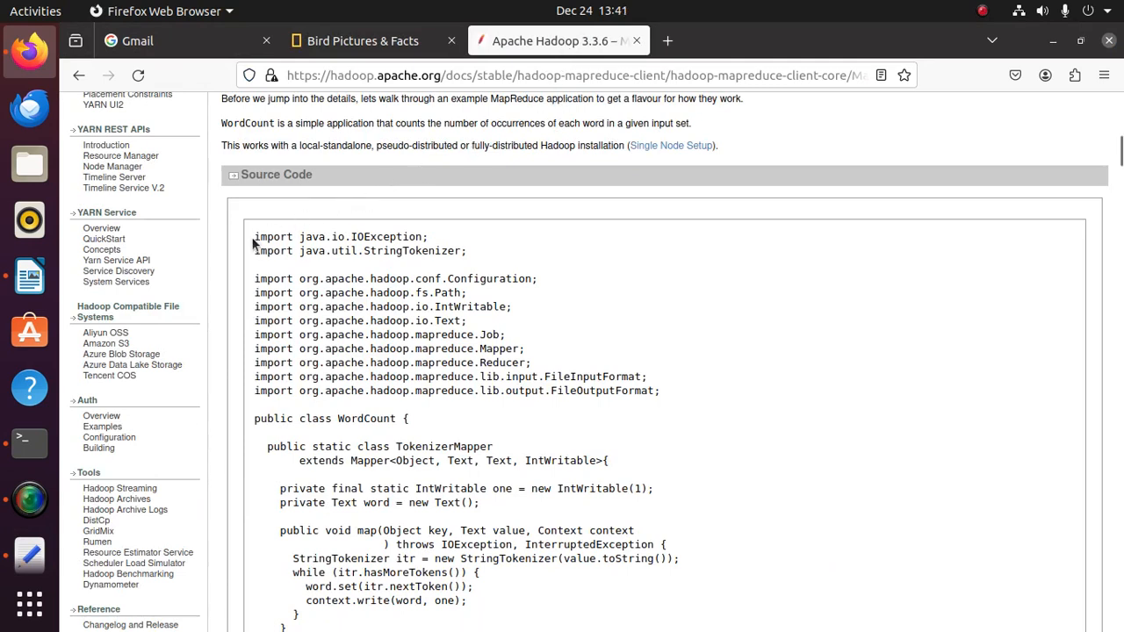
pyautogui.moveTo(254, 236); pyautogui.dragTo(321, 251)
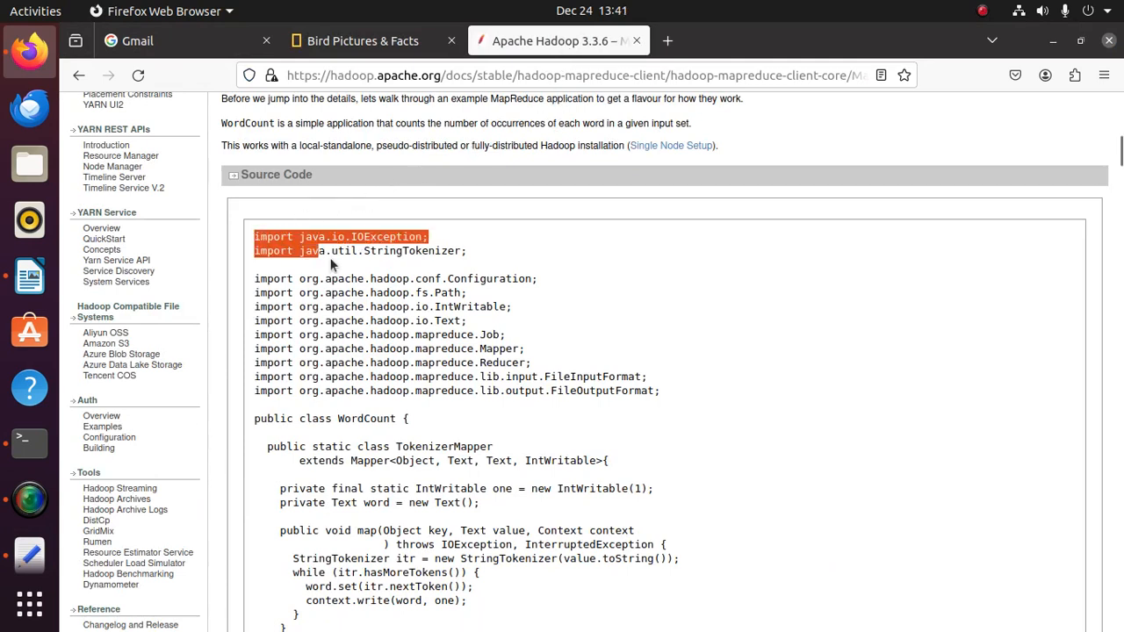
pyautogui.scroll(-3)
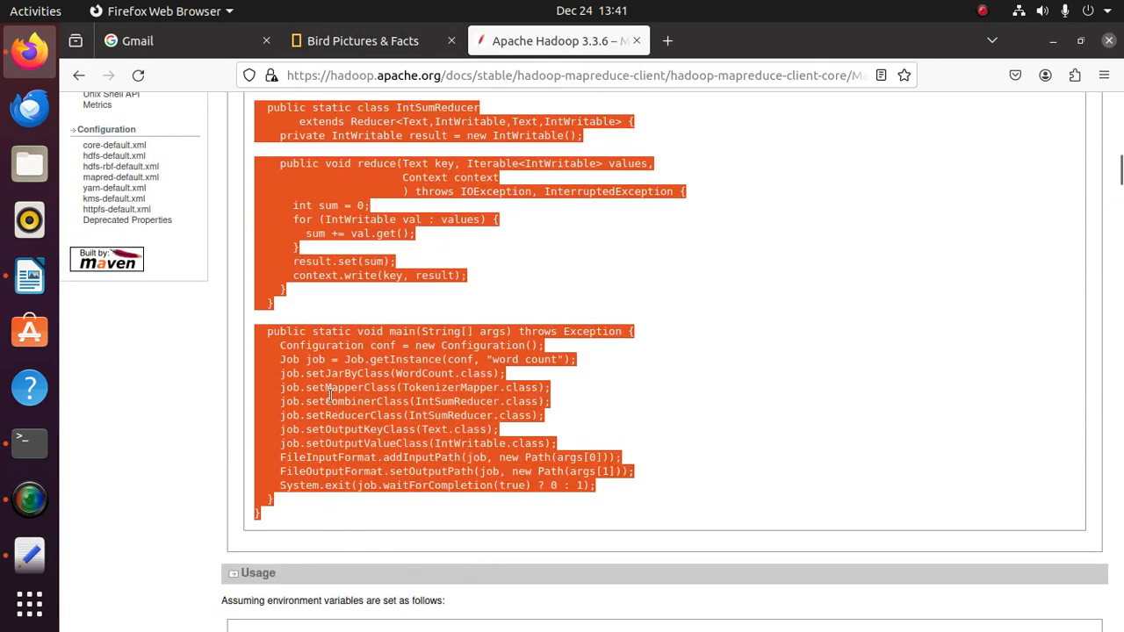
pyautogui.scroll(-3)
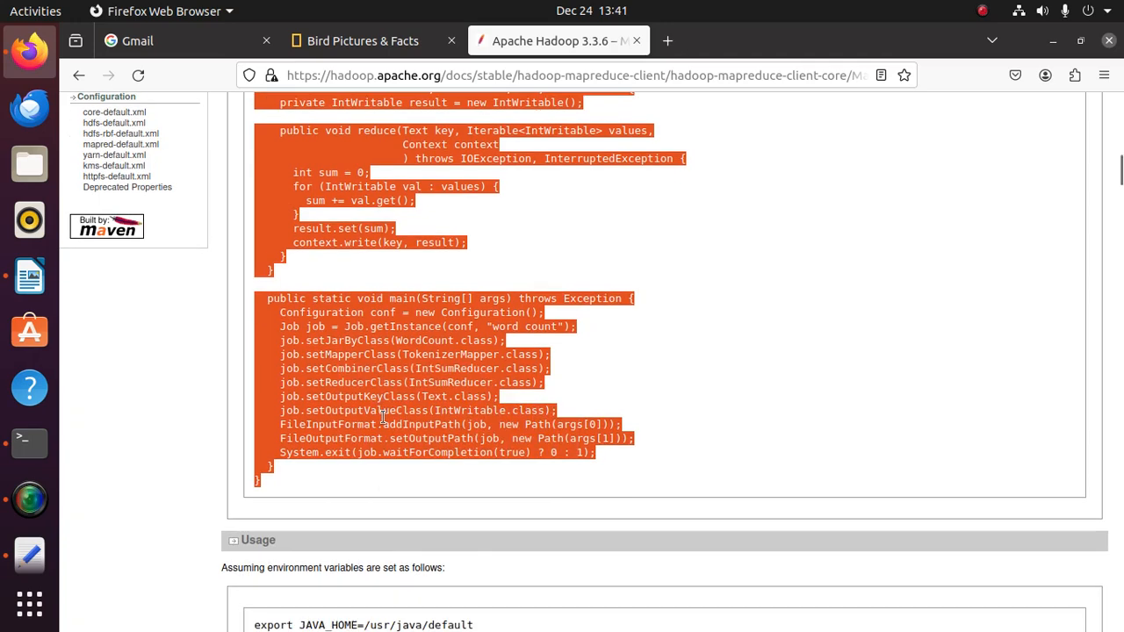
pyautogui.click(29, 546)
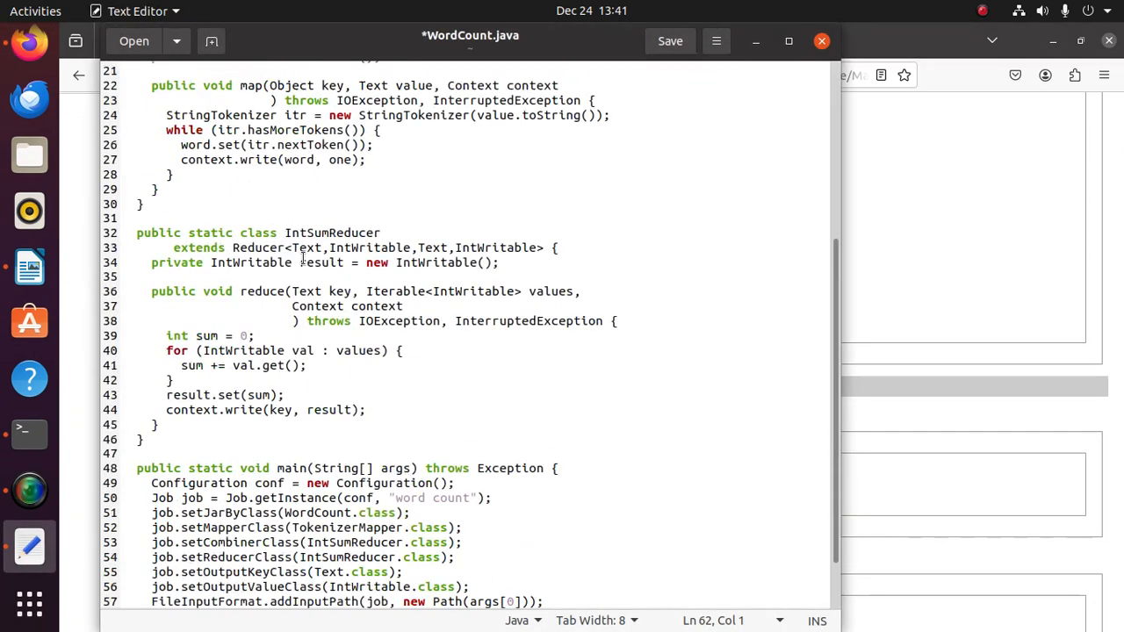
pyautogui.click(670, 41)
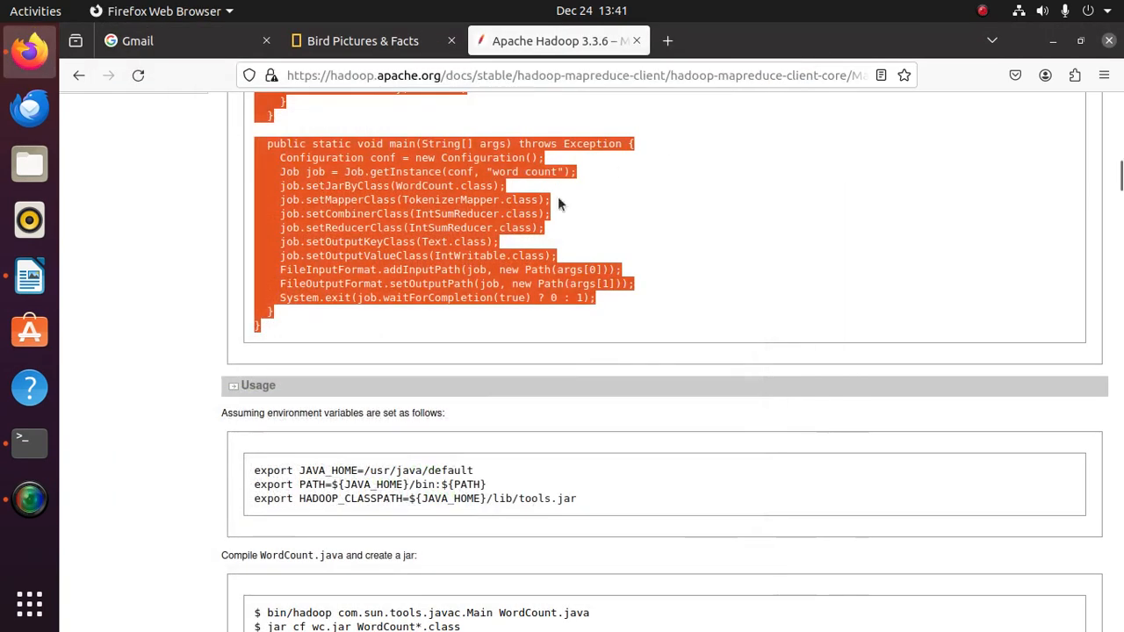
pyautogui.click(29, 441)
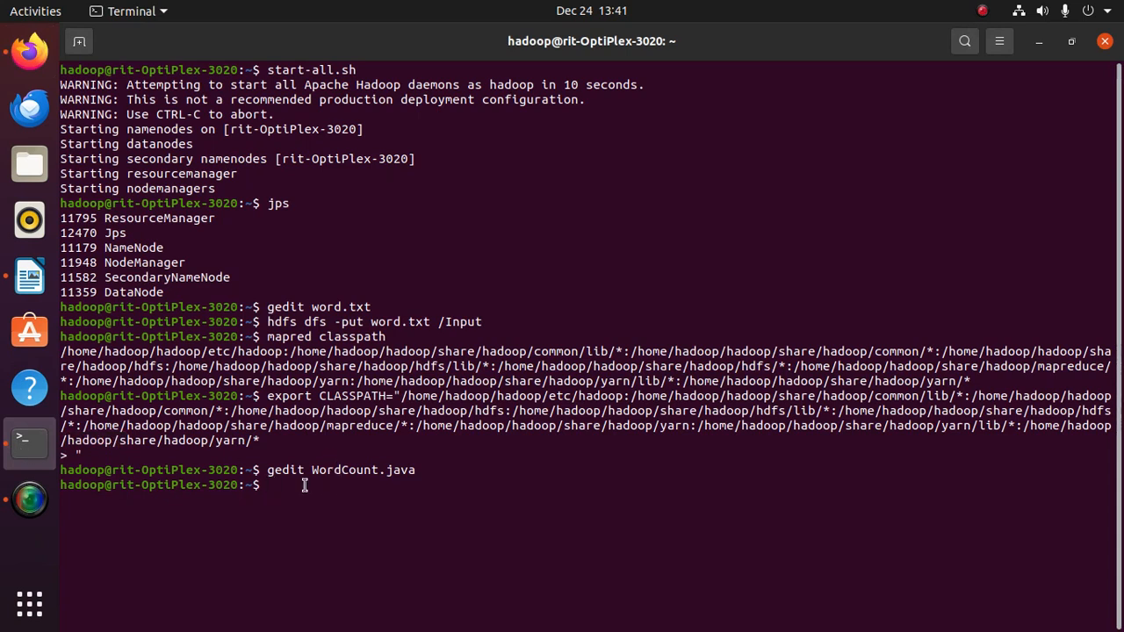
# Compile WordCount.java with javac
pyautogui.write('java')
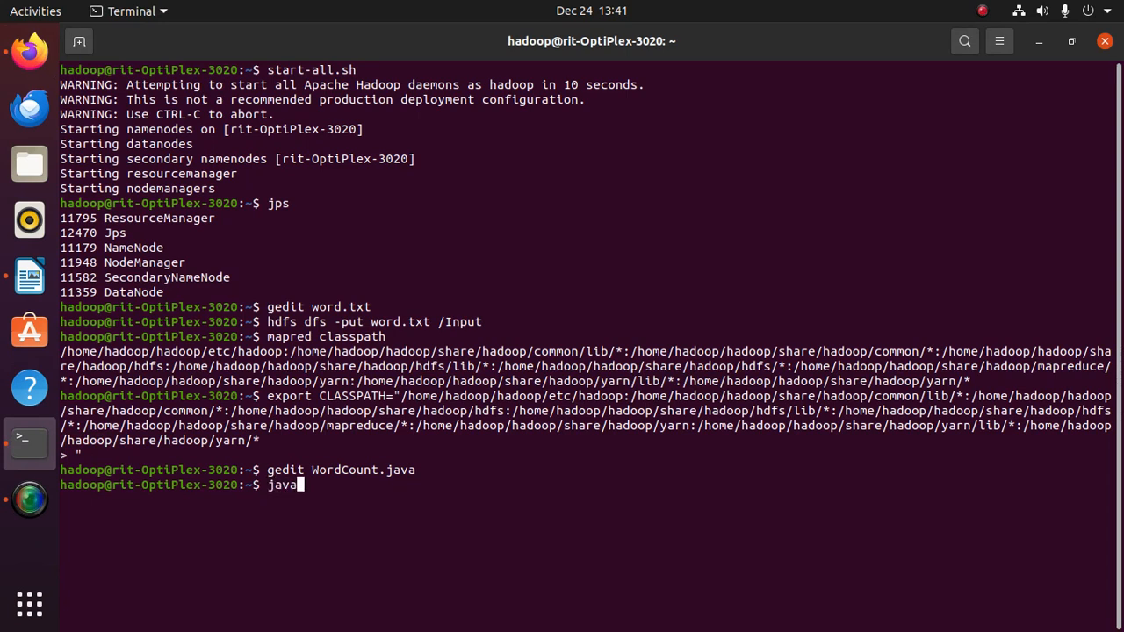
pyautogui.write('c')
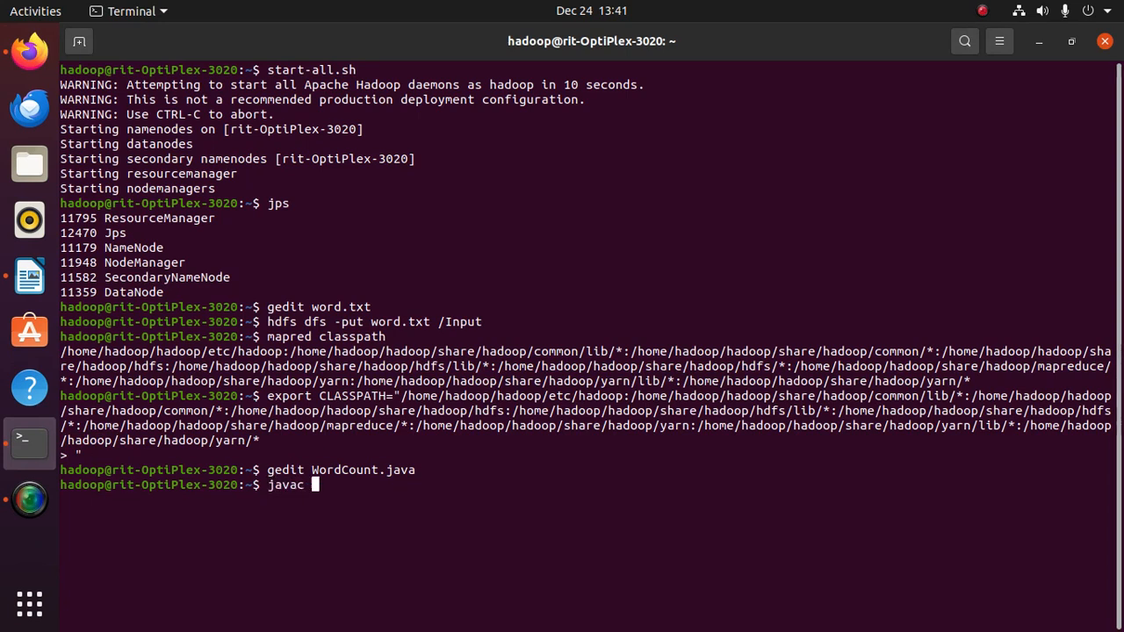
pyautogui.write('WordCo')
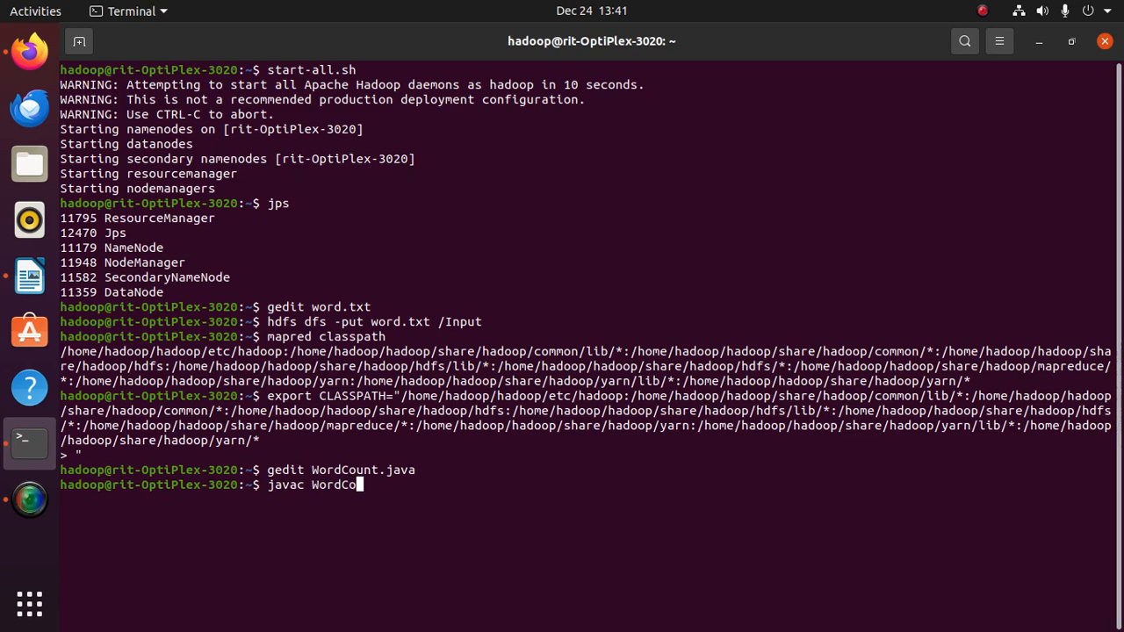
pyautogui.write('unt.java')
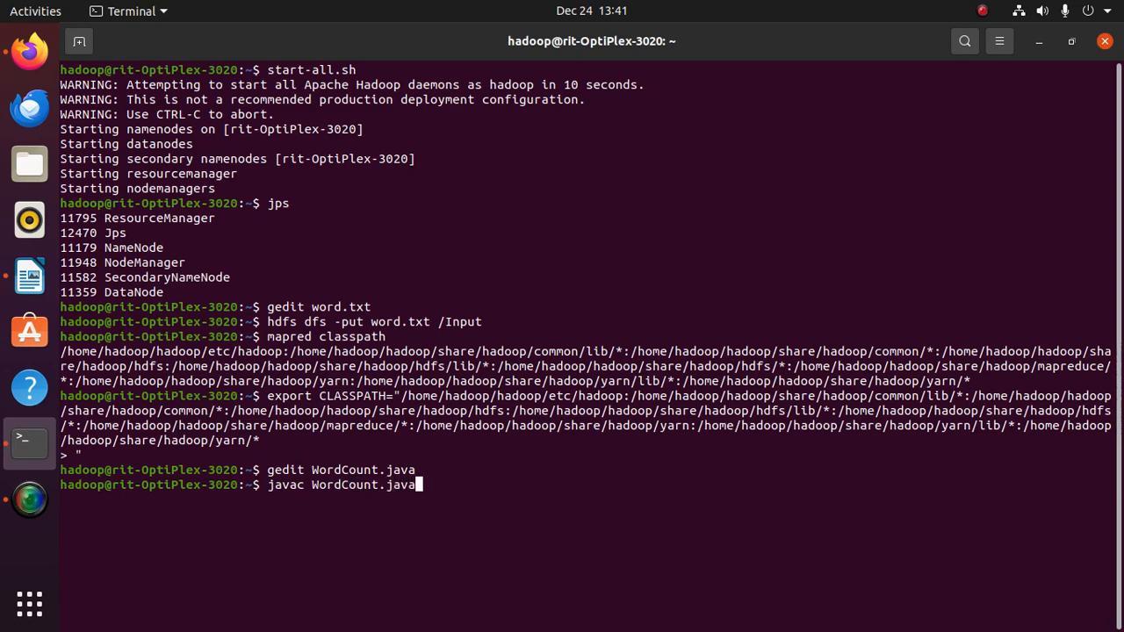
pyautogui.press('Return')
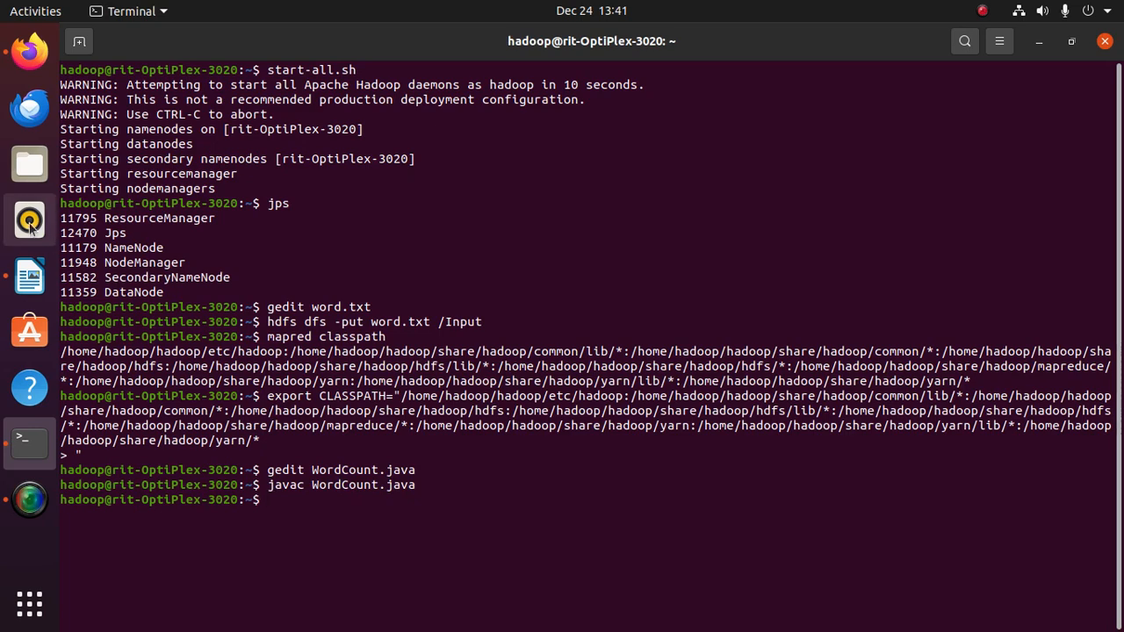
pyautogui.click(29, 164)
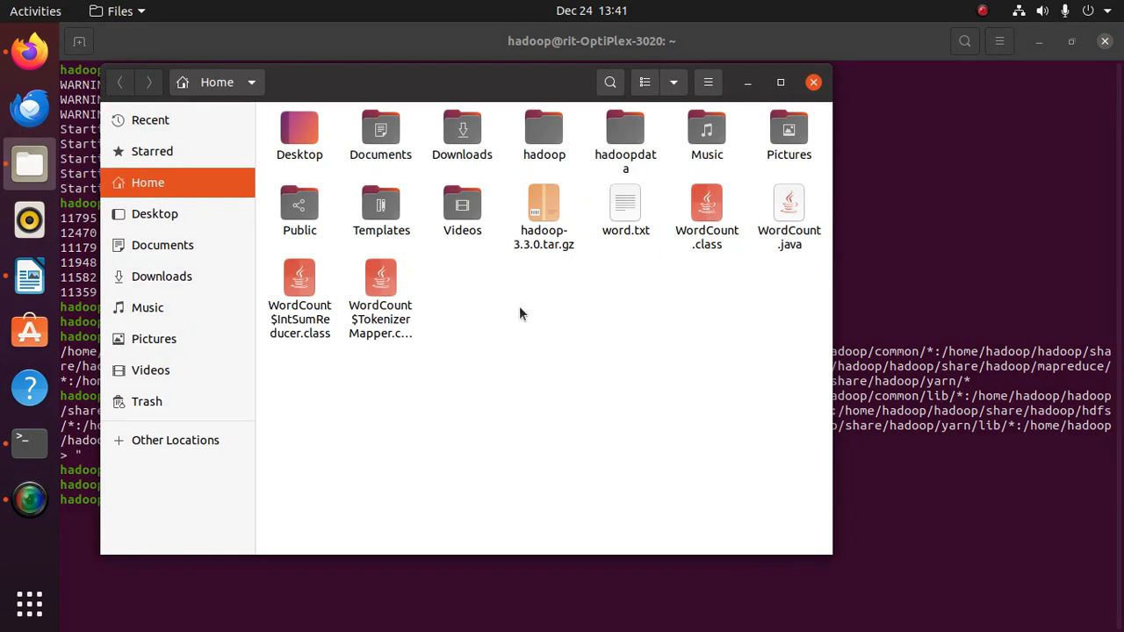
# Make a WC folder in Home holding the three WordCount class files
pyautogui.rightClick(519, 314)
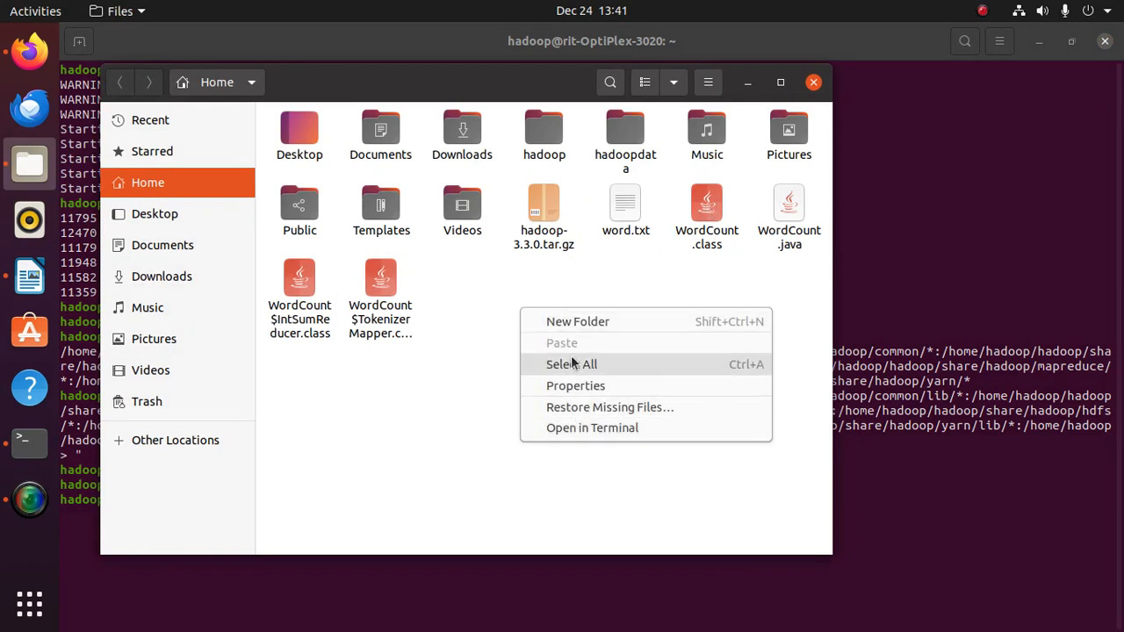
pyautogui.click(578, 321)
pyautogui.write('WC')
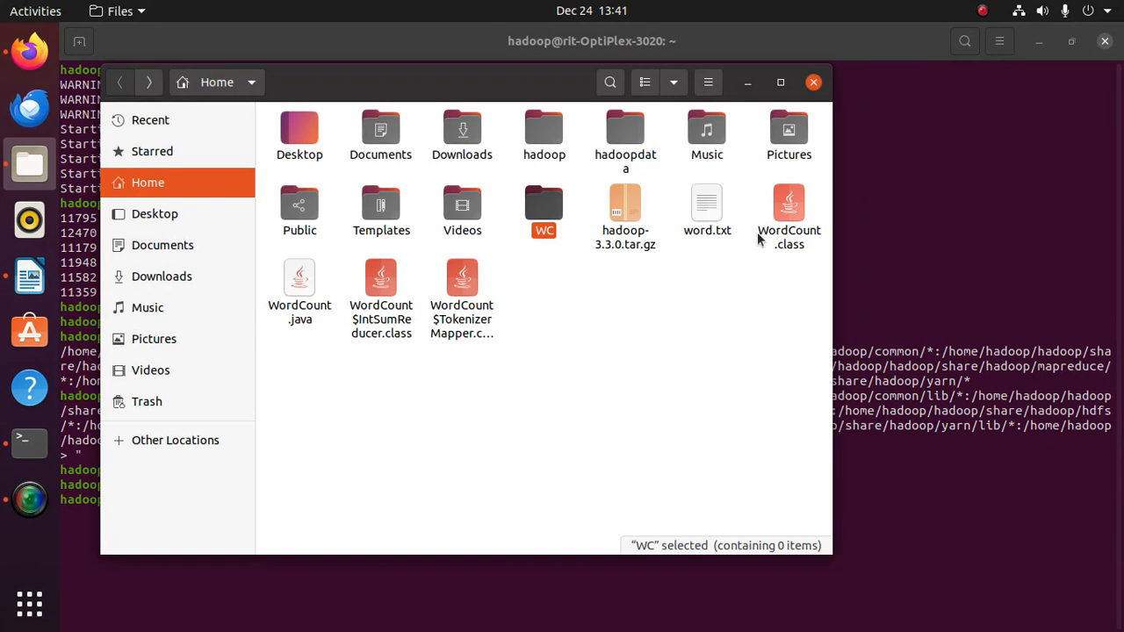
pyautogui.click(462, 295)
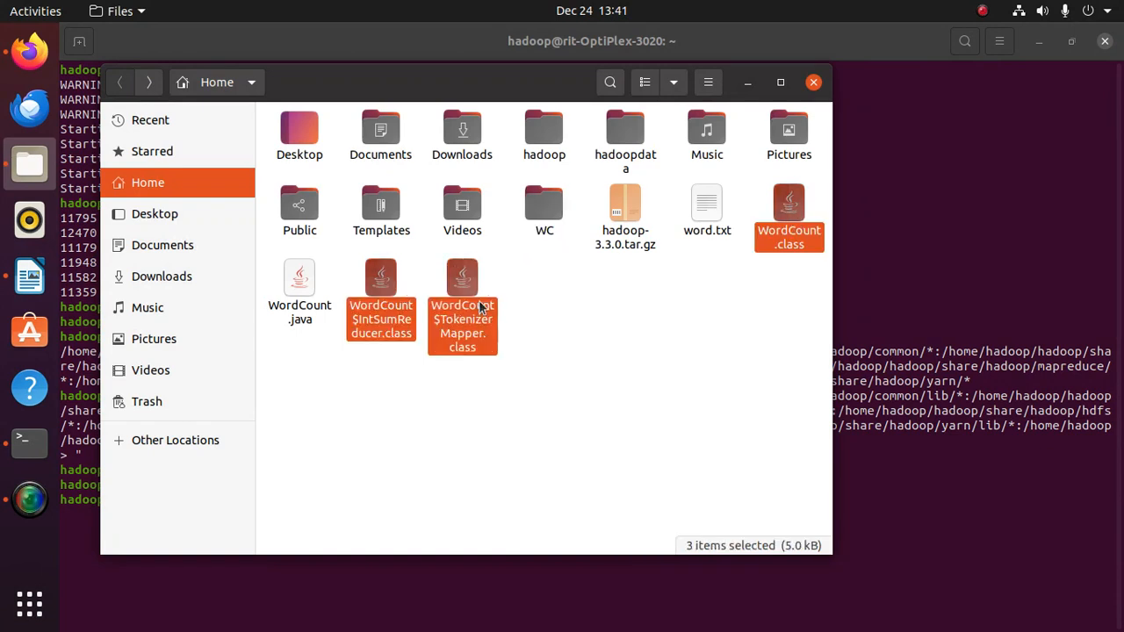
pyautogui.rightClick(462, 298)
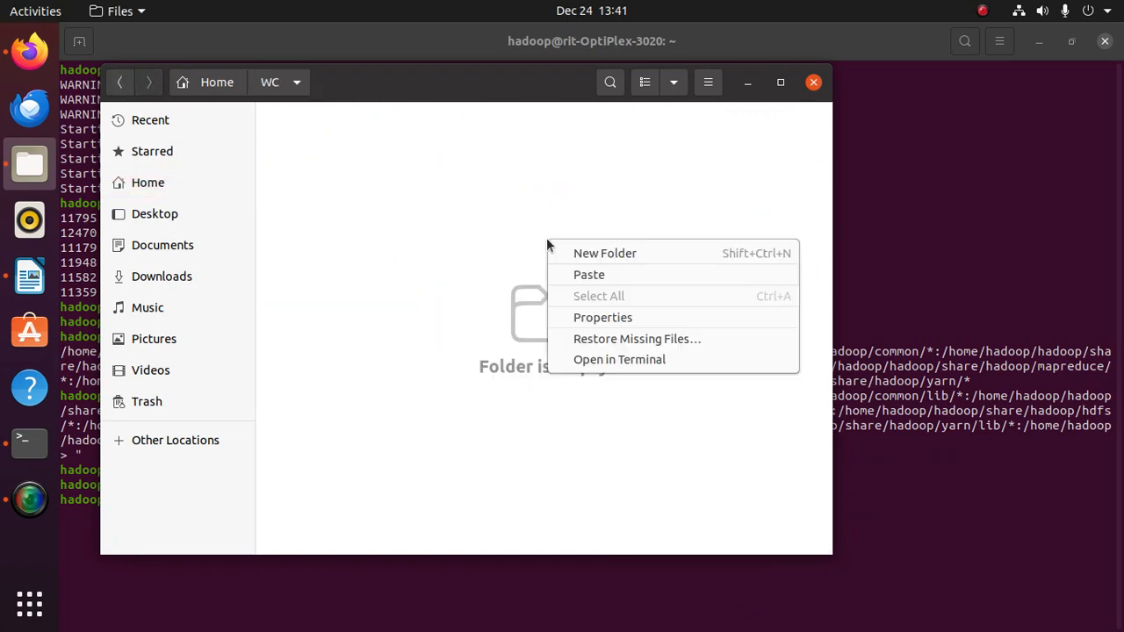
pyautogui.click(588, 274)
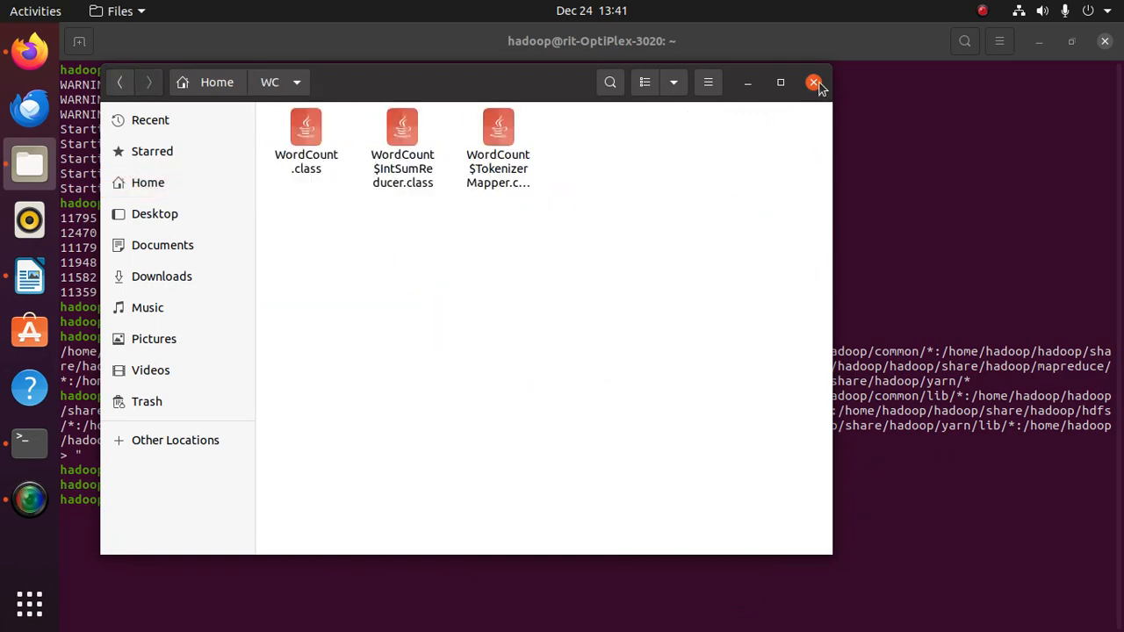
pyautogui.click(814, 82)
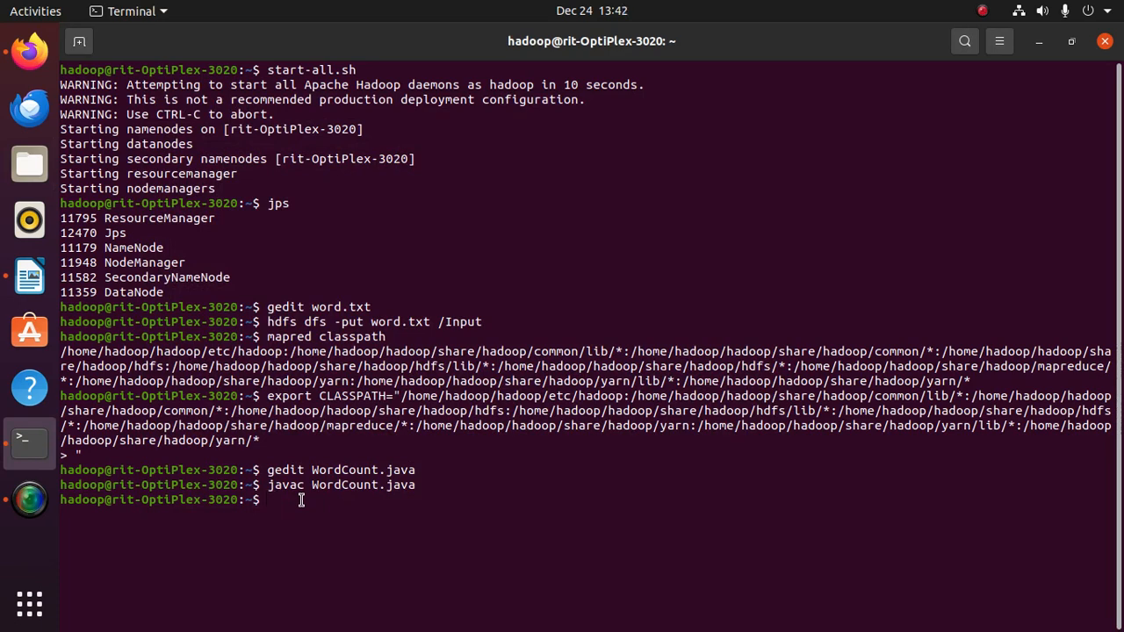
# Package the WC folder's classes into WC.jar with 'jar -cvf WC.jar -C WC /.'
pyautogui.write('jar')
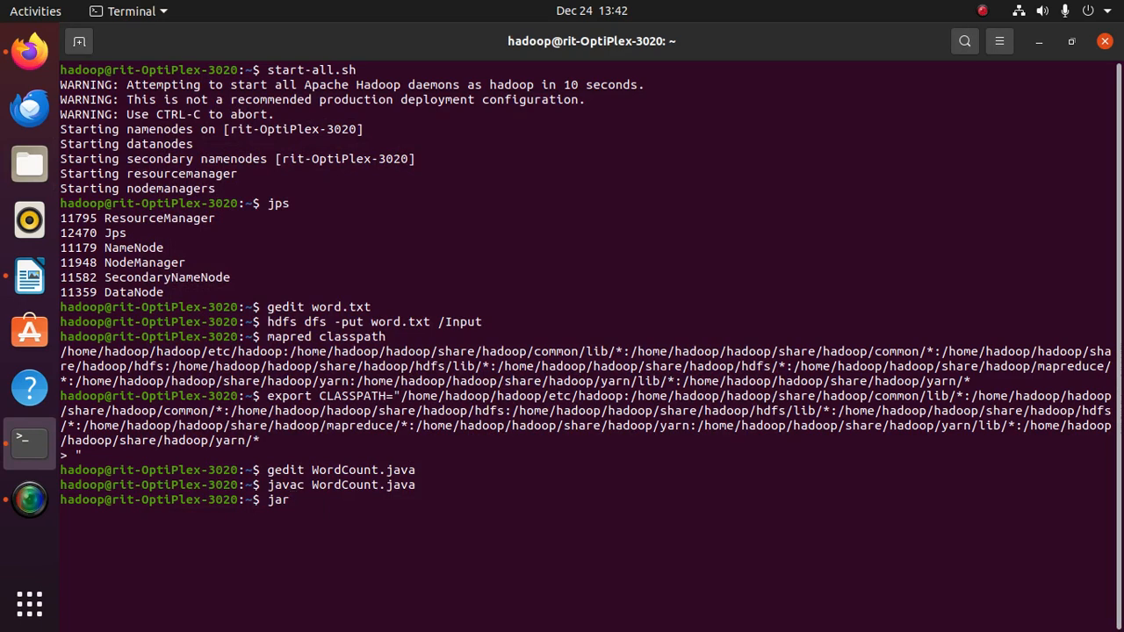
pyautogui.write('-c')
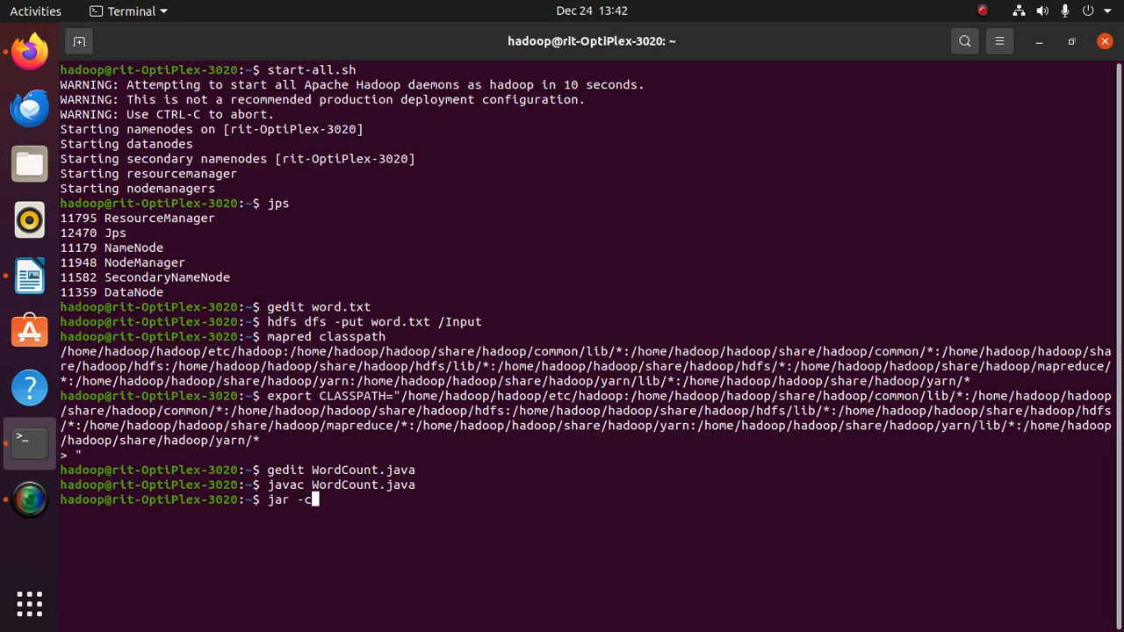
pyautogui.write('vf')
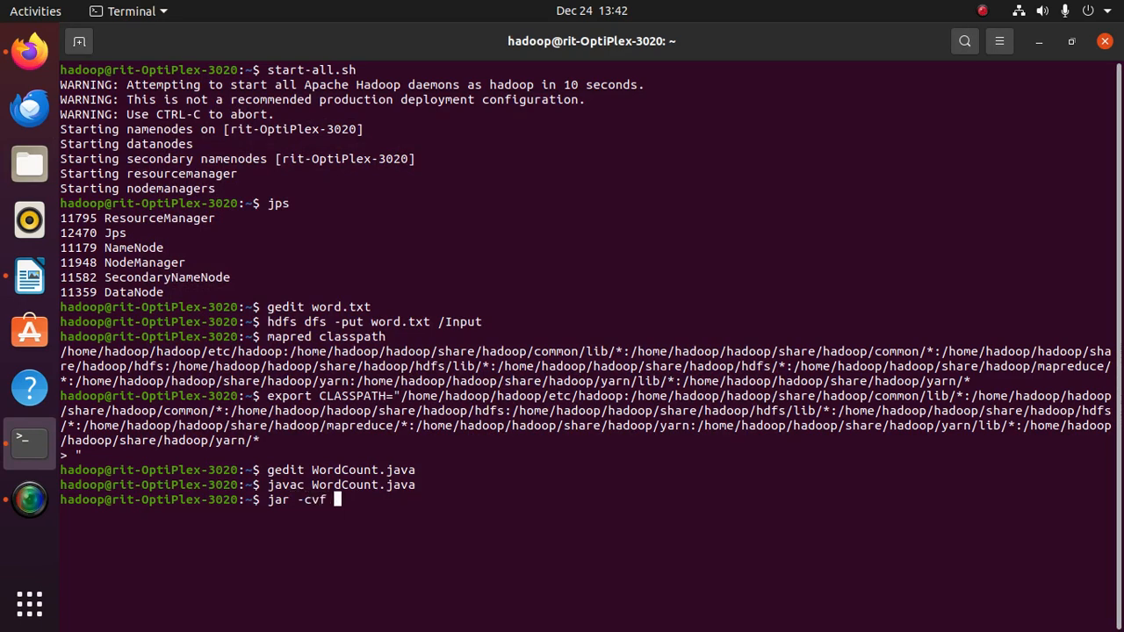
pyautogui.write('WC.j')
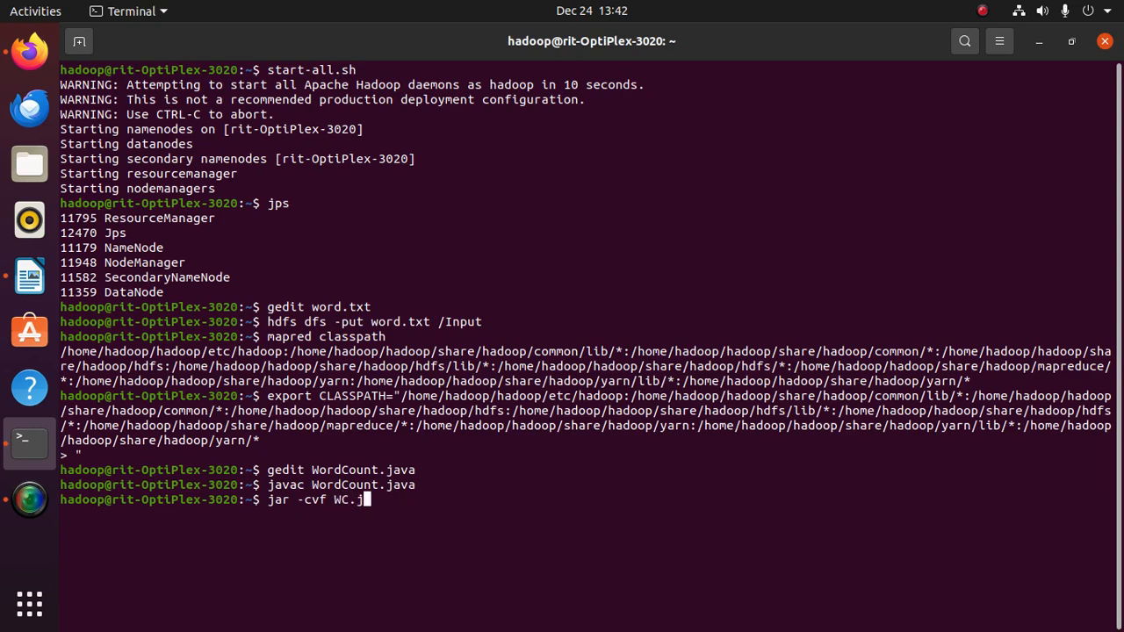
pyautogui.write('ar')
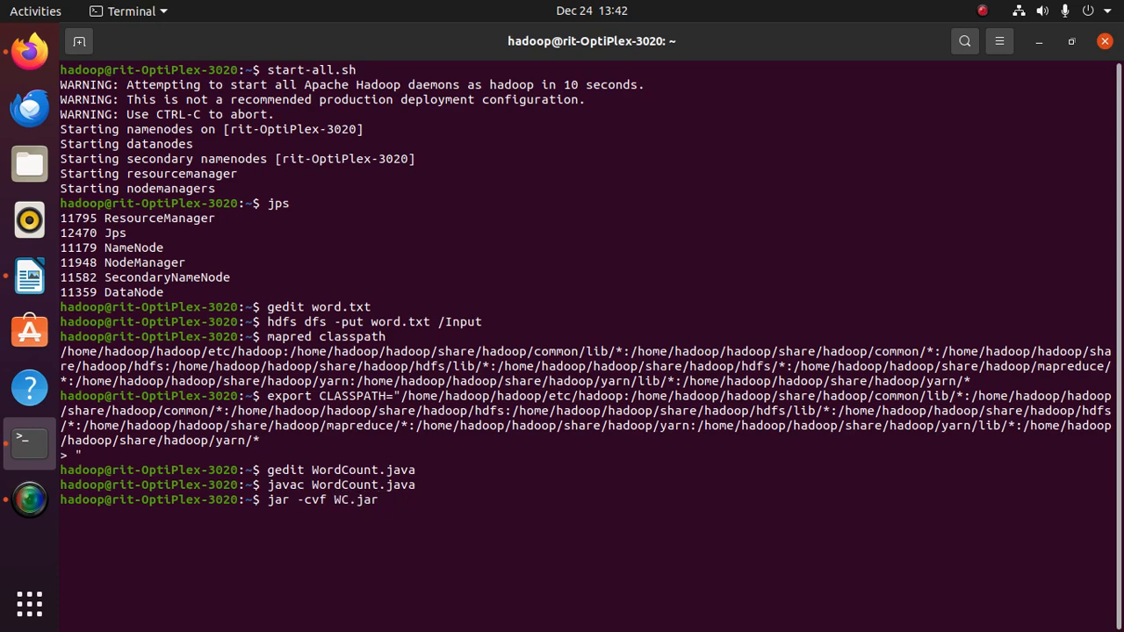
pyautogui.write('-')
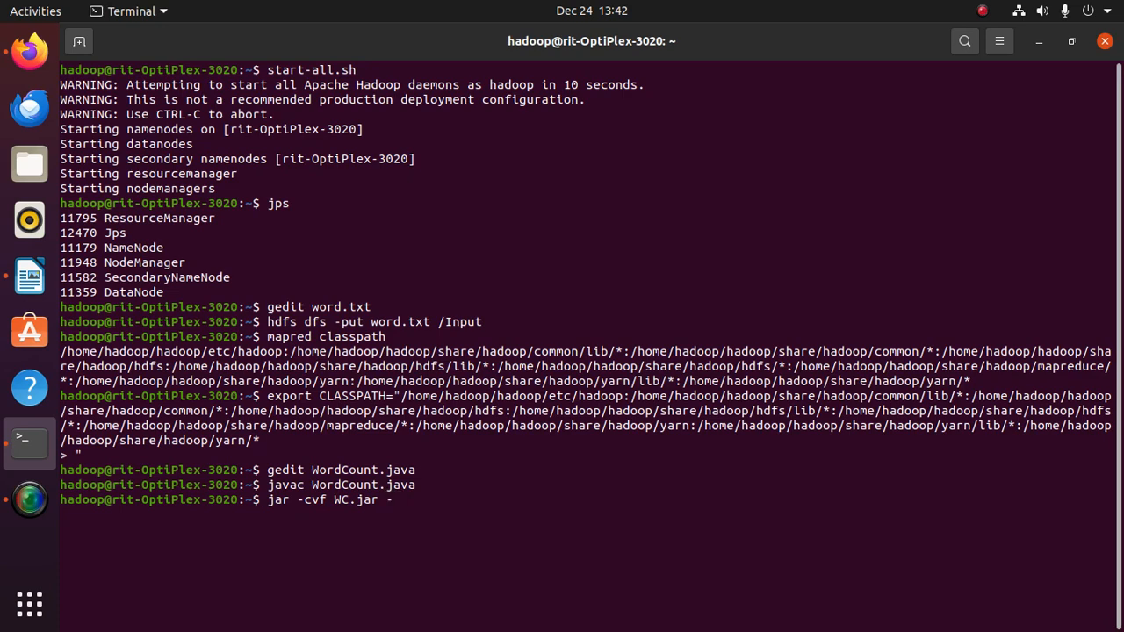
pyautogui.write('C W')
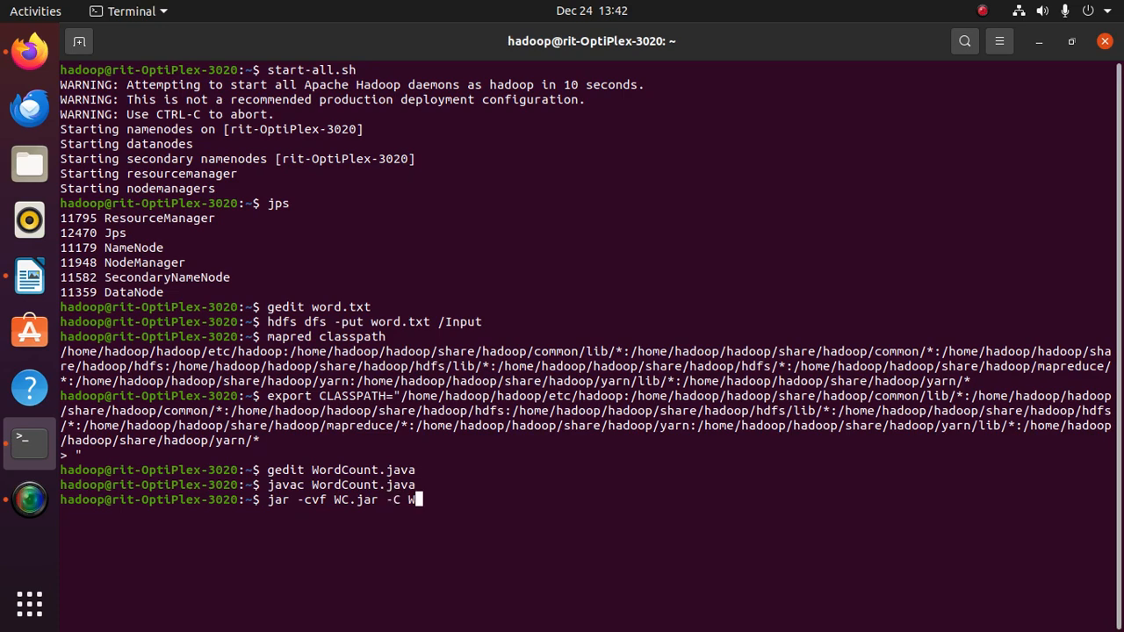
pyautogui.write('C')
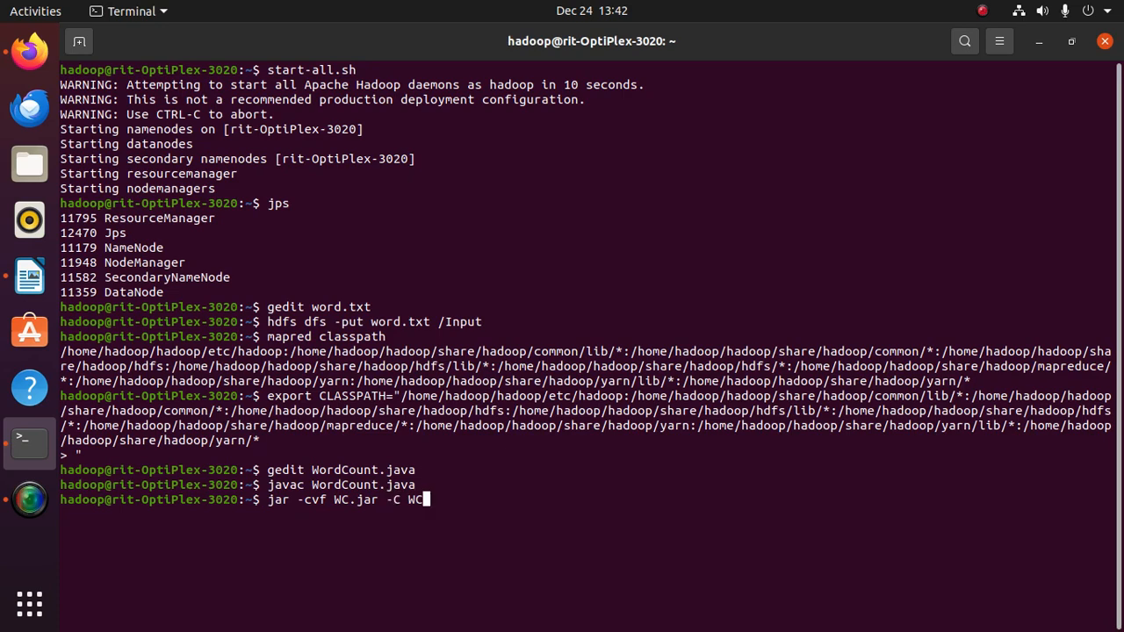
pyautogui.write('/.')
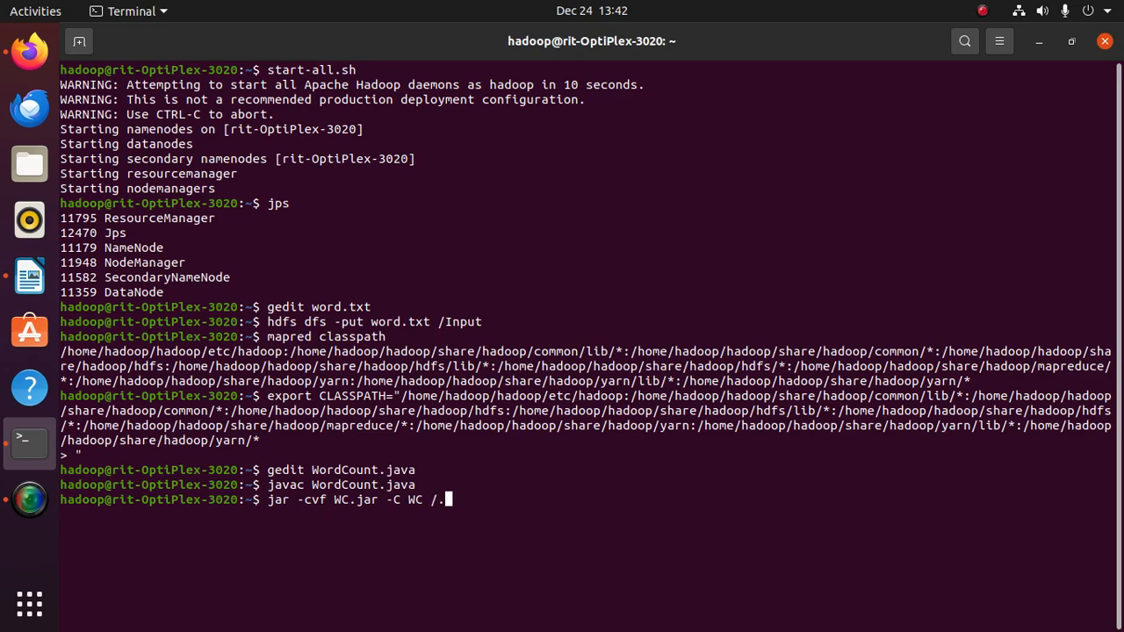
pyautogui.press('Return')
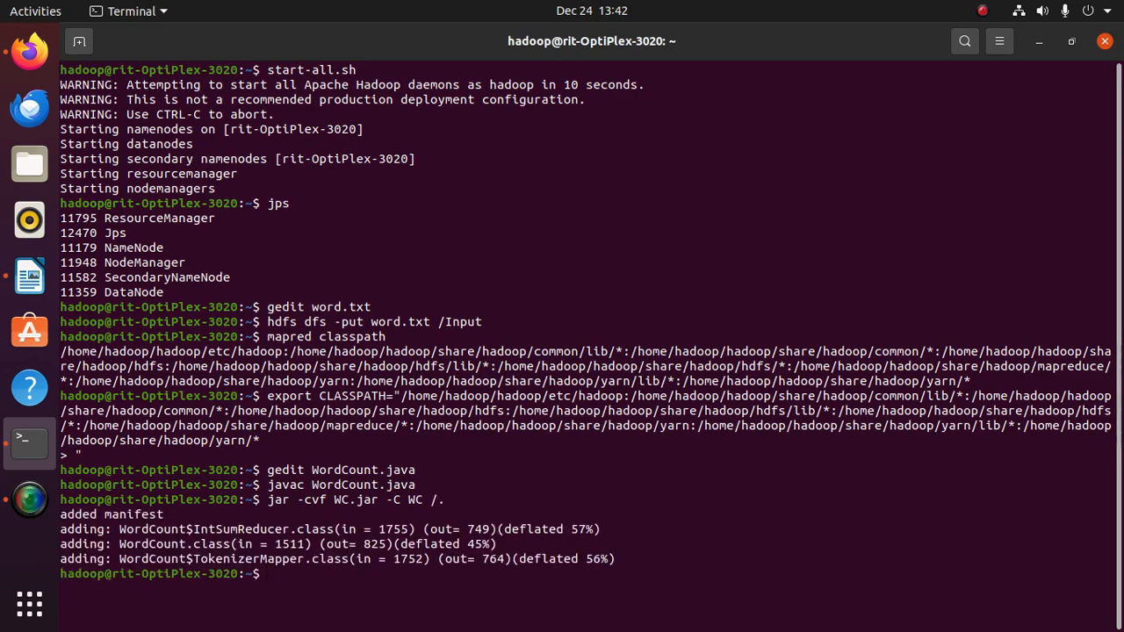
pyautogui.click(29, 164)
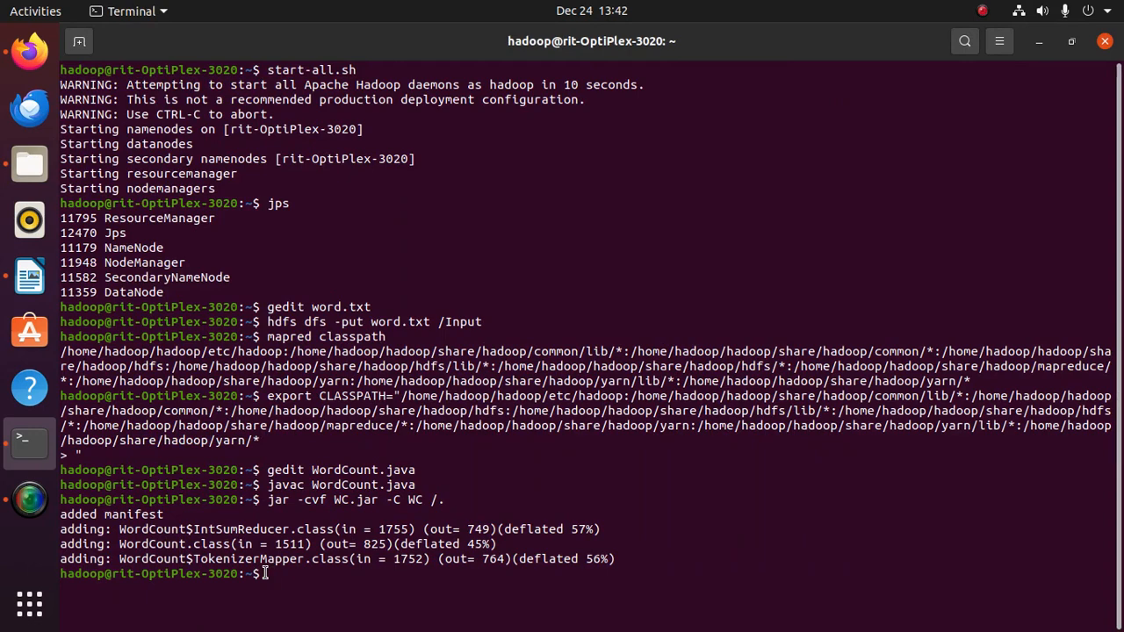
# Run 'hadoop jar WC.jar WordCount /Input /Output' on the HDFS input folder
pyautogui.write('hadoop')
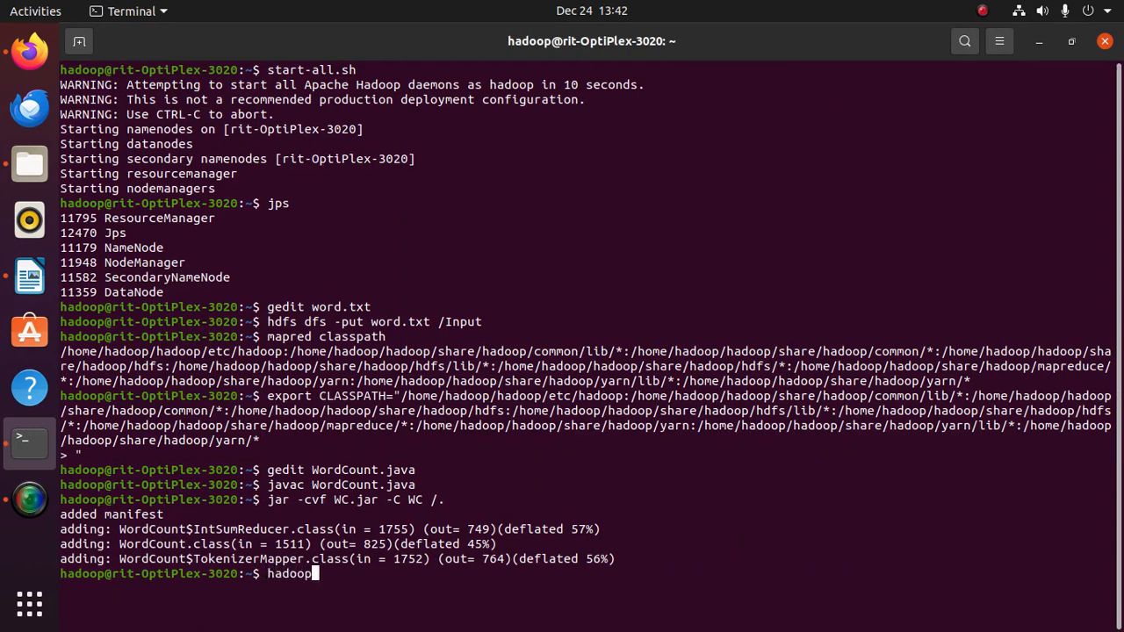
pyautogui.write('ja')
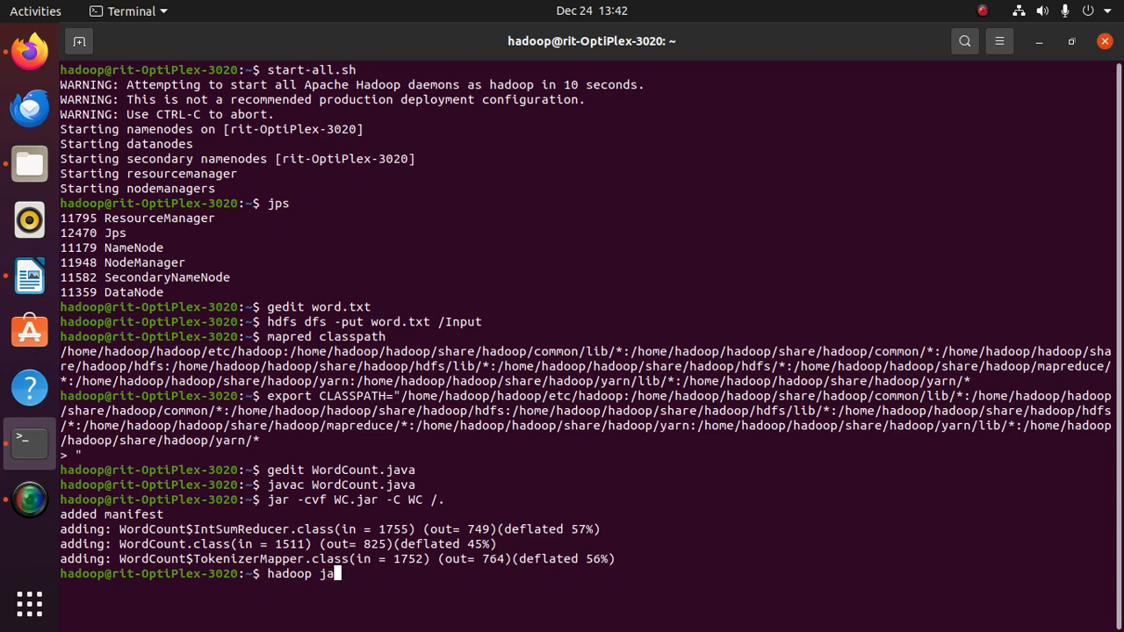
pyautogui.write('r WC')
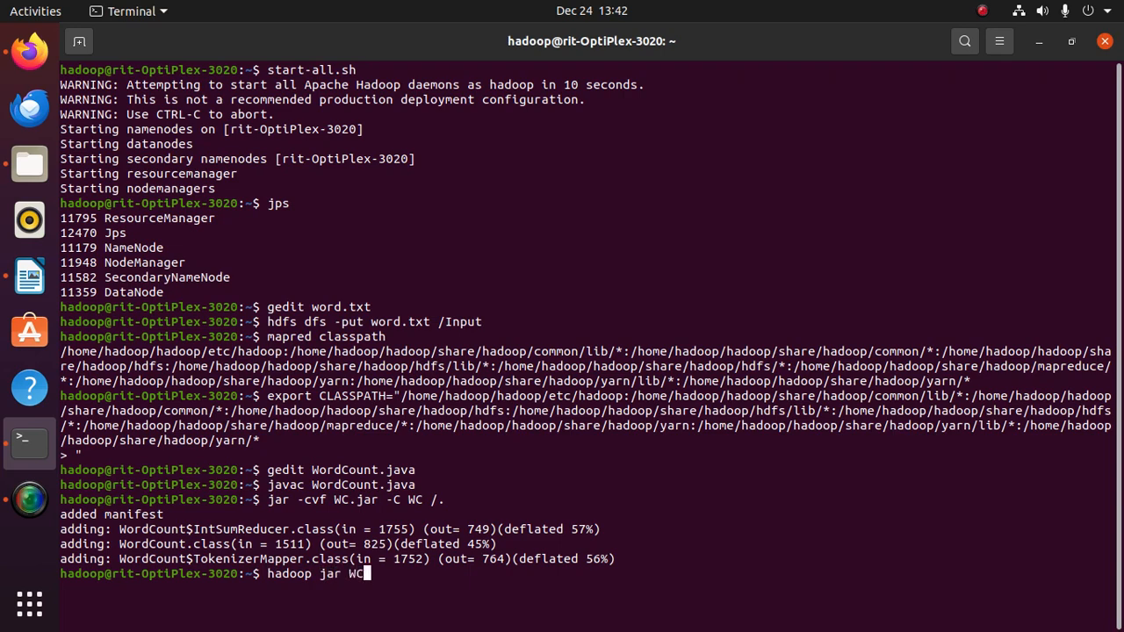
pyautogui.write('.jar')
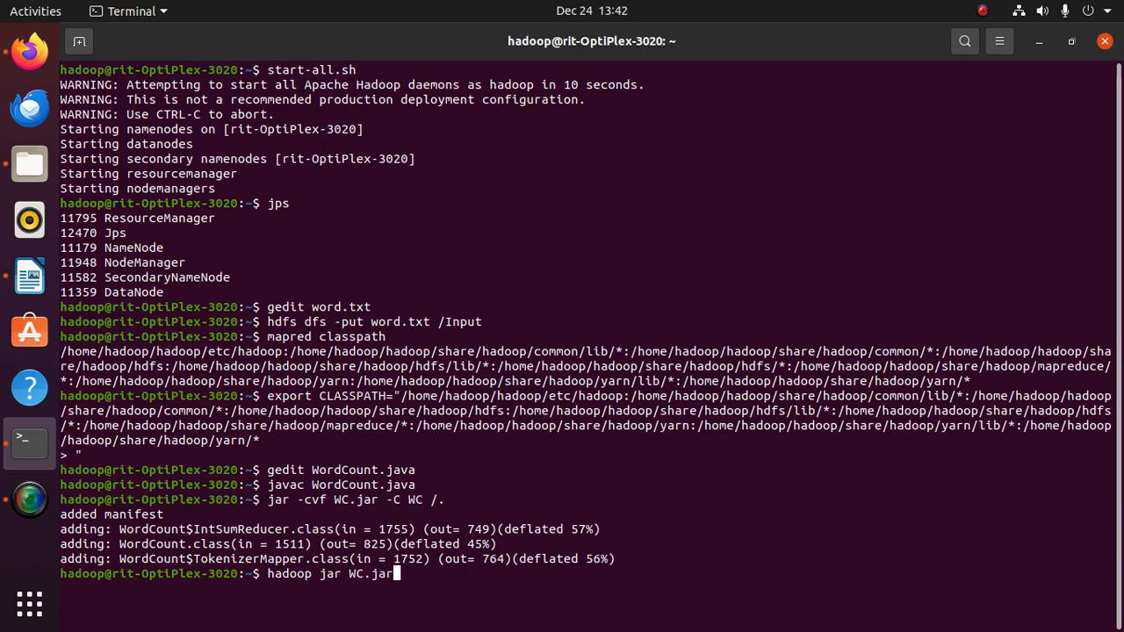
pyautogui.write('Wor')
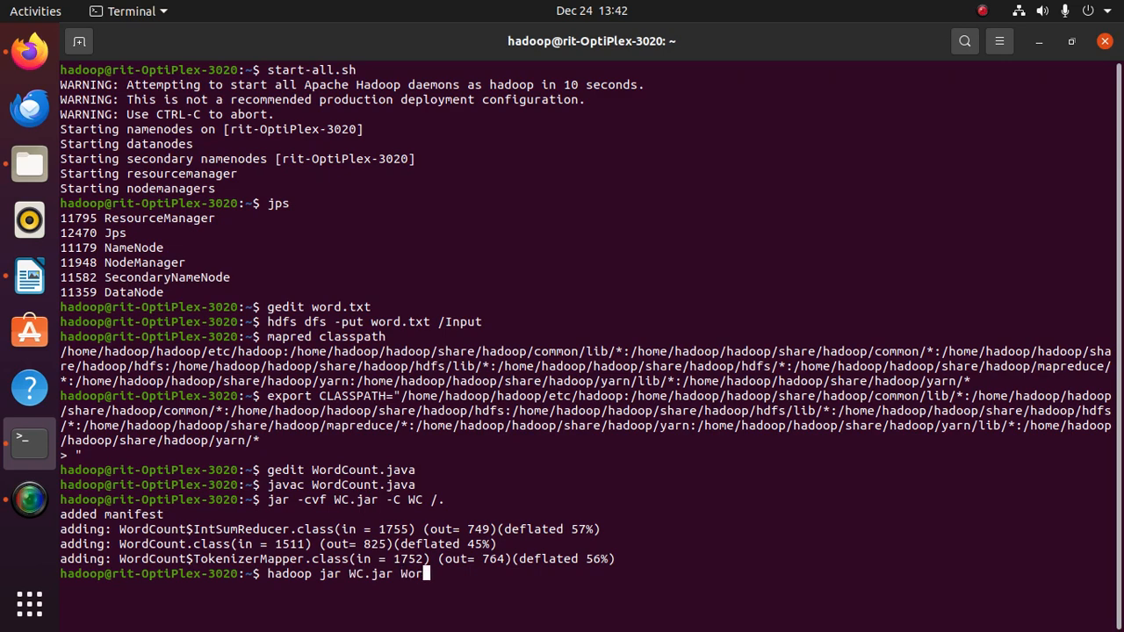
pyautogui.write('dCount')
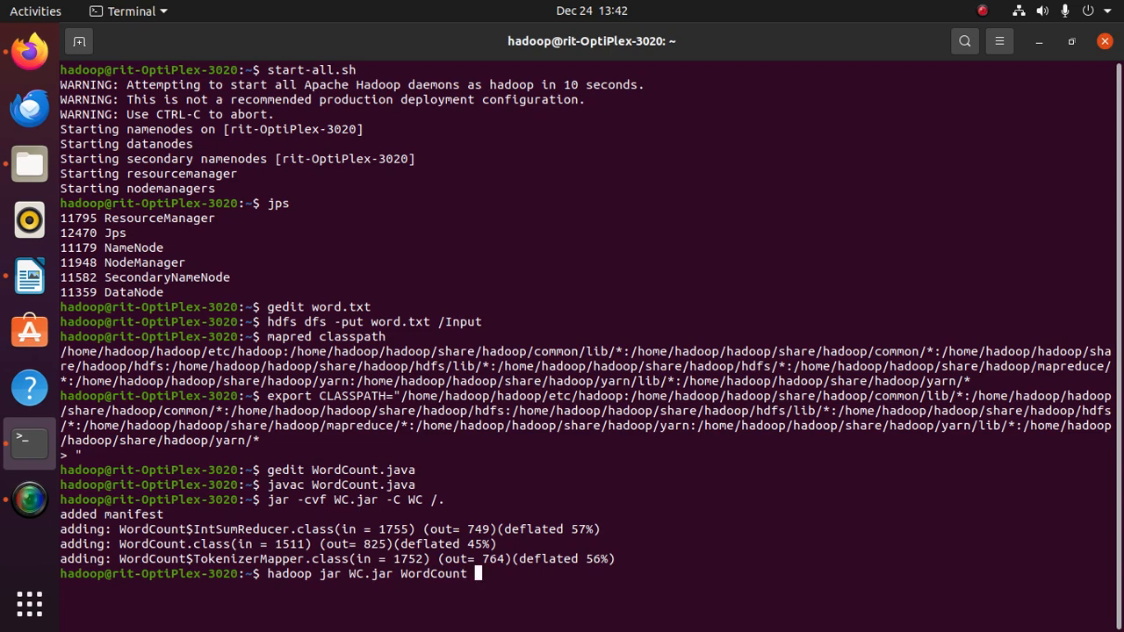
pyautogui.write('/')
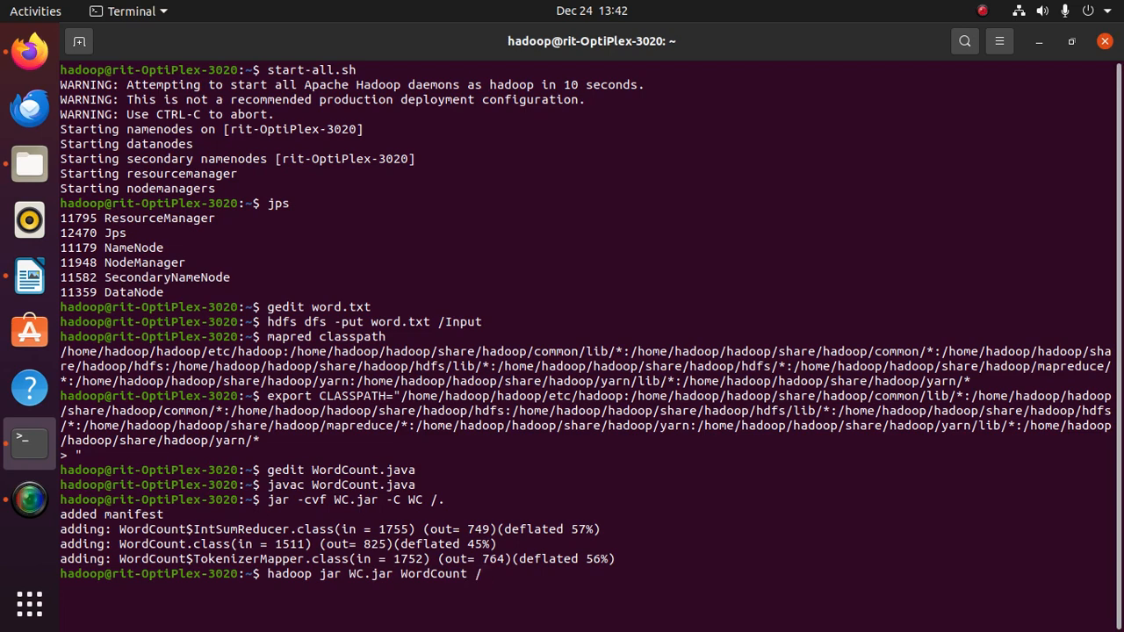
pyautogui.write('/Inp')
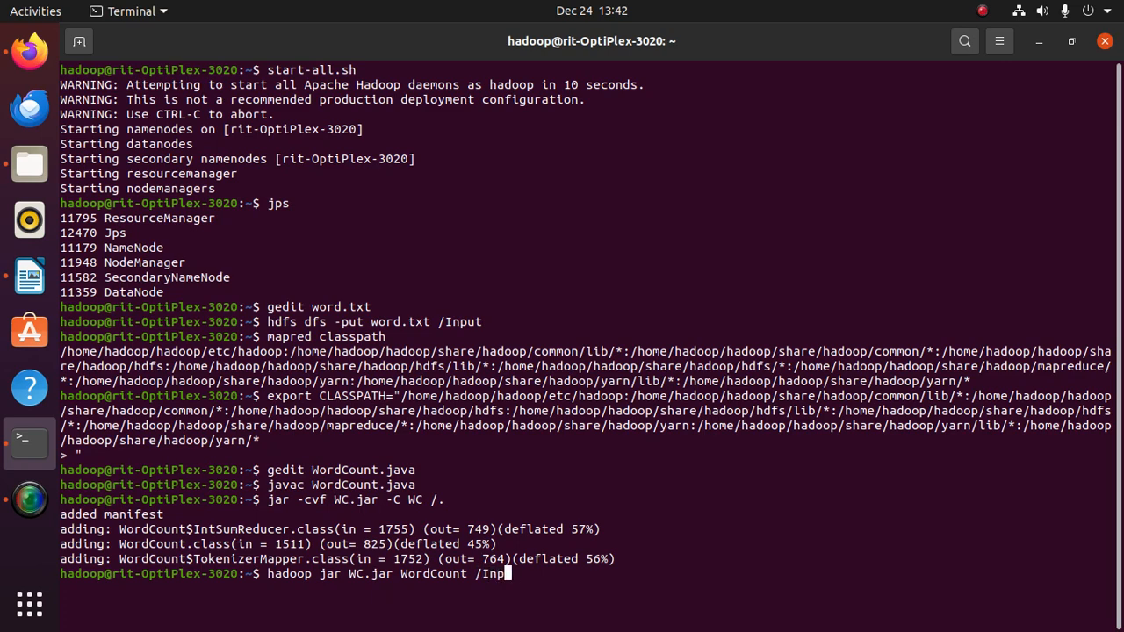
pyautogui.write('ut')
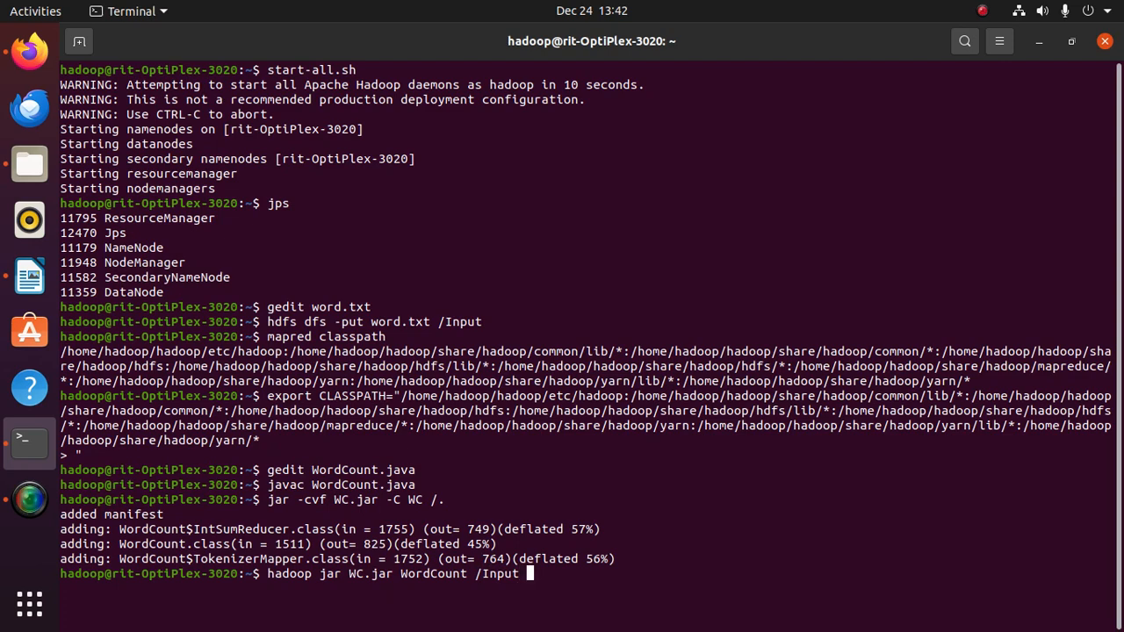
pyautogui.write('/Outpu')
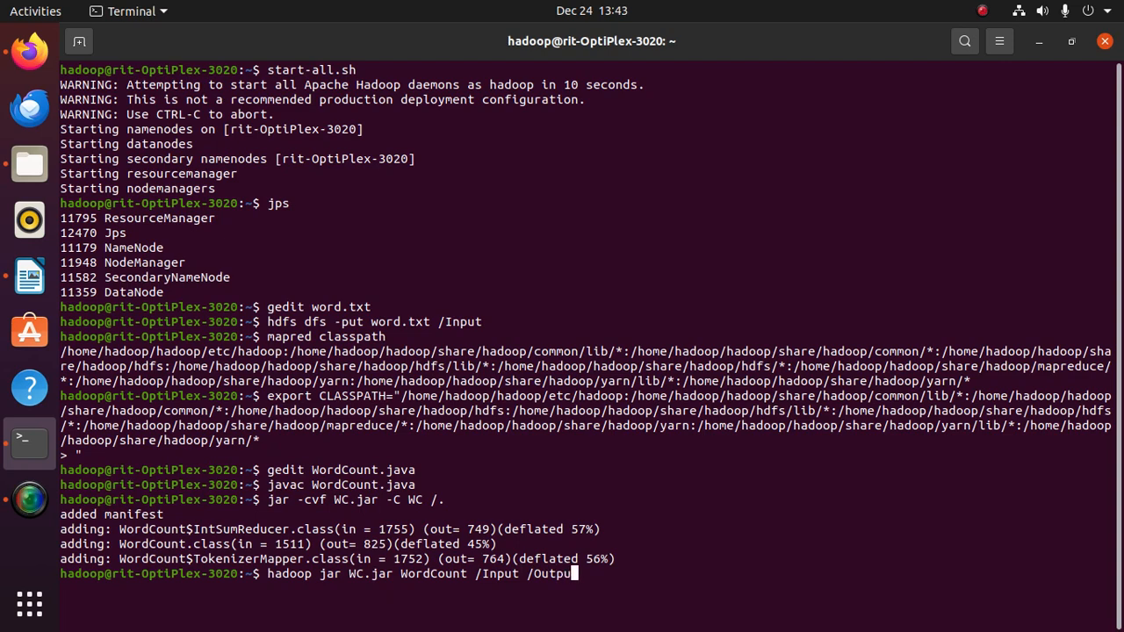
pyautogui.write('t')
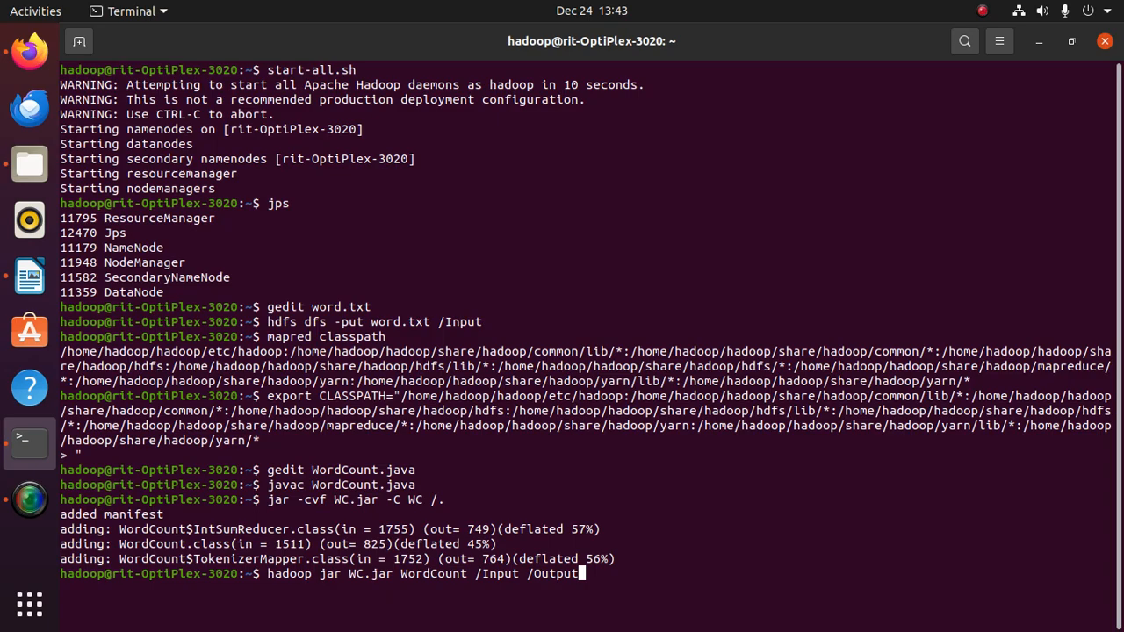
pyautogui.press('Return')
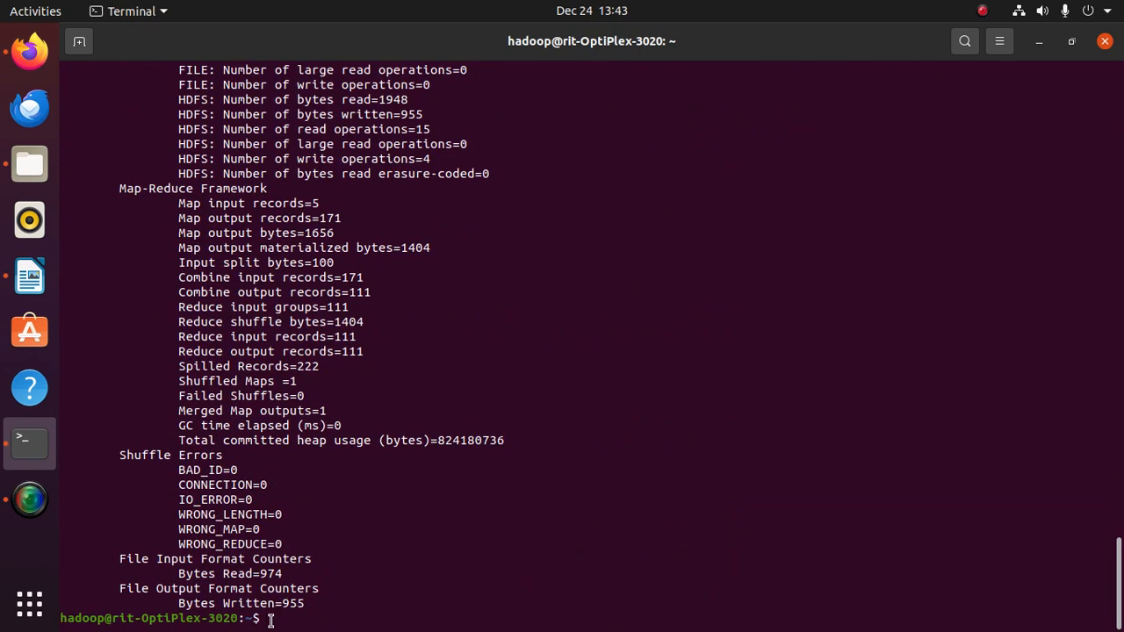
pyautogui.moveTo(269, 618)
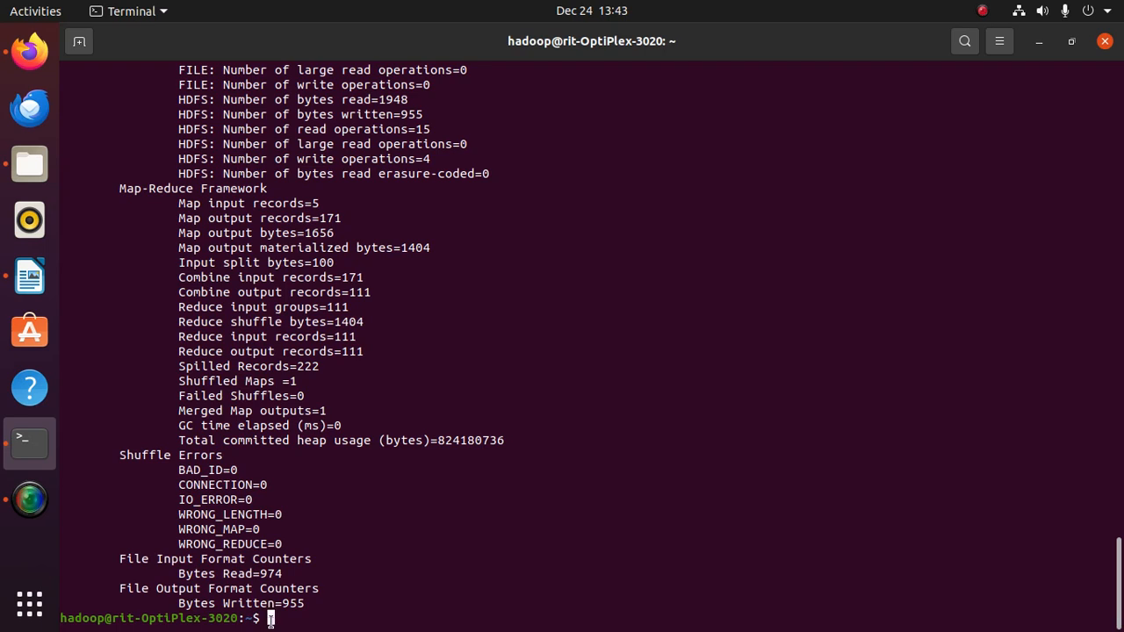
# List HDFS /output, showing _SUCCESS and part-r-00000, and copy the part file name
pyautogui.write('hdf')
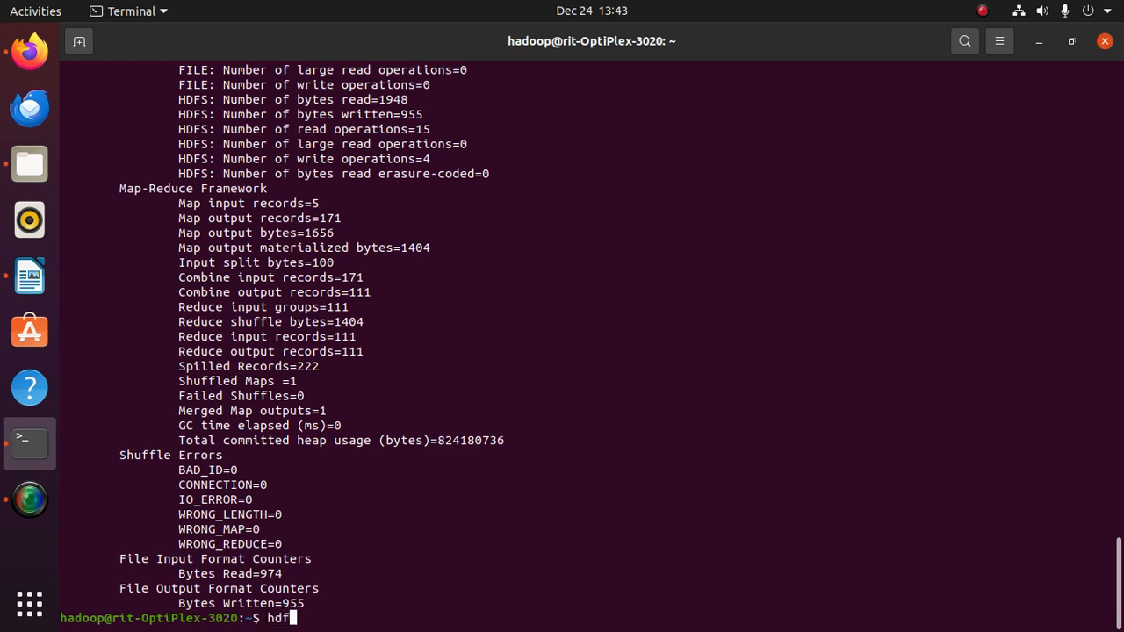
pyautogui.write('s')
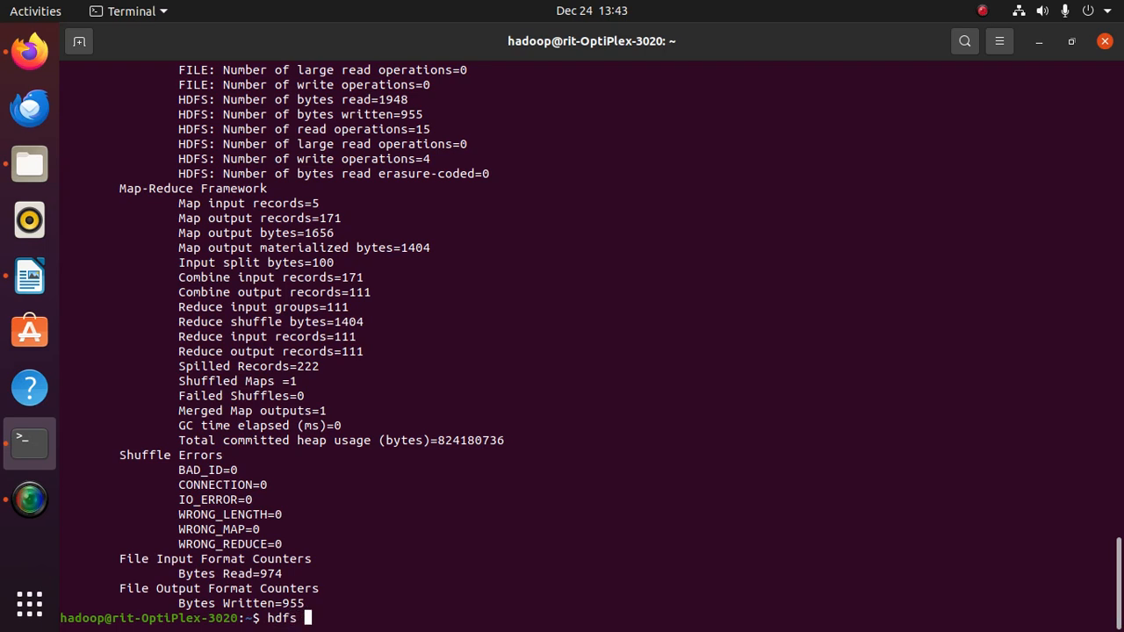
pyautogui.write('dfs -')
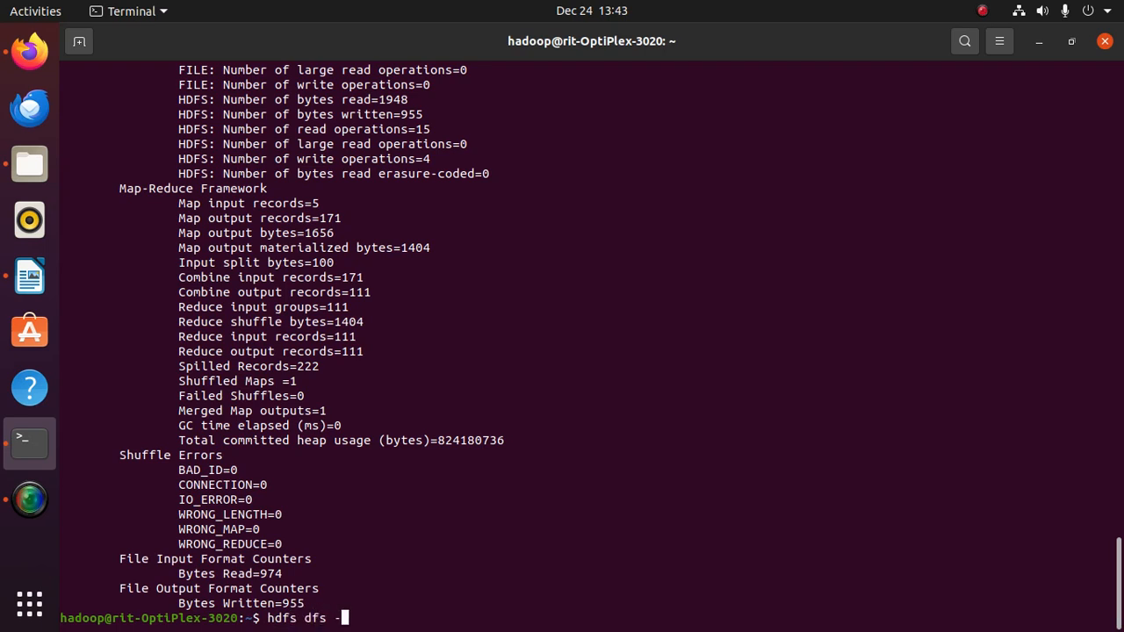
pyautogui.write('ls')
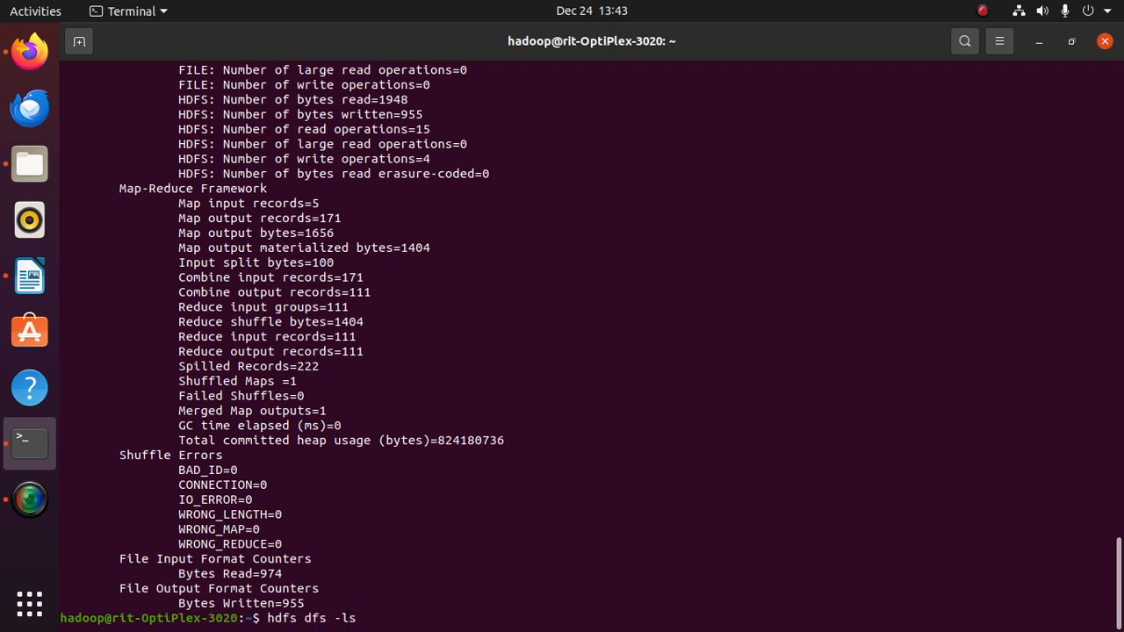
pyautogui.write('/outp')
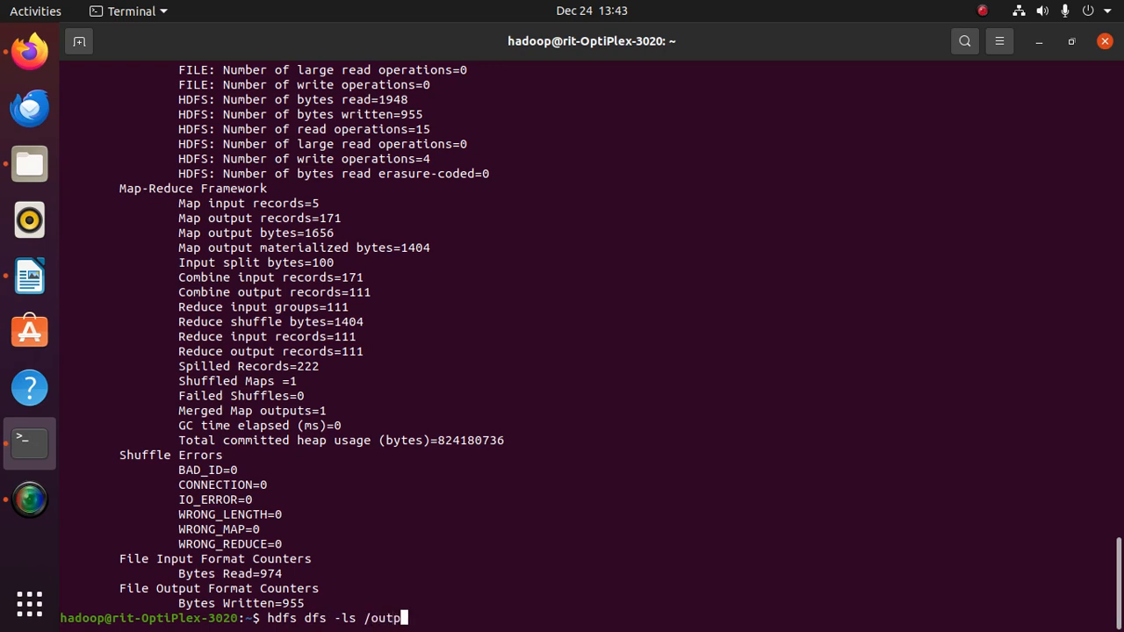
pyautogui.write('ut')
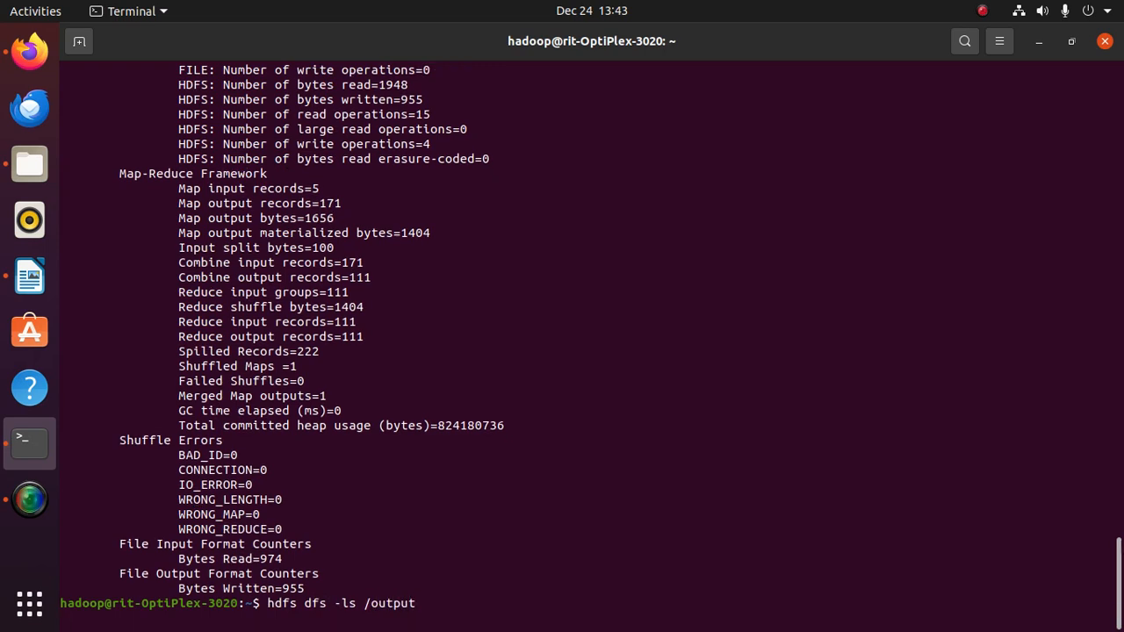
pyautogui.press('Return')
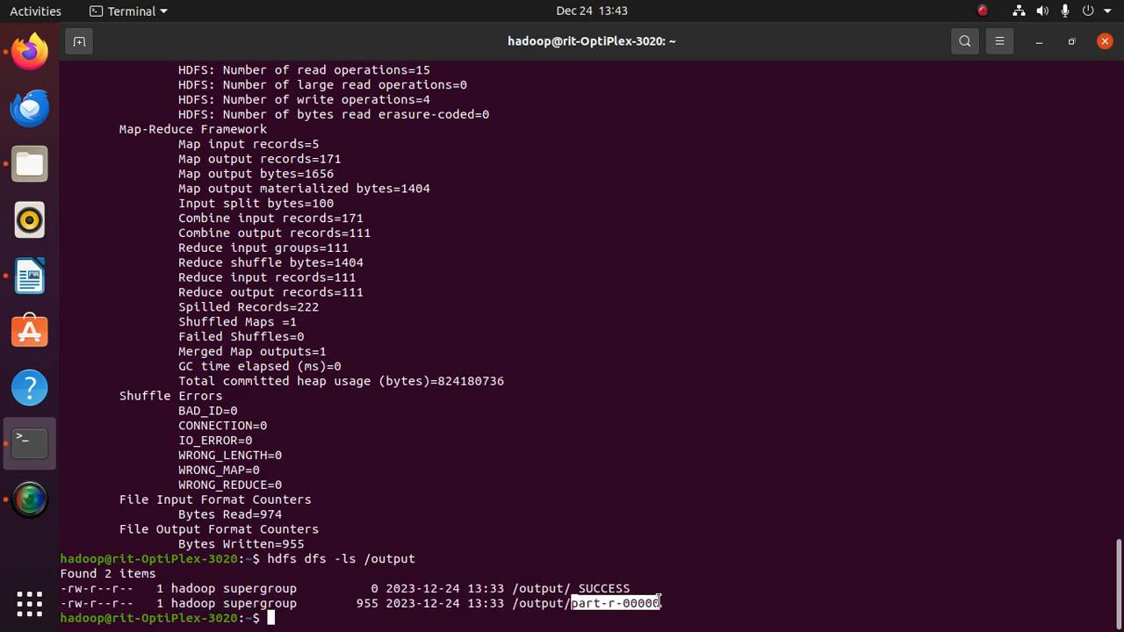
pyautogui.rightClick(654, 603)
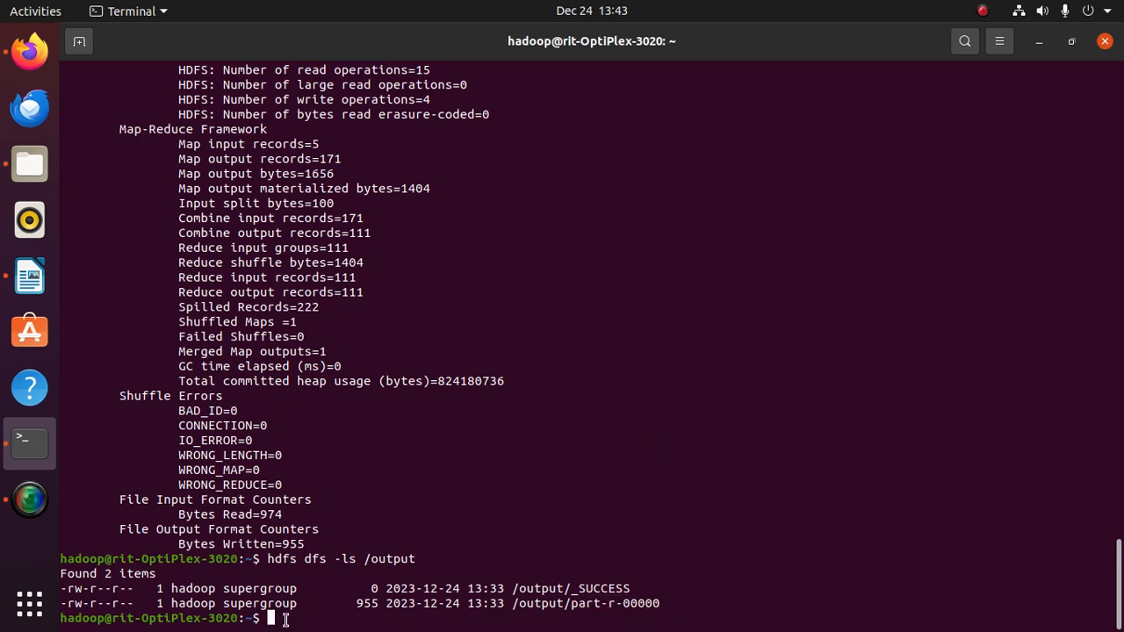
# Print /output/part-r-00000 with hdfs dfs -cat and scroll through the word counts
pyautogui.write('hdfs')
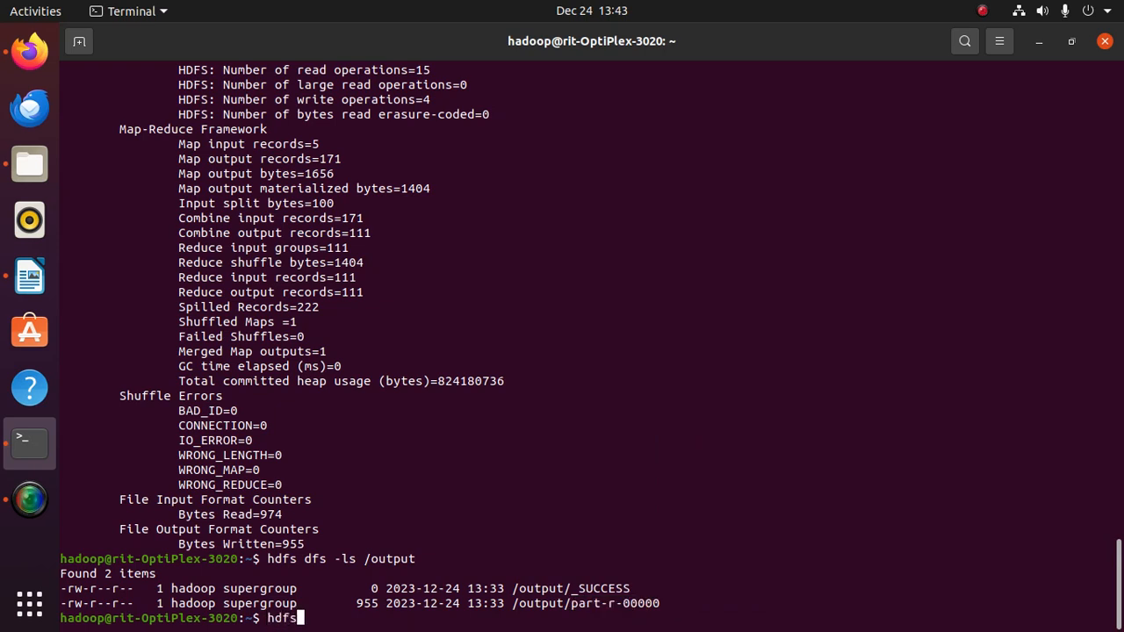
pyautogui.write('dfs -')
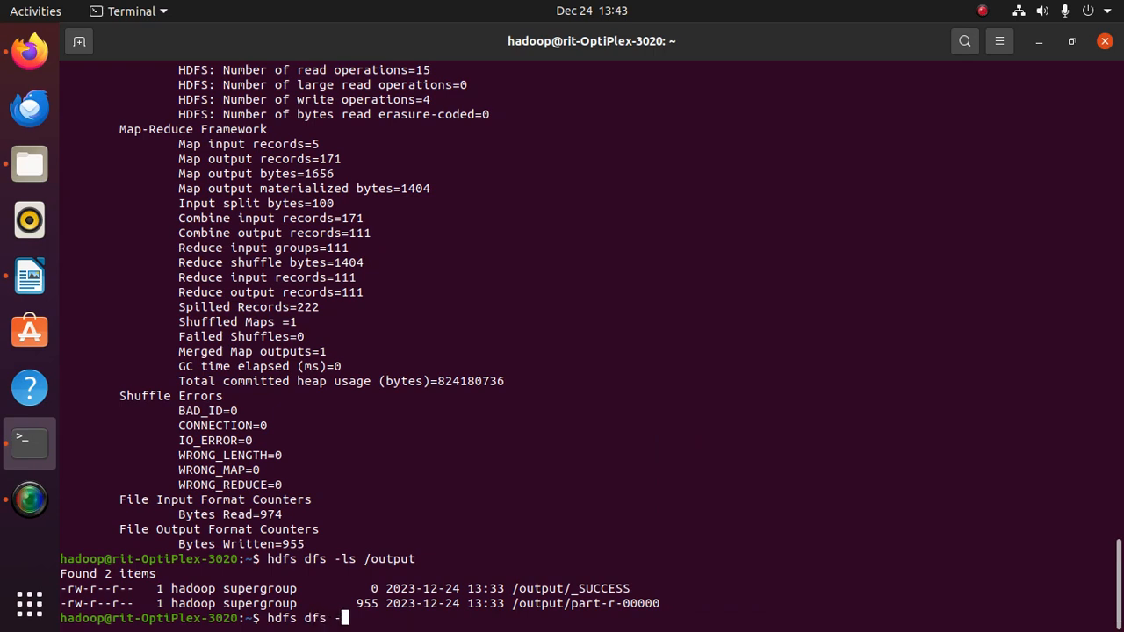
pyautogui.write('cat /')
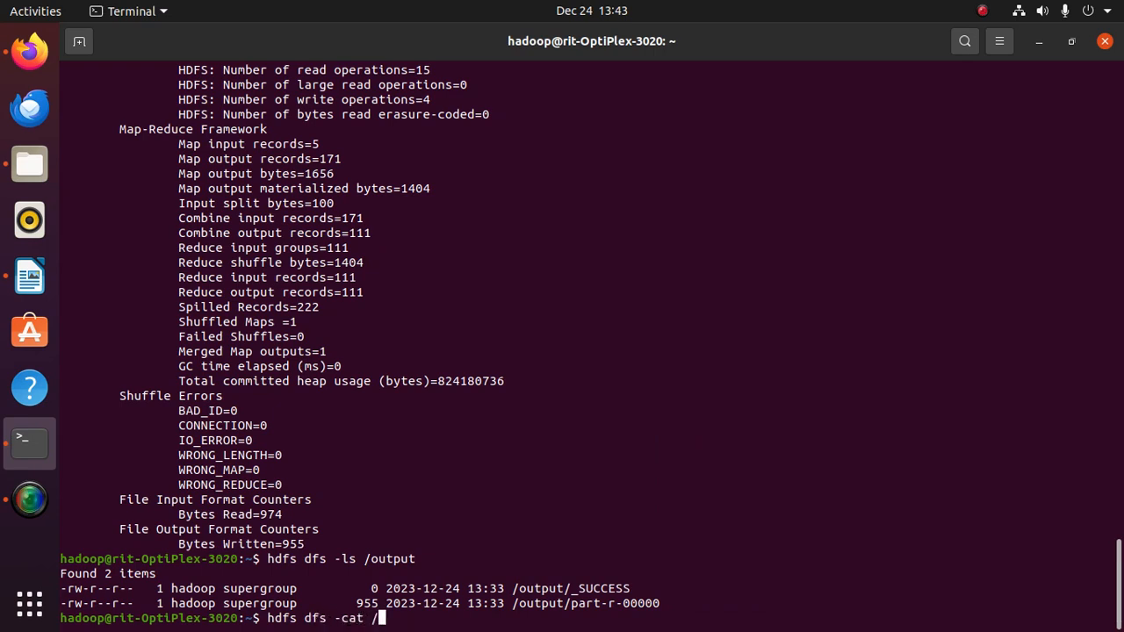
pyautogui.write('output')
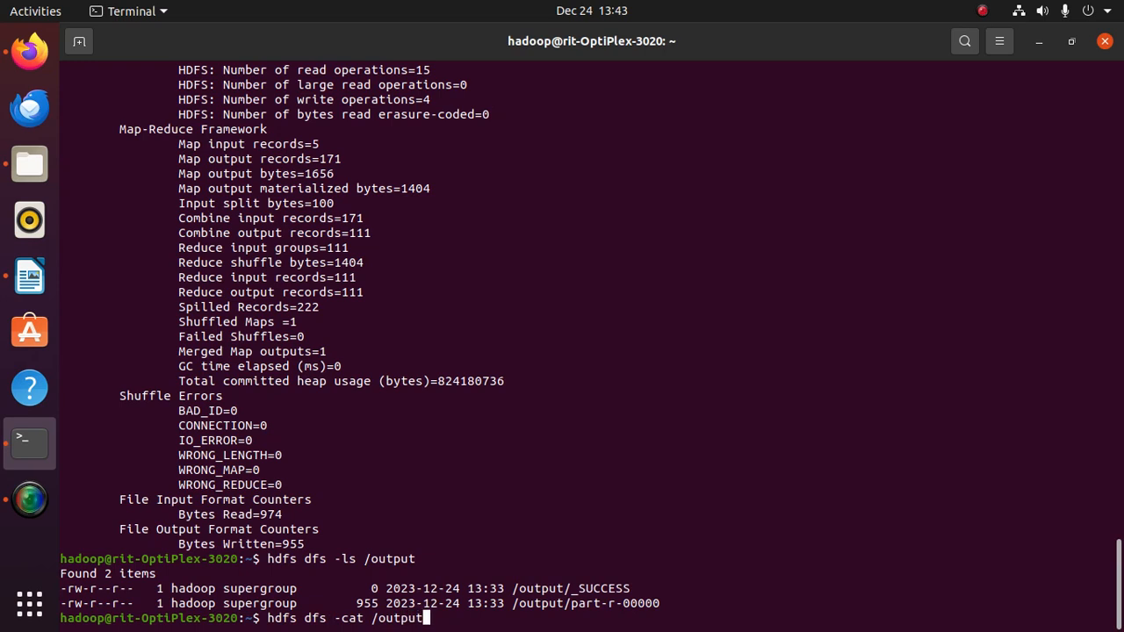
pyautogui.write('/')
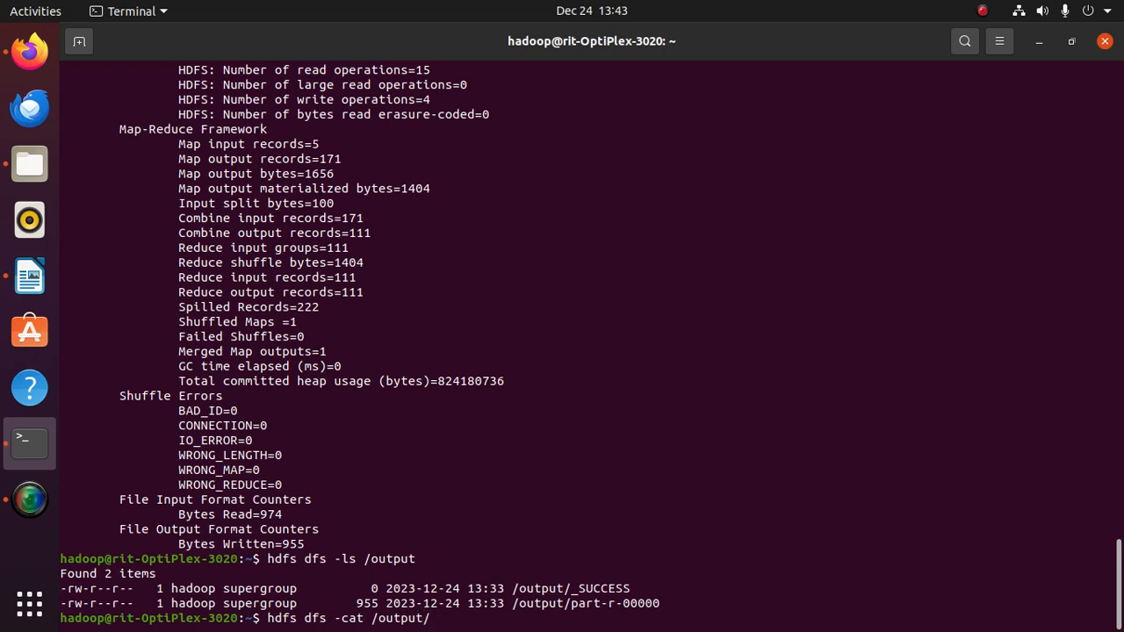
pyautogui.rightClick(434, 619)
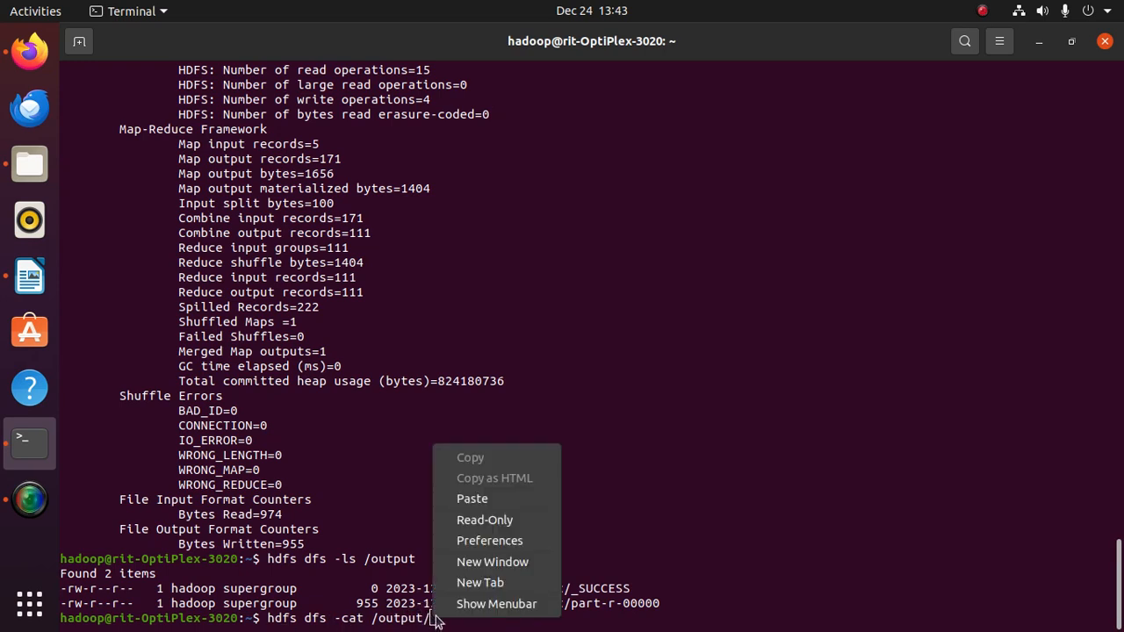
pyautogui.click(471, 498)
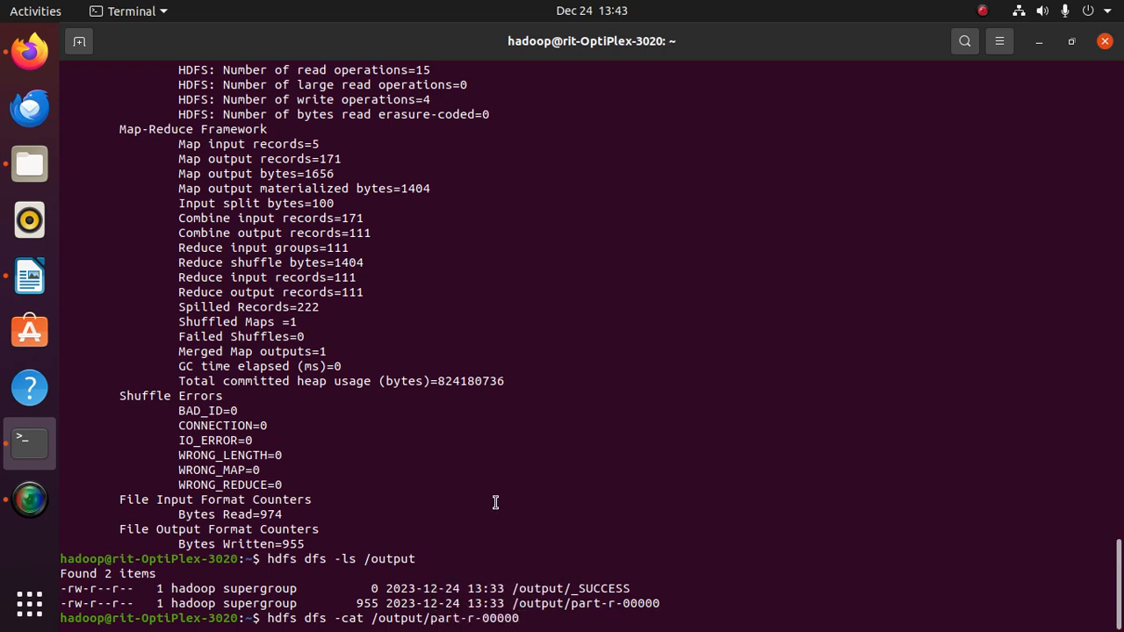
pyautogui.press('Return')
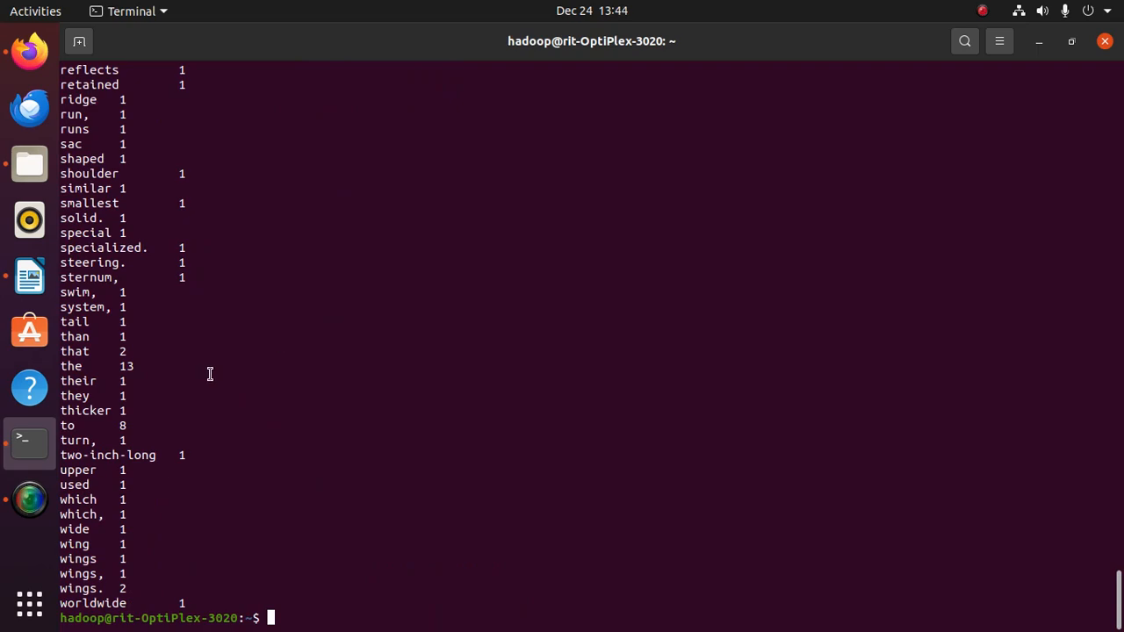
pyautogui.scroll(3)
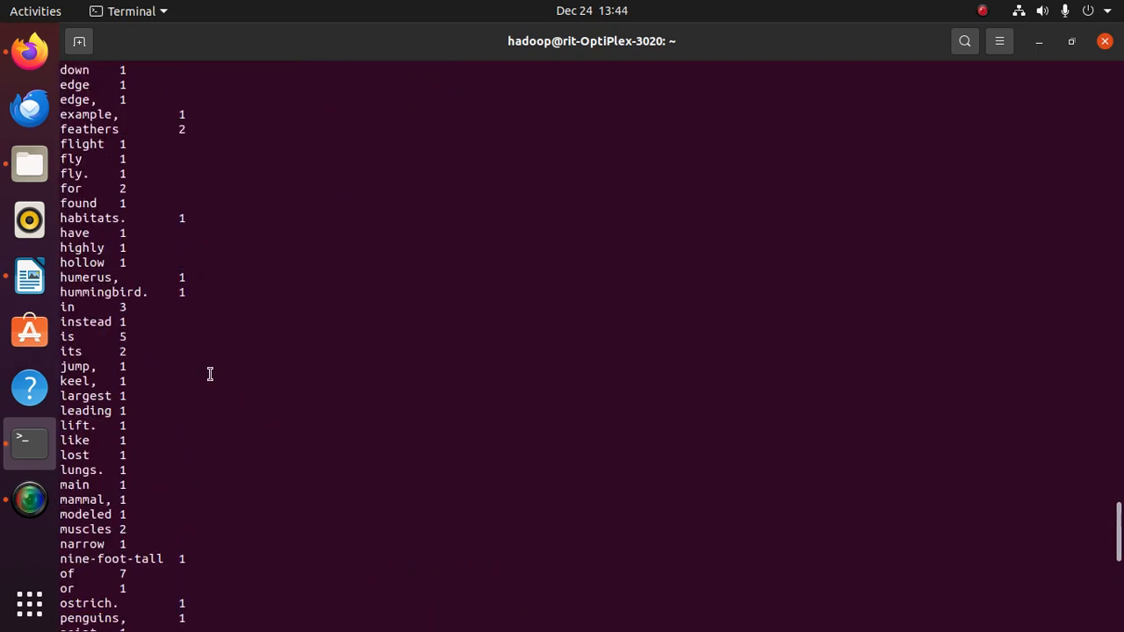